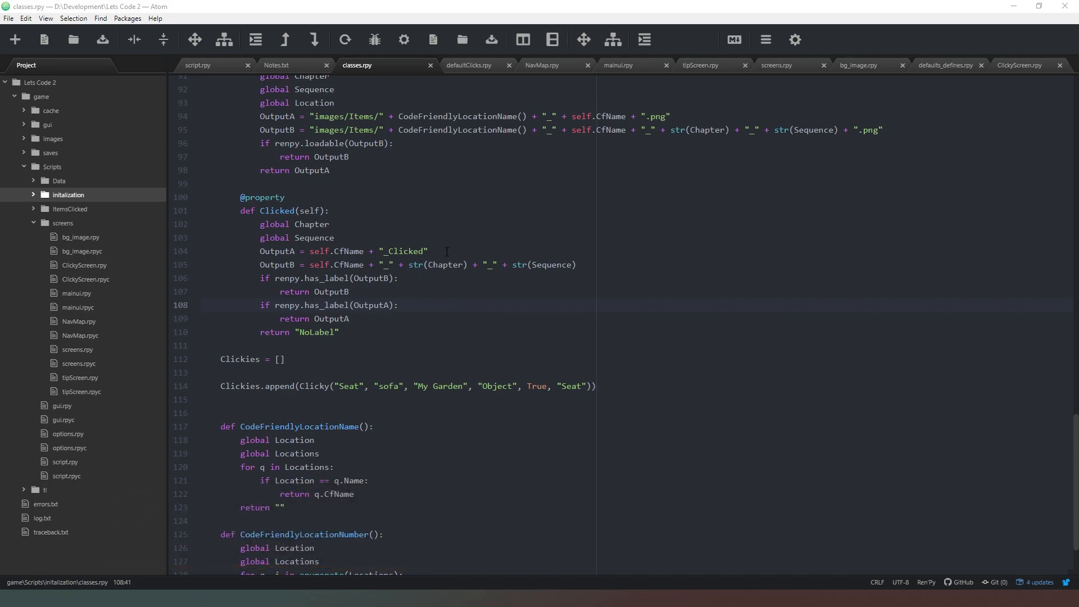
mouse_move(453, 235)
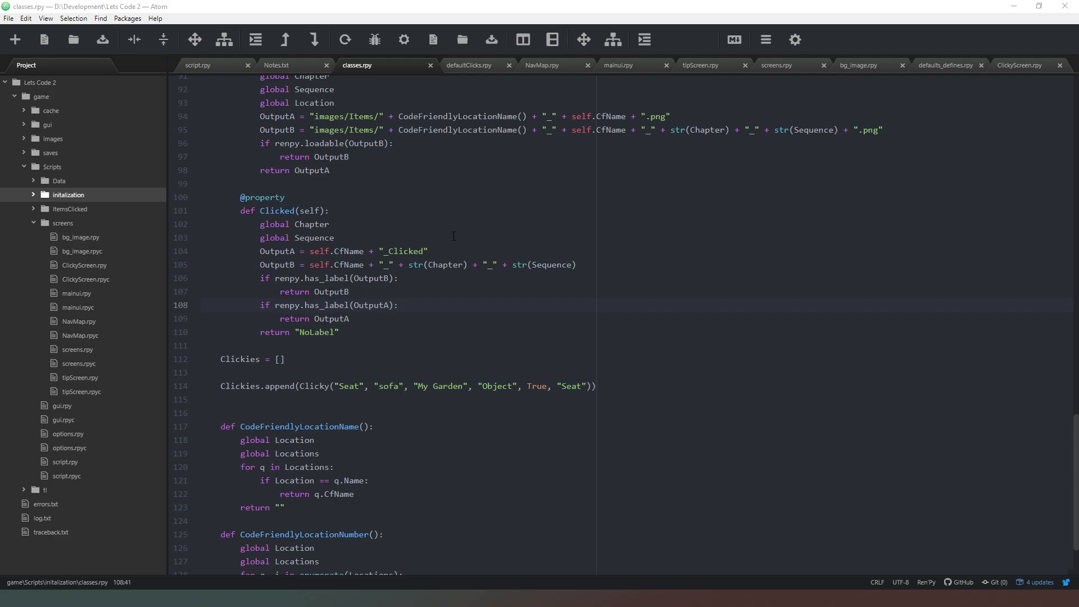
mouse_move(471, 251)
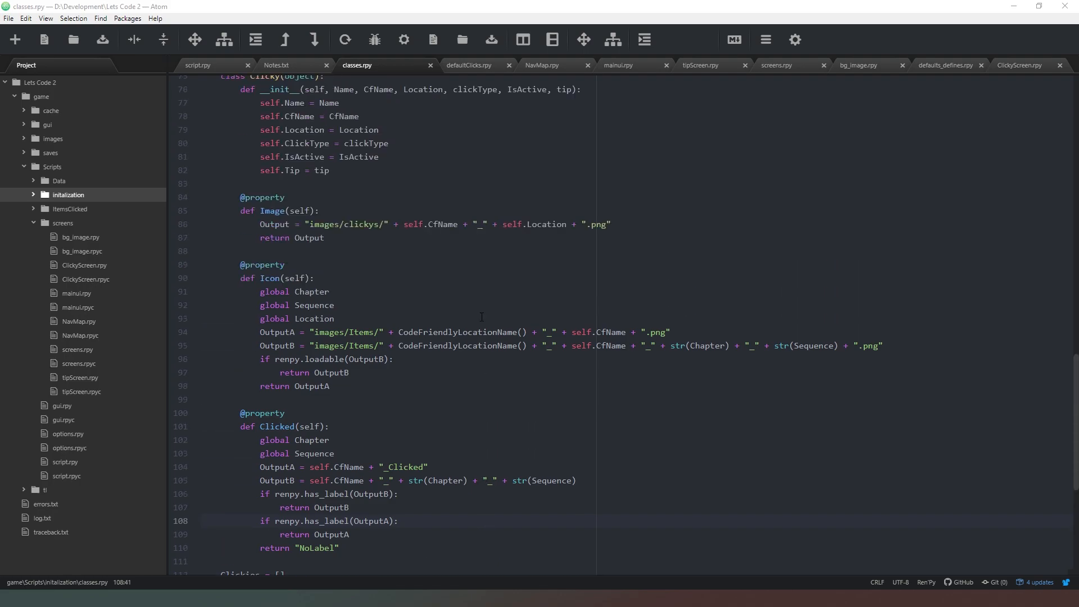
Preview the beth_garden avatar picture from the Avatars folder, then close the preview.
scroll("down", 3)
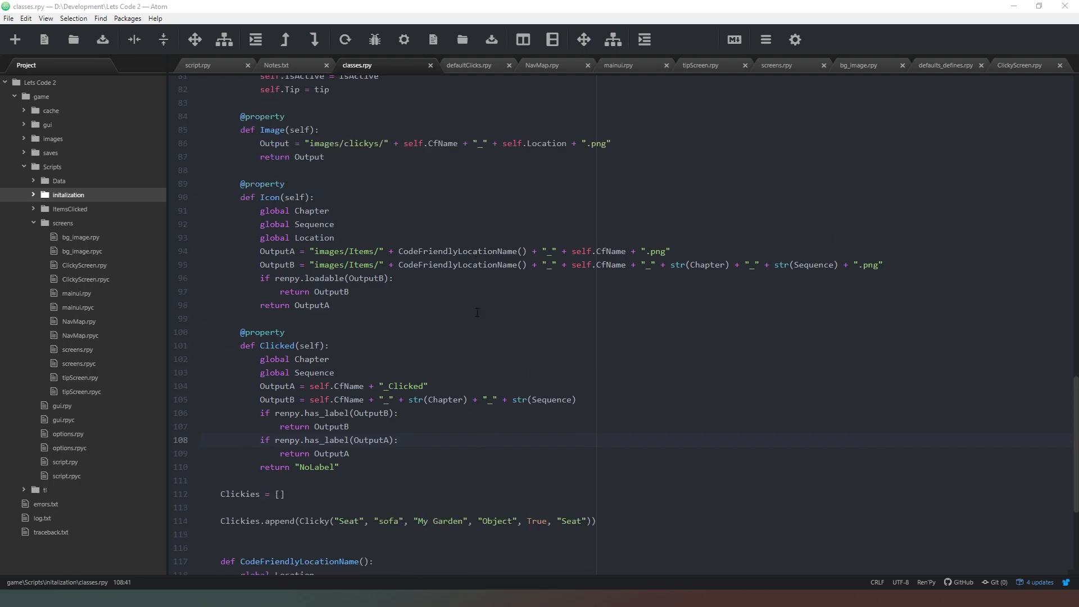
scroll("down", 3)
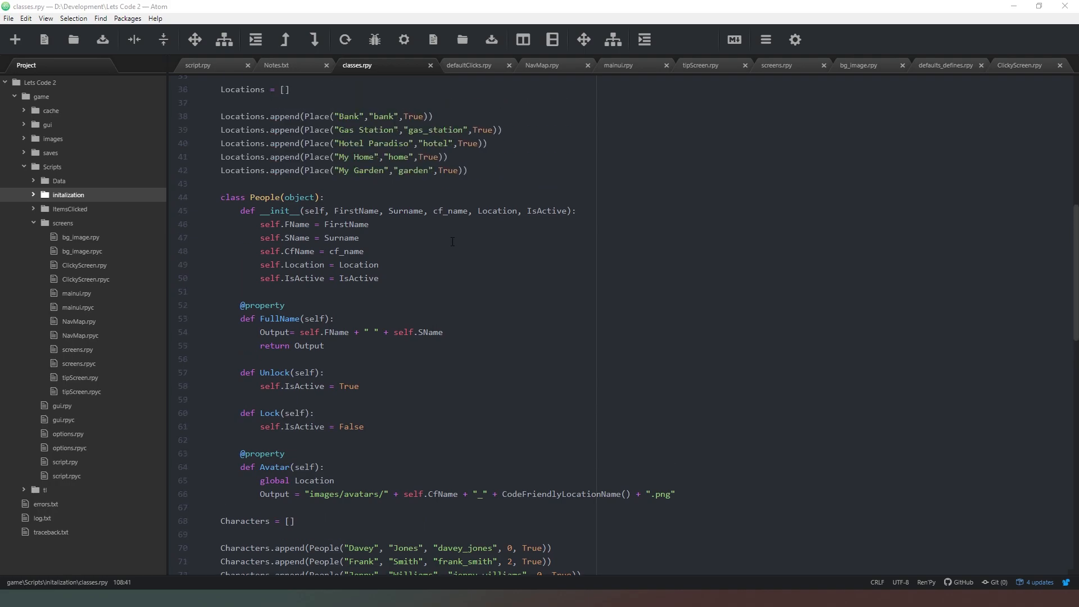
scroll("down", 3)
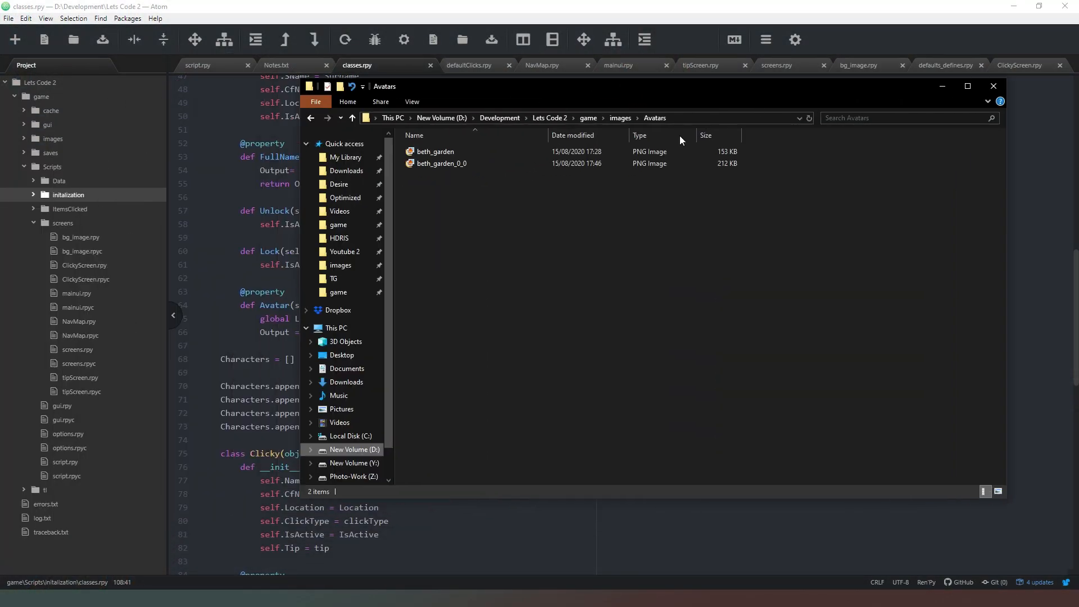
right_click(492, 207)
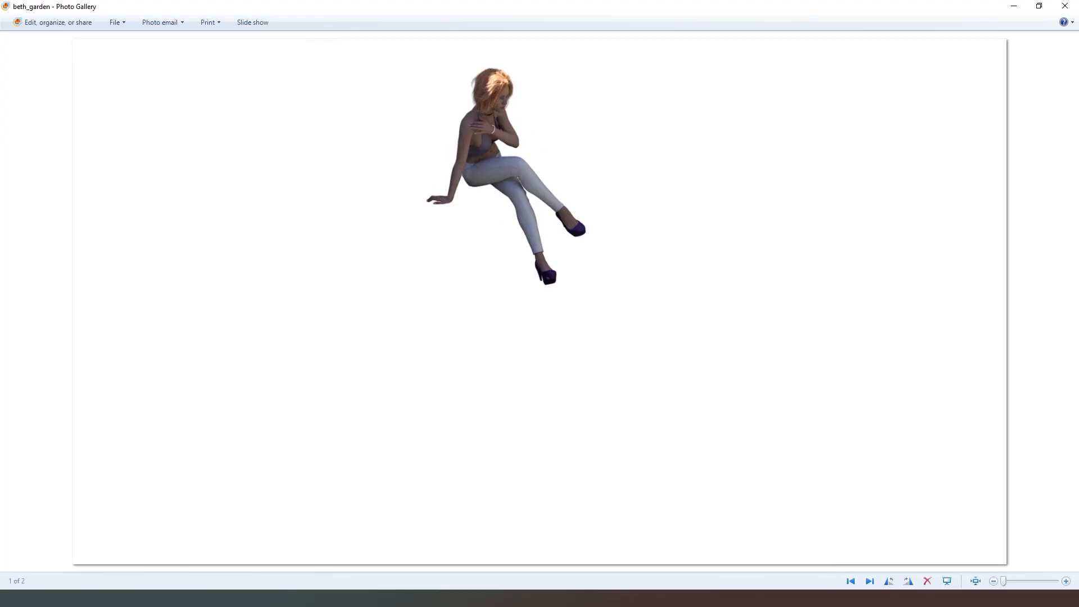
left_click(869, 580)
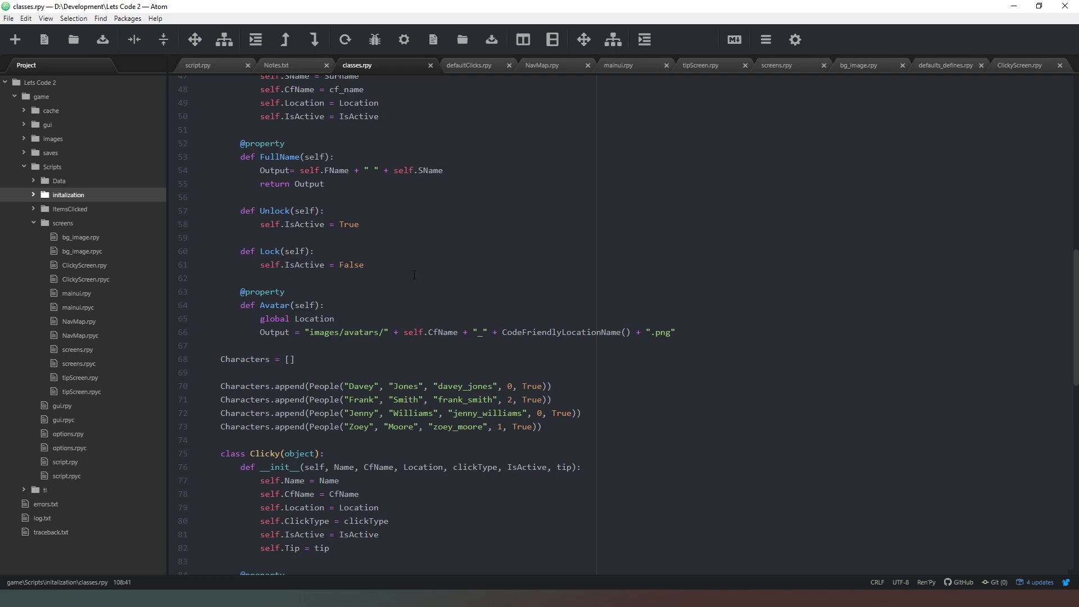
On line 70, replace Davey with Beth and davey_jones with beth.
double_click(364, 385)
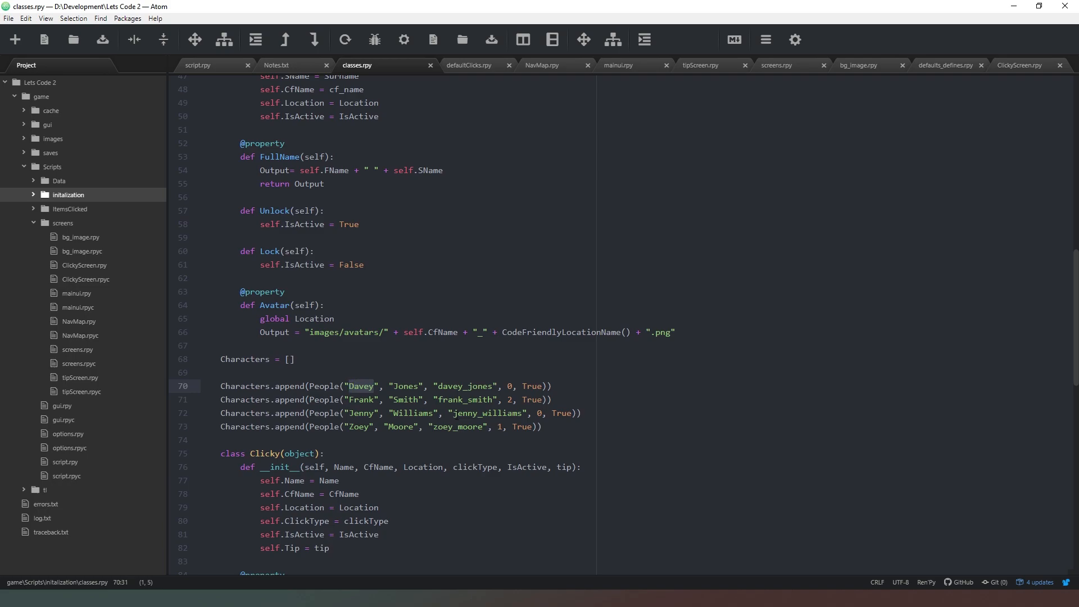
type("Bet")
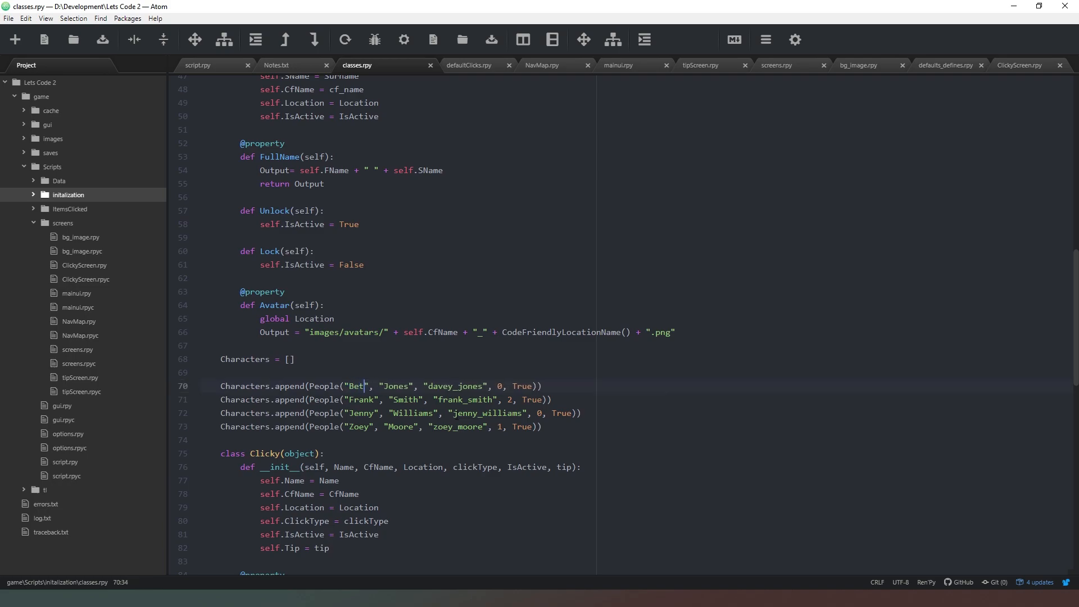
type("h")
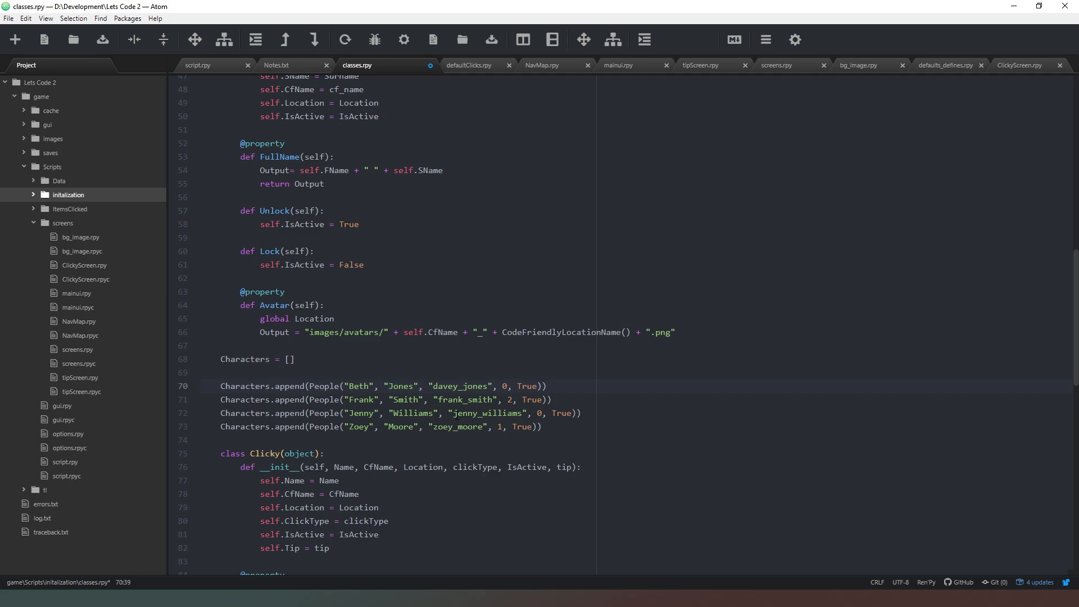
double_click(457, 386)
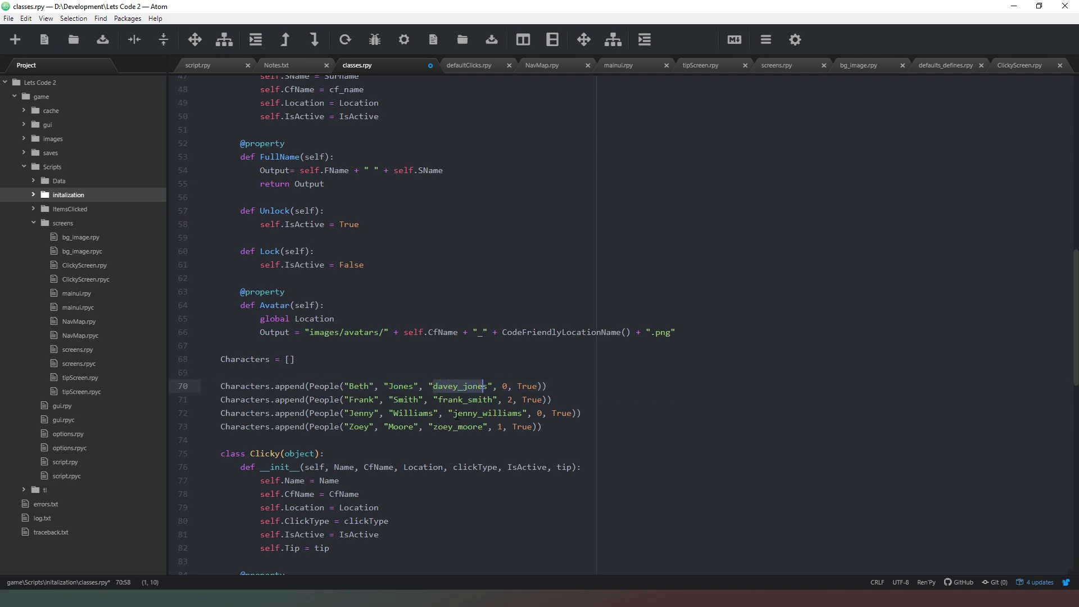
type("beth")
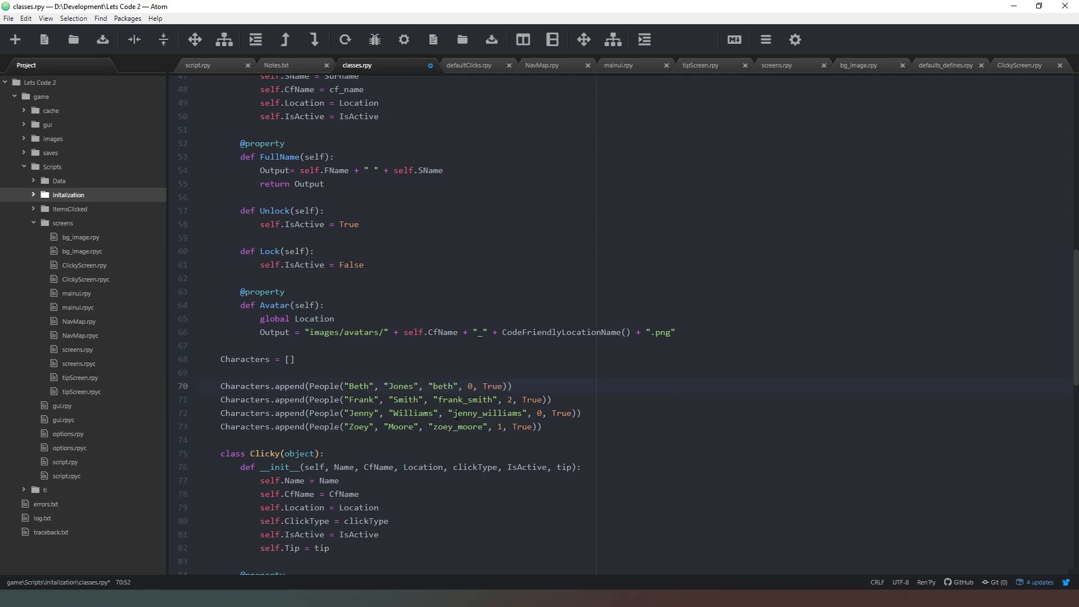
left_click(469, 385)
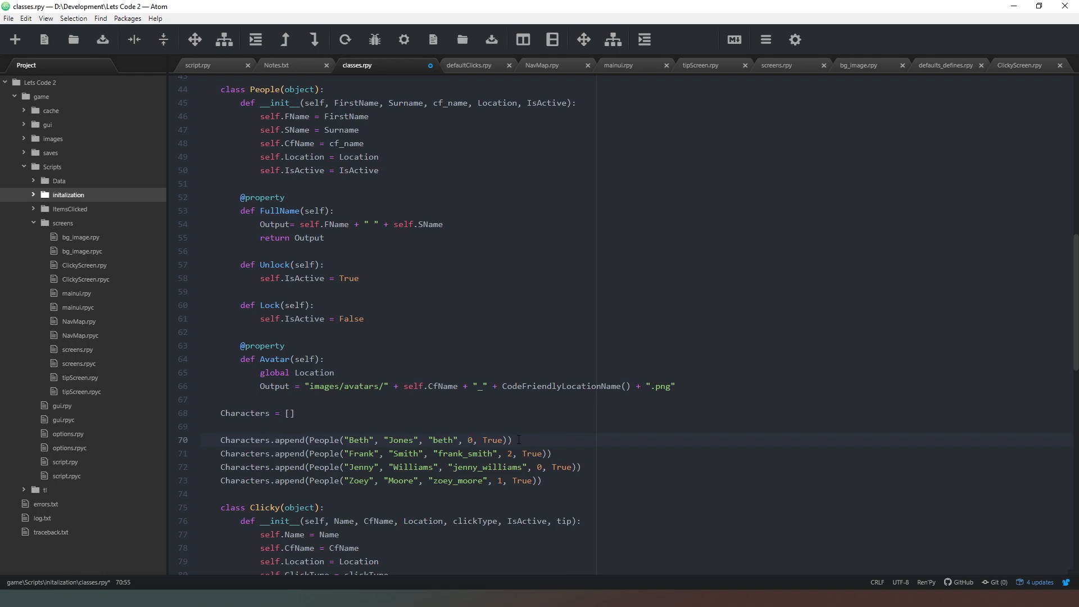
scroll("down", 3)
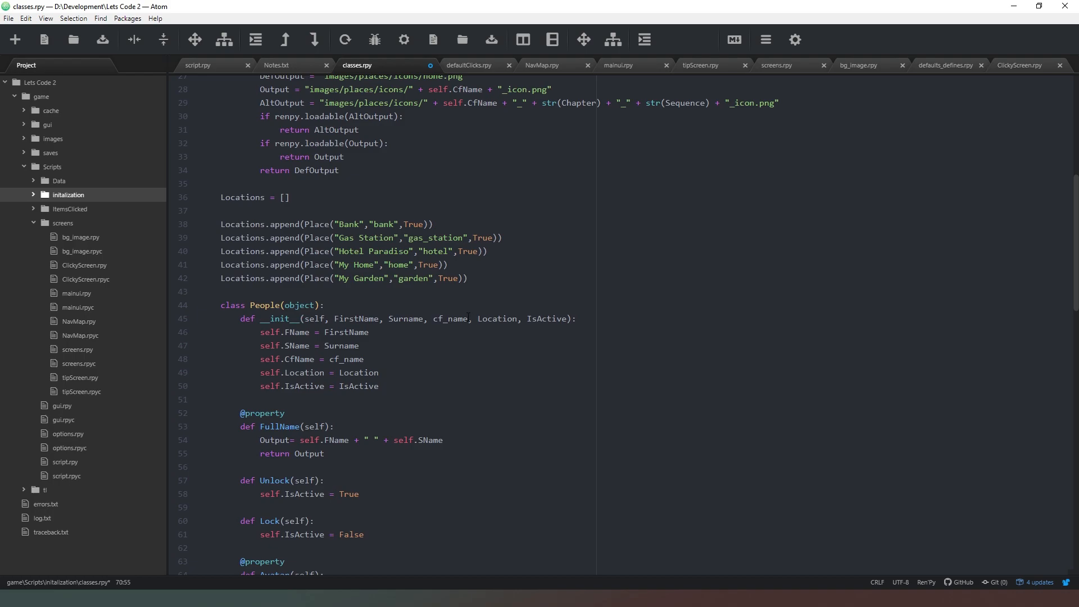
scroll("down", 3)
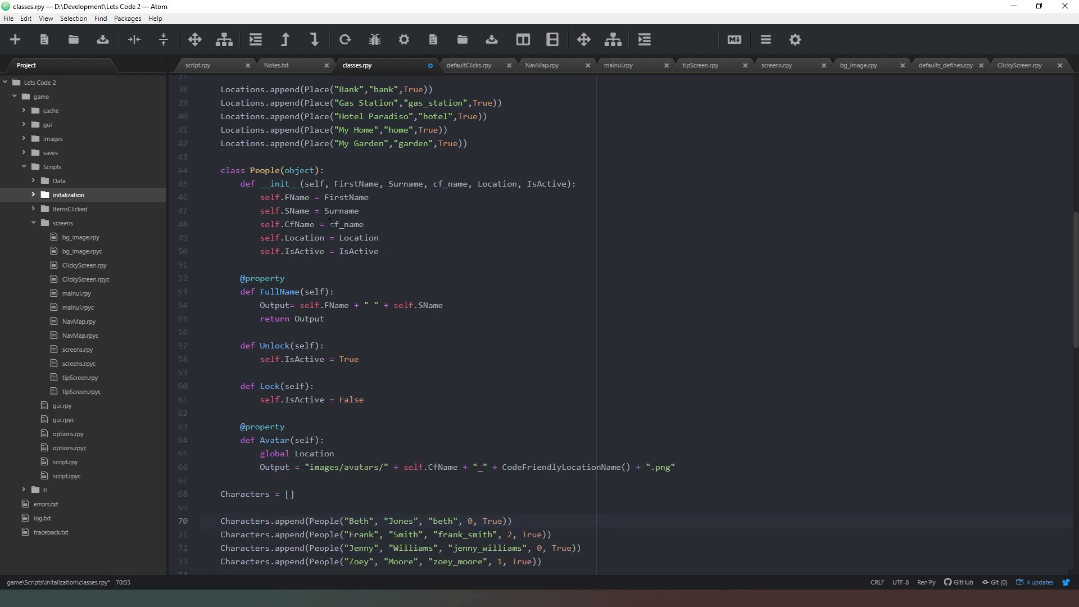
Create Characters_screen.rpy in the screens folder, starting with 'screen CharacterScreen():'.
right_click(61, 223)
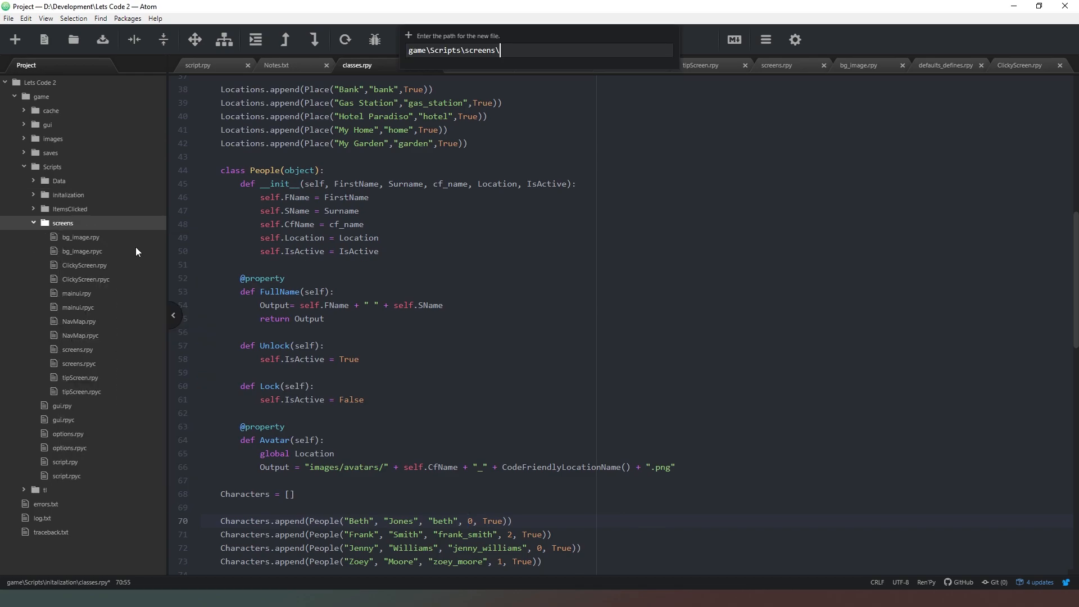
type("Characters")
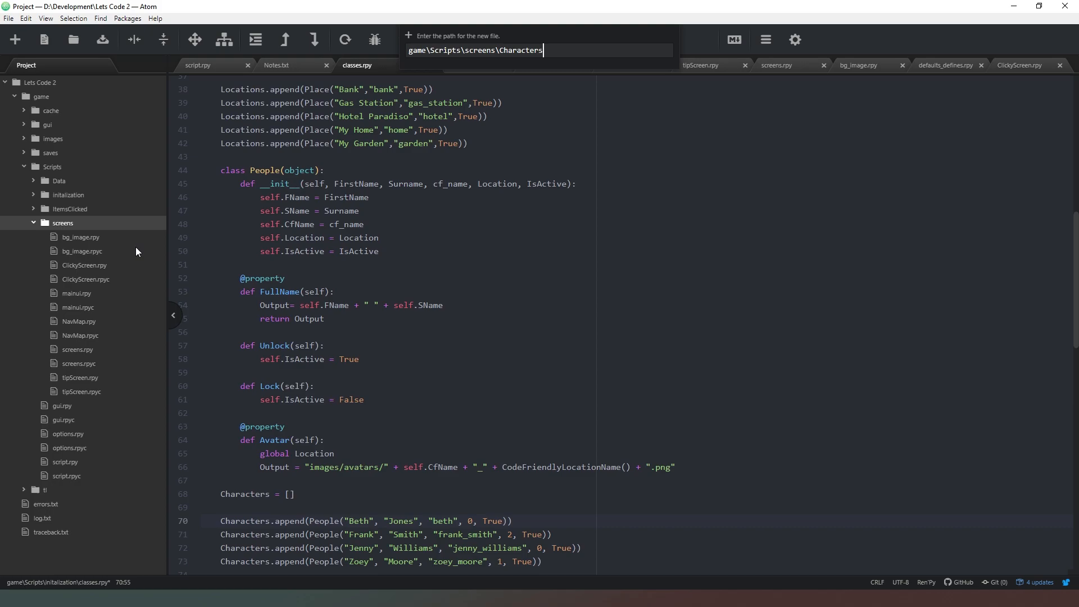
type("_scre")
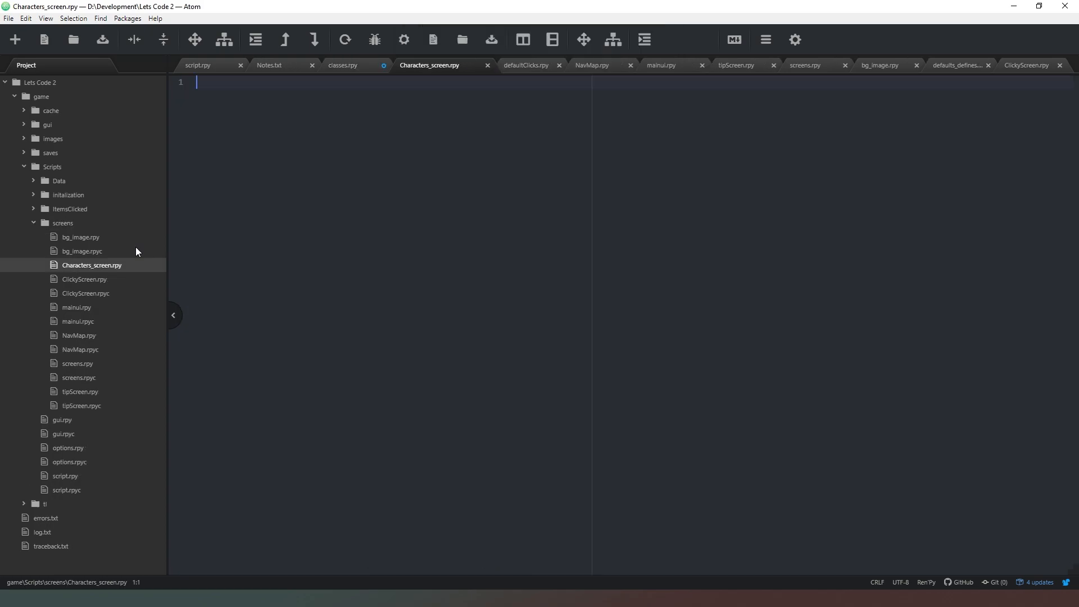
type("s")
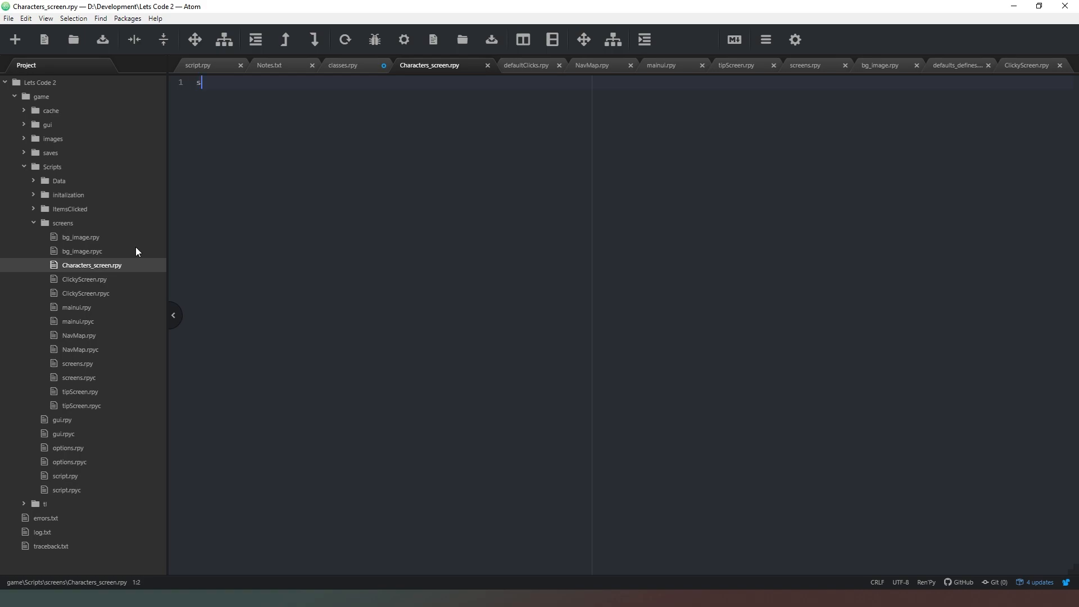
type("creen c")
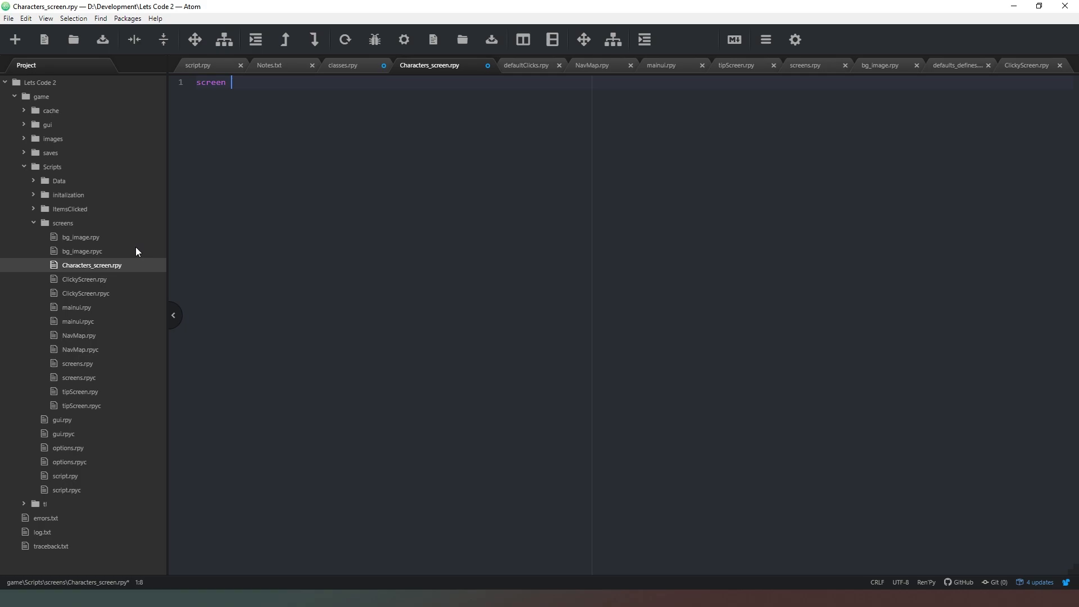
type("CharacterS")
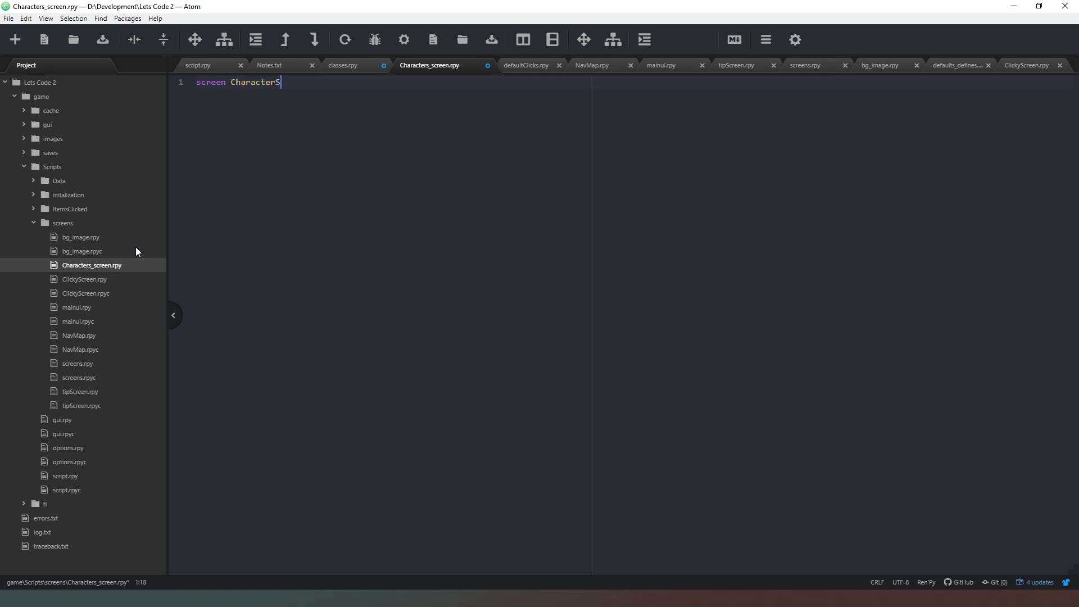
type("creen():")
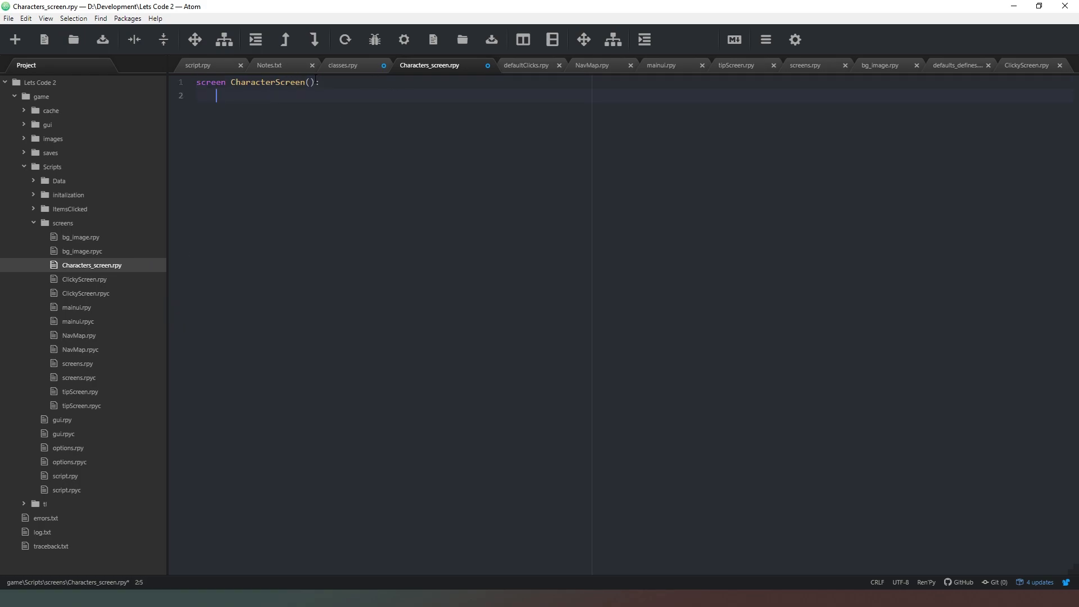
Add a 'for q in Characters:' loop inside CharacterScreen.
left_click(342, 64)
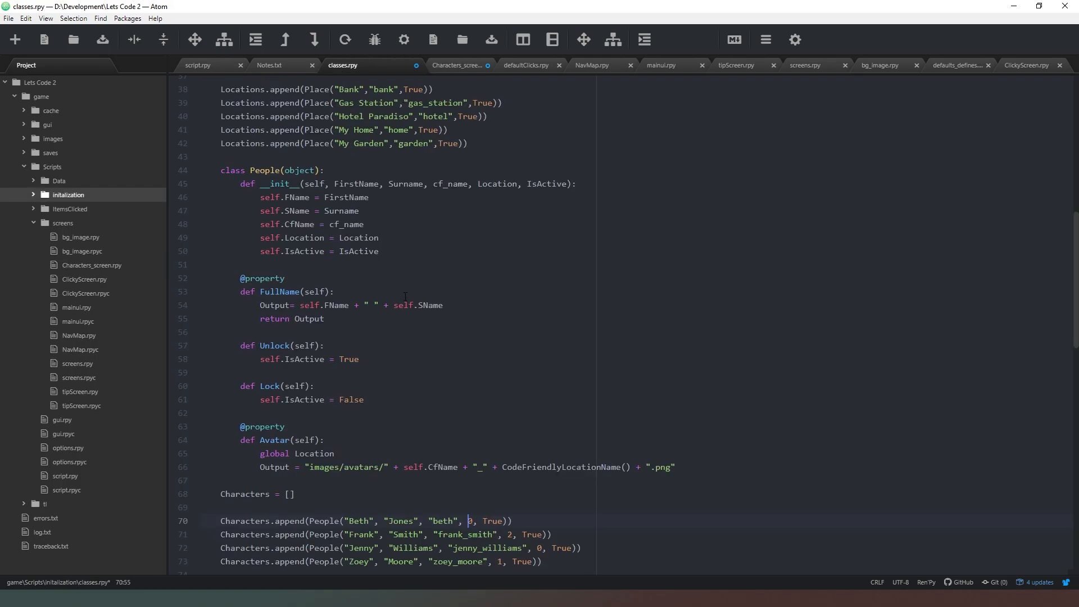
scroll("down", 3)
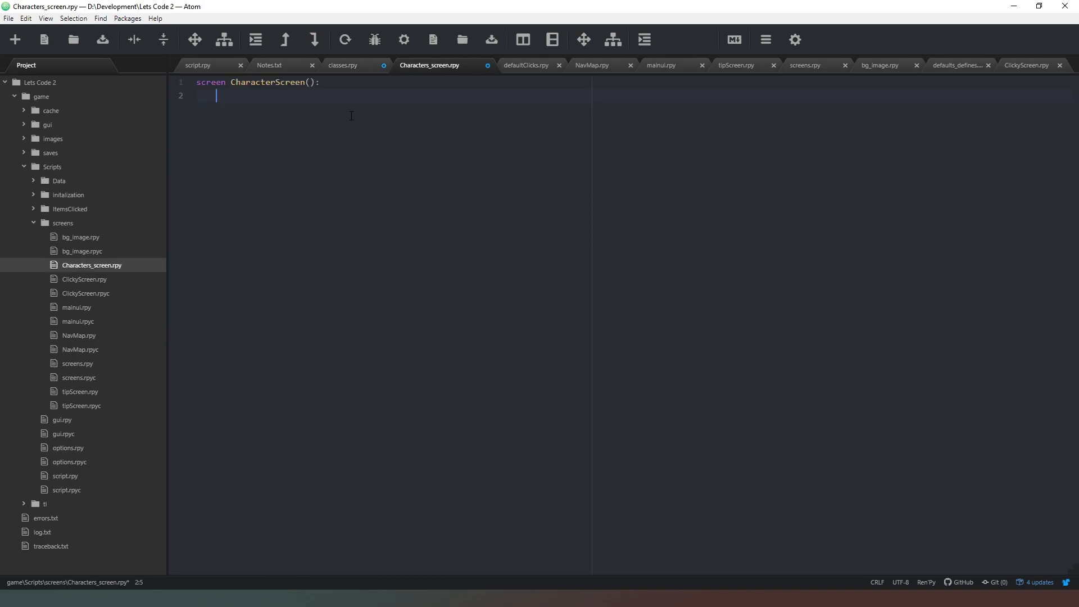
type("for")
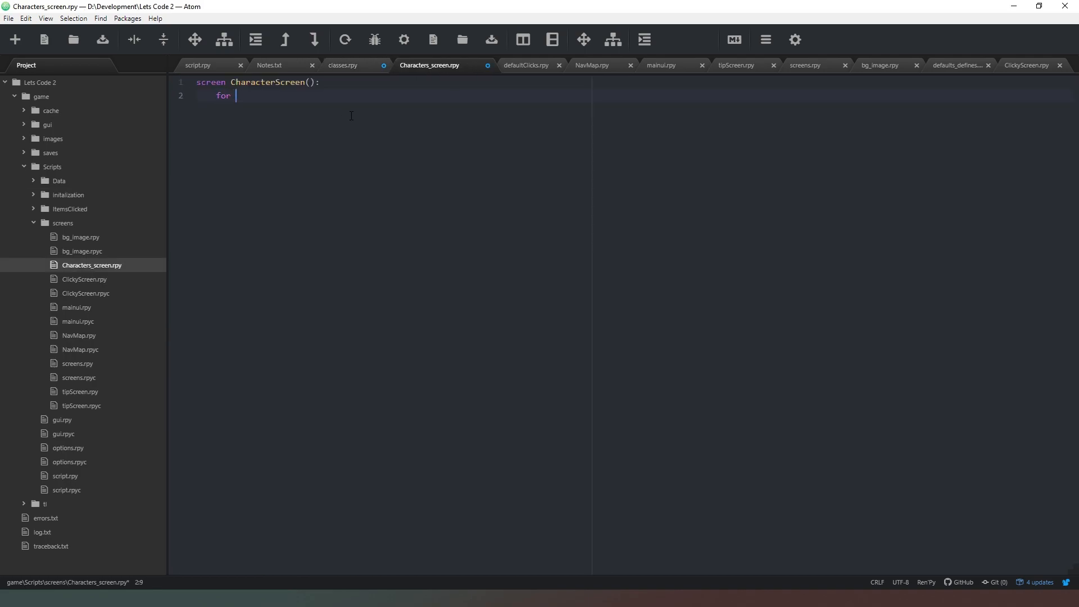
type("q in")
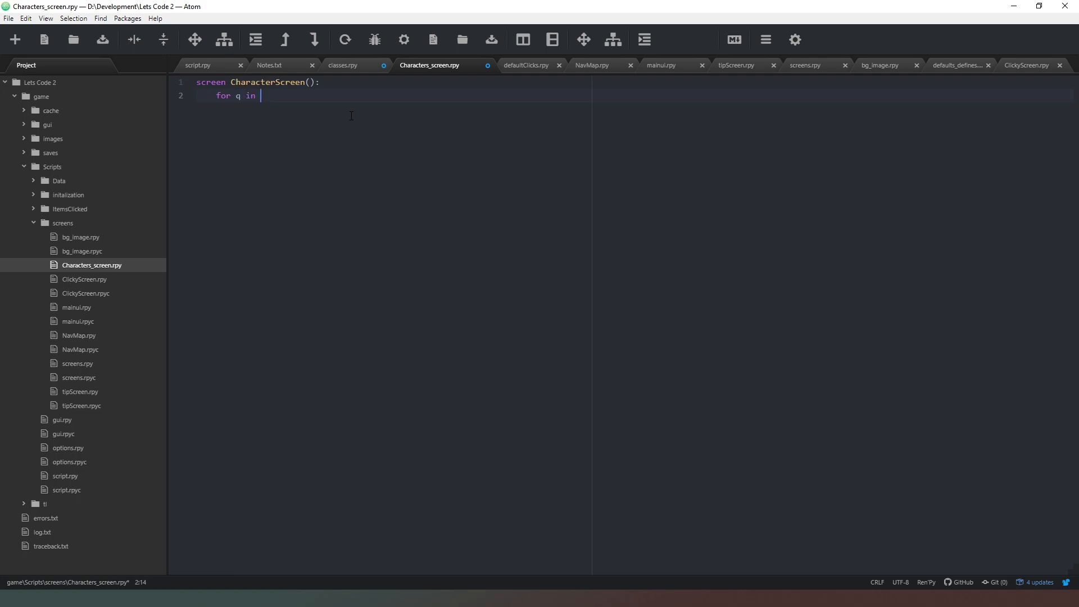
type("Characters:")
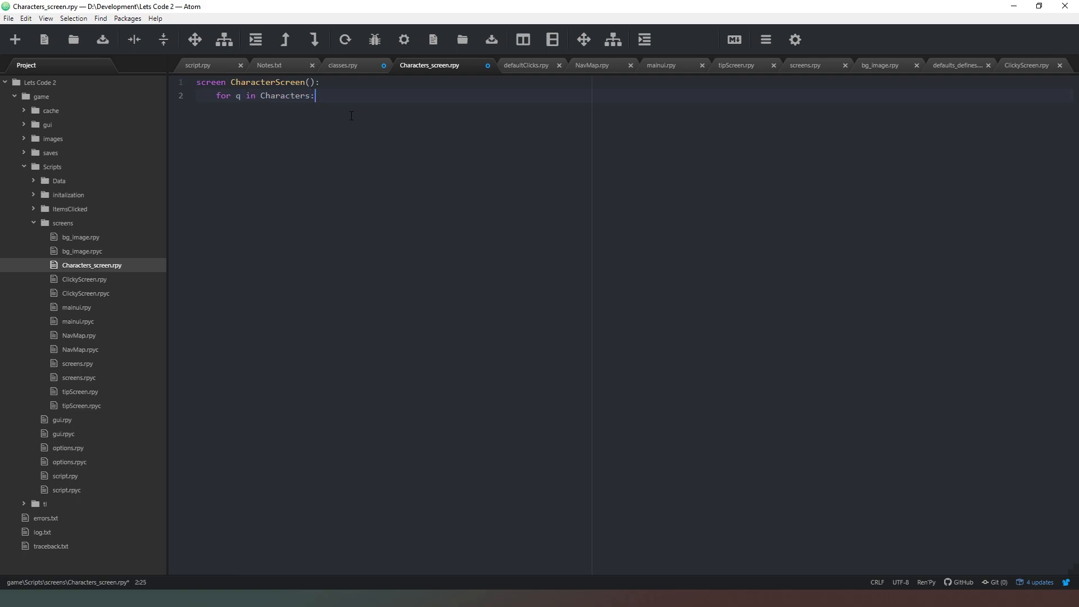
key("enter")
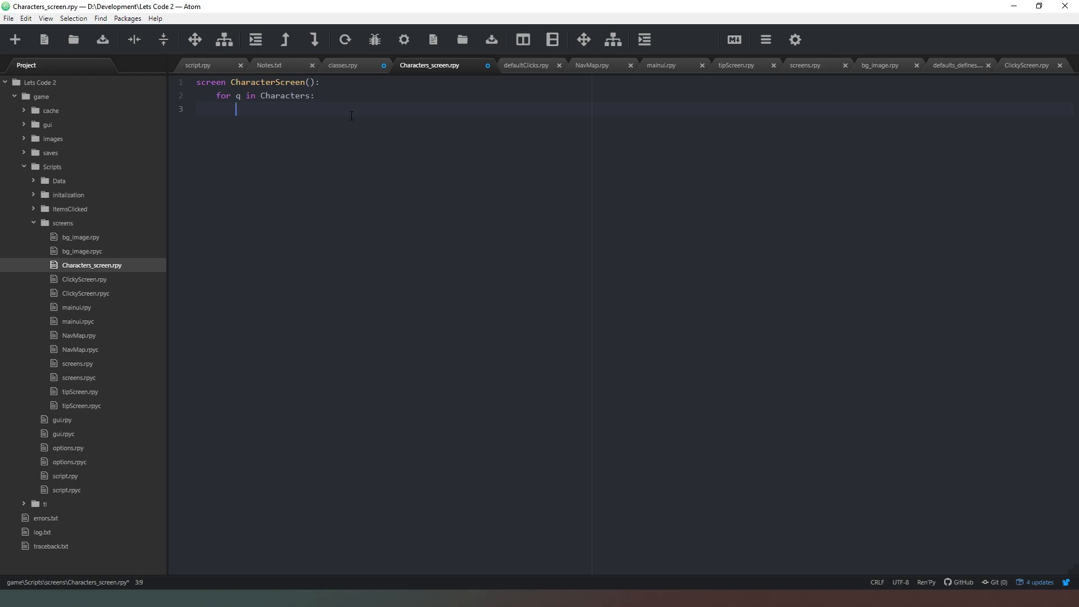
Type 'if q.IsActive' in the loop body, verifying the spelling in classes.rpy.
type("if q.")
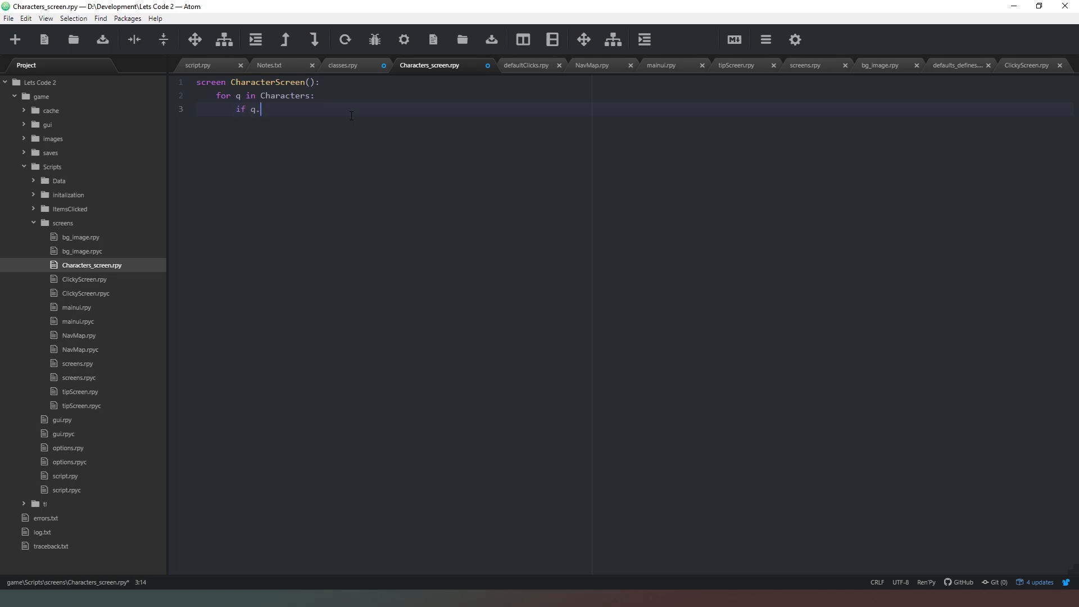
type("I")
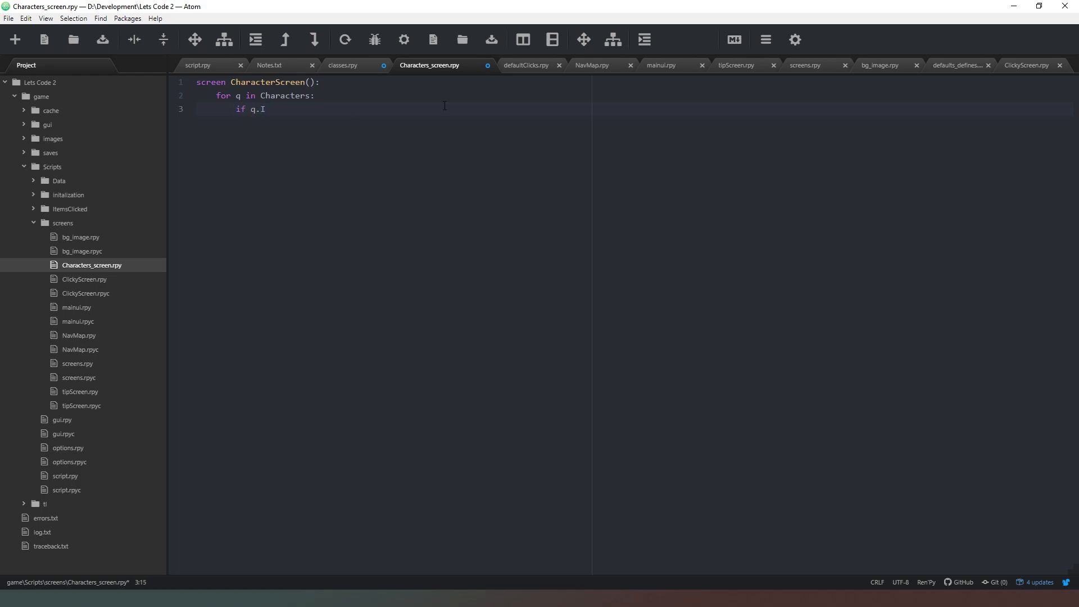
left_click(342, 65)
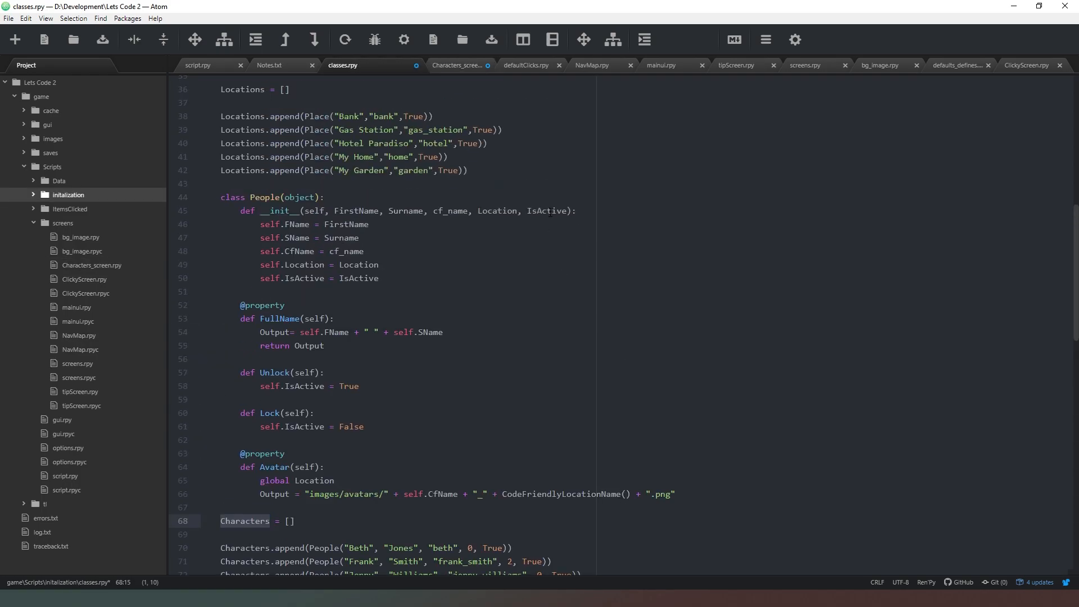
double_click(545, 210)
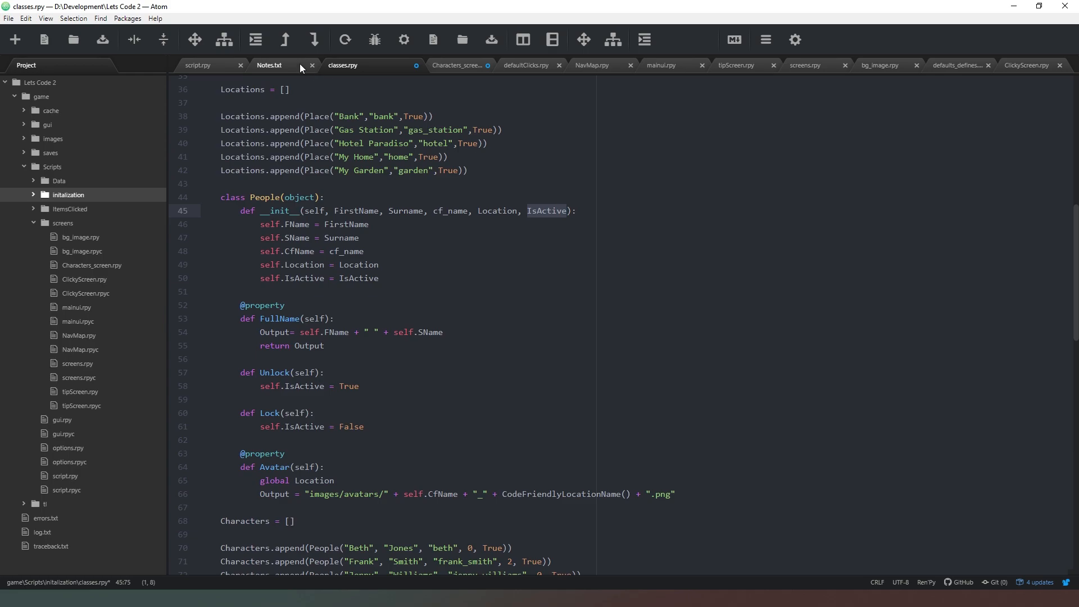
left_click(429, 66)
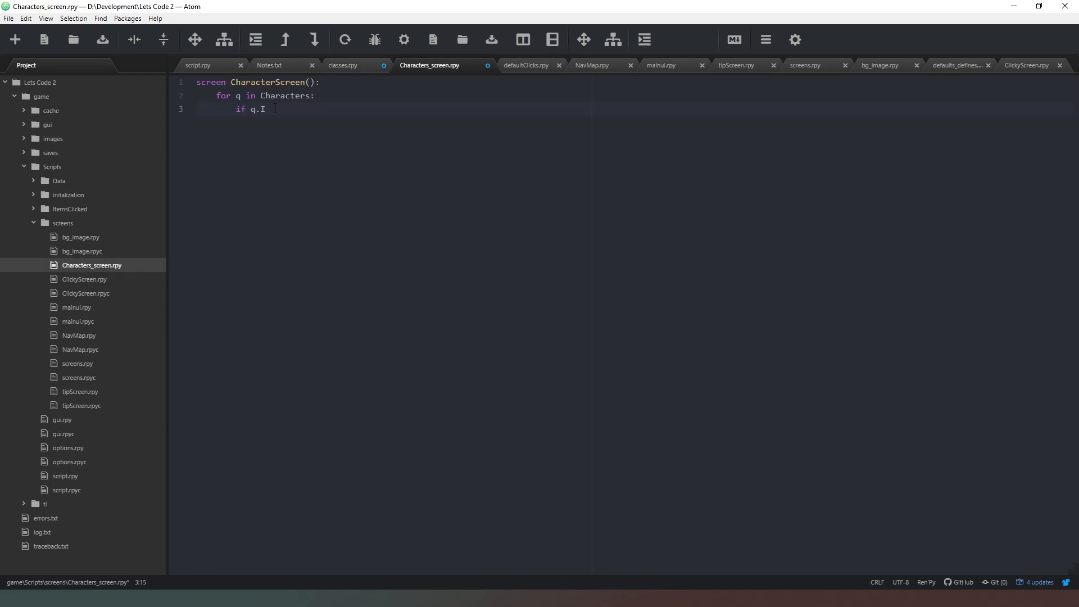
type("sActive")
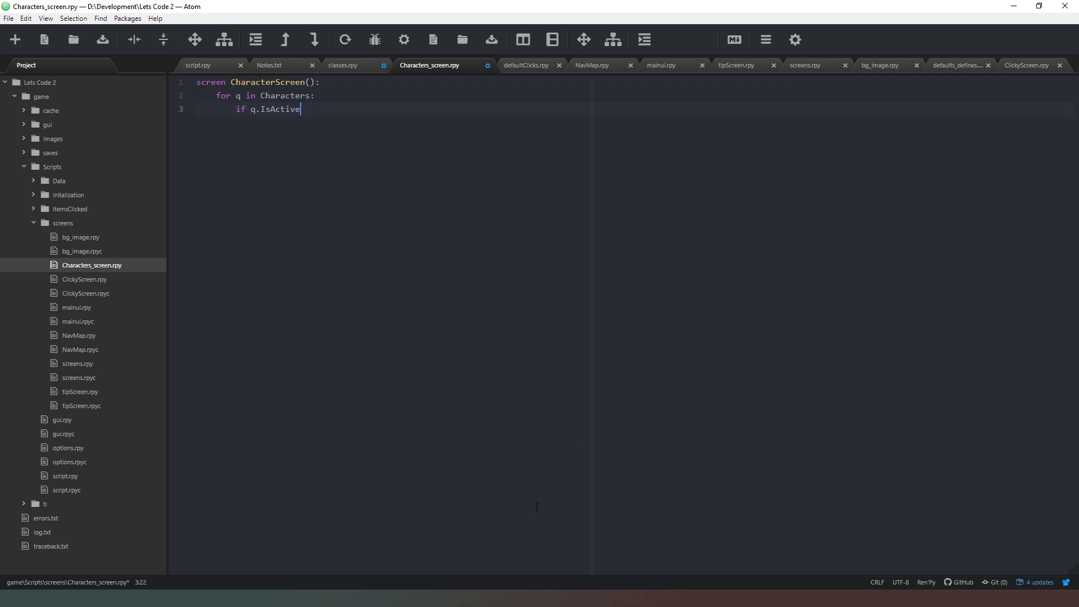
mouse_move(562, 456)
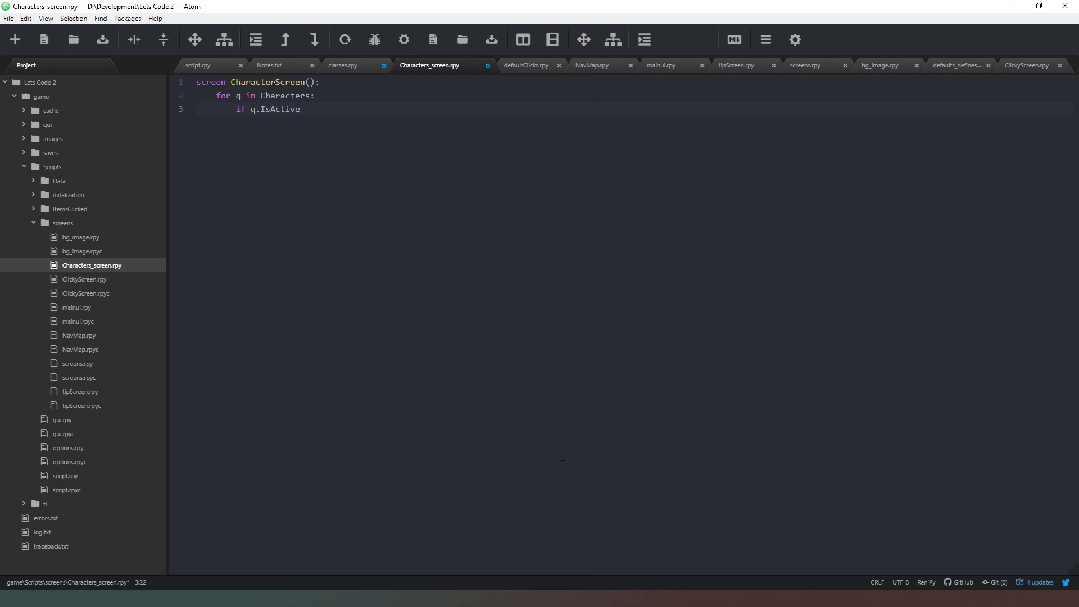
left_click(300, 109)
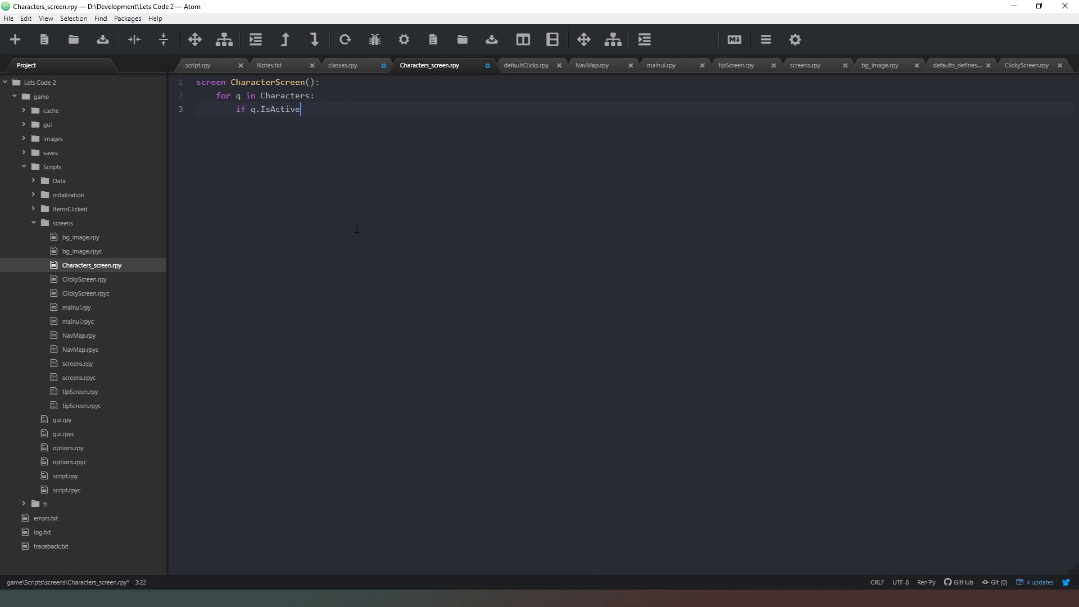
mouse_move(737, 95)
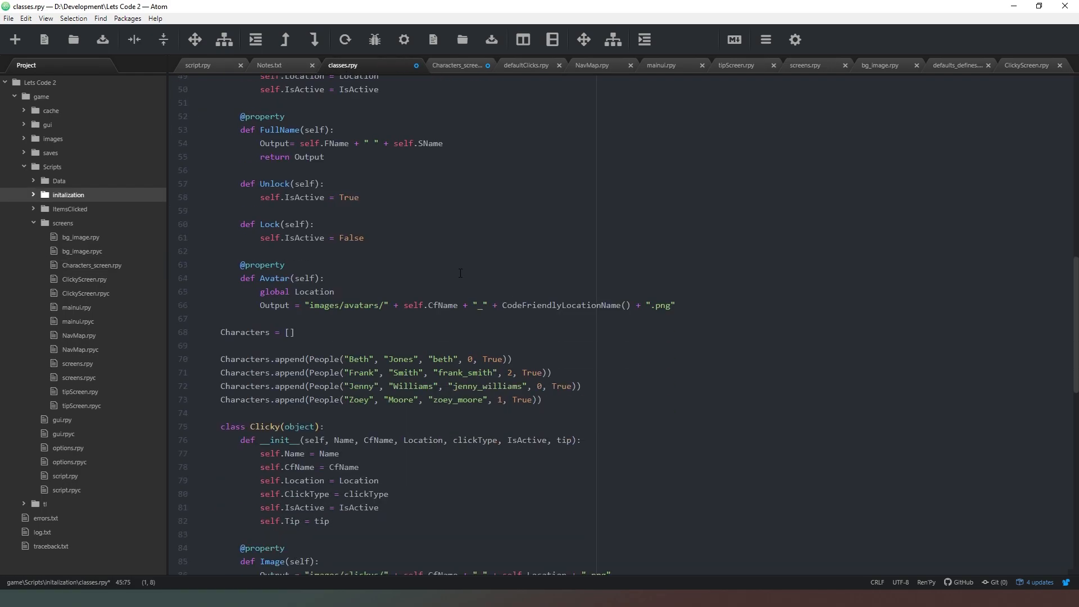
scroll("down", 3)
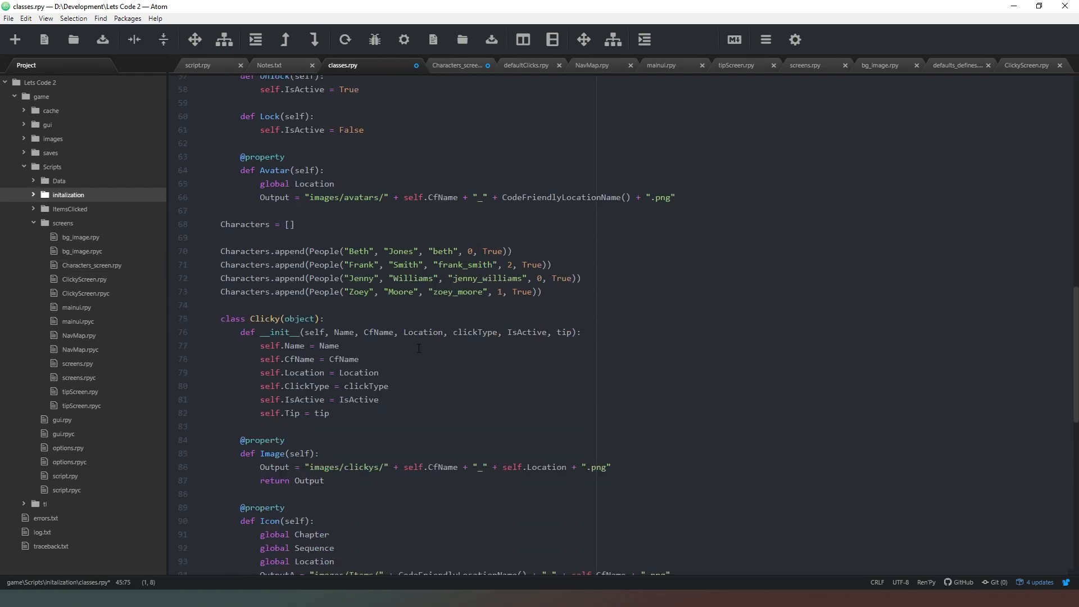
scroll("down", 3)
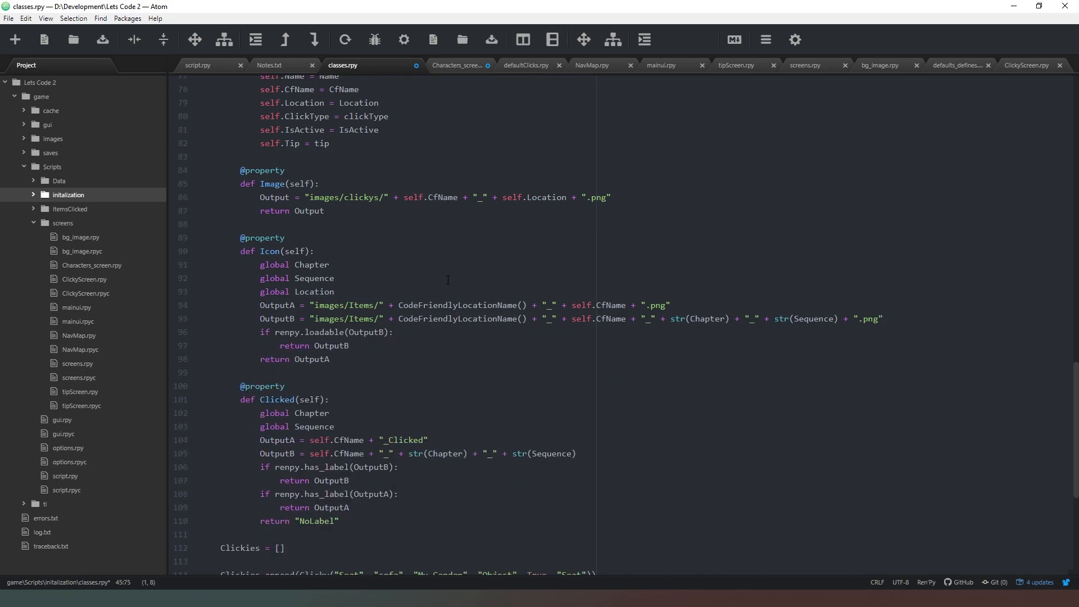
scroll("down", 3)
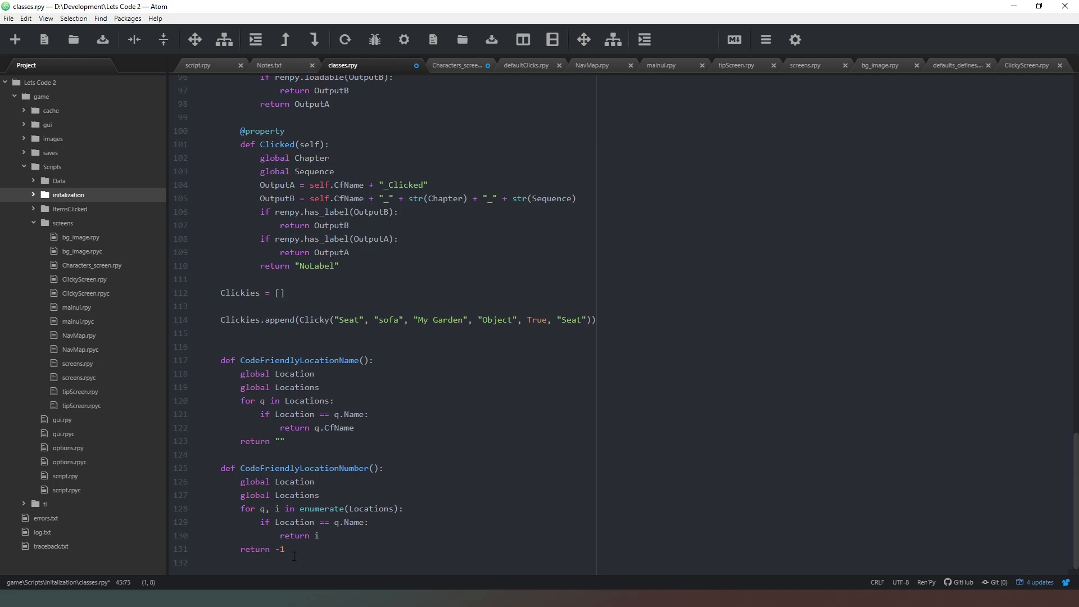
mouse_move(424, 440)
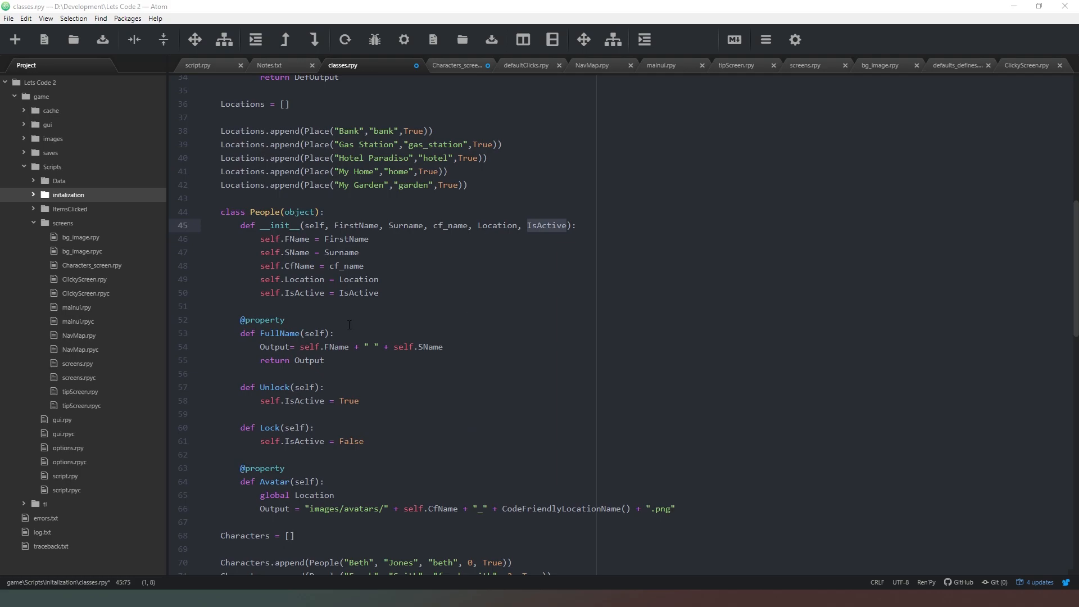
scroll("down", 3)
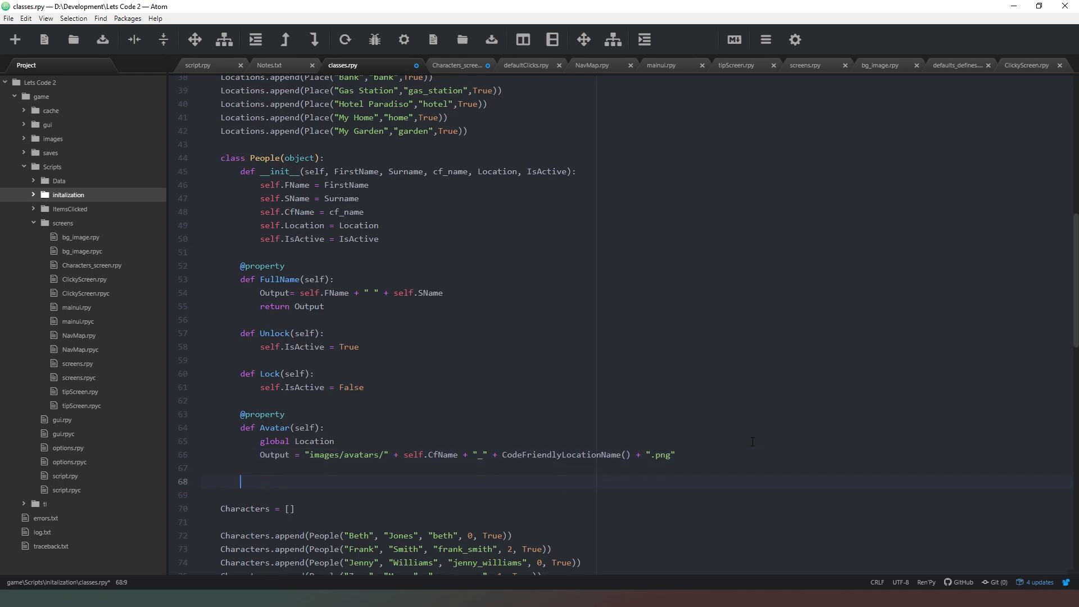
Declare the IsLocal(self) property in classes.rpy and begin its body with a global statement.
type("@property")
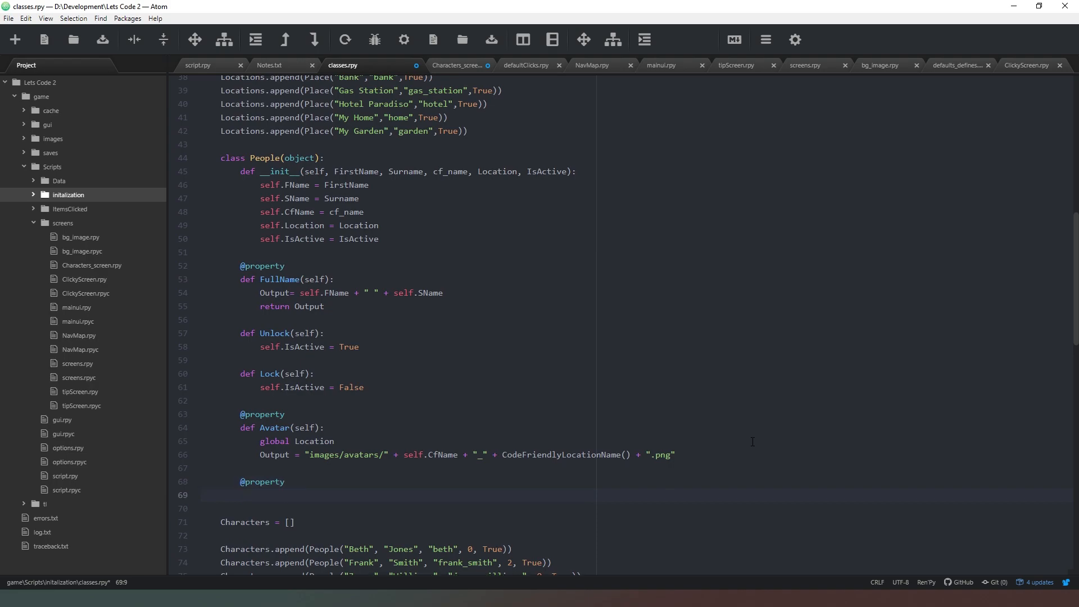
type("def")
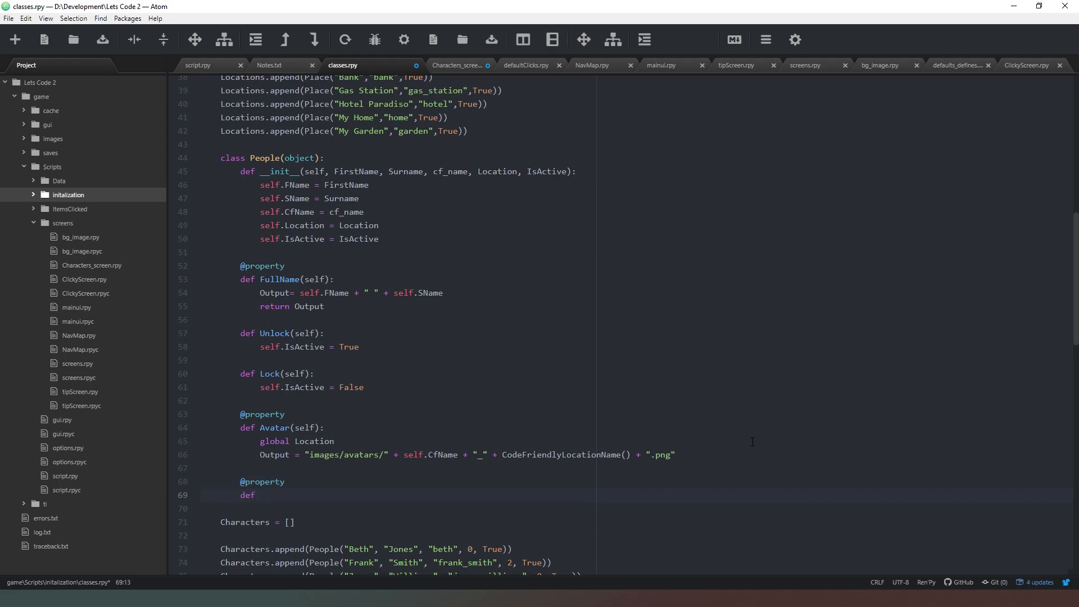
type("Is")
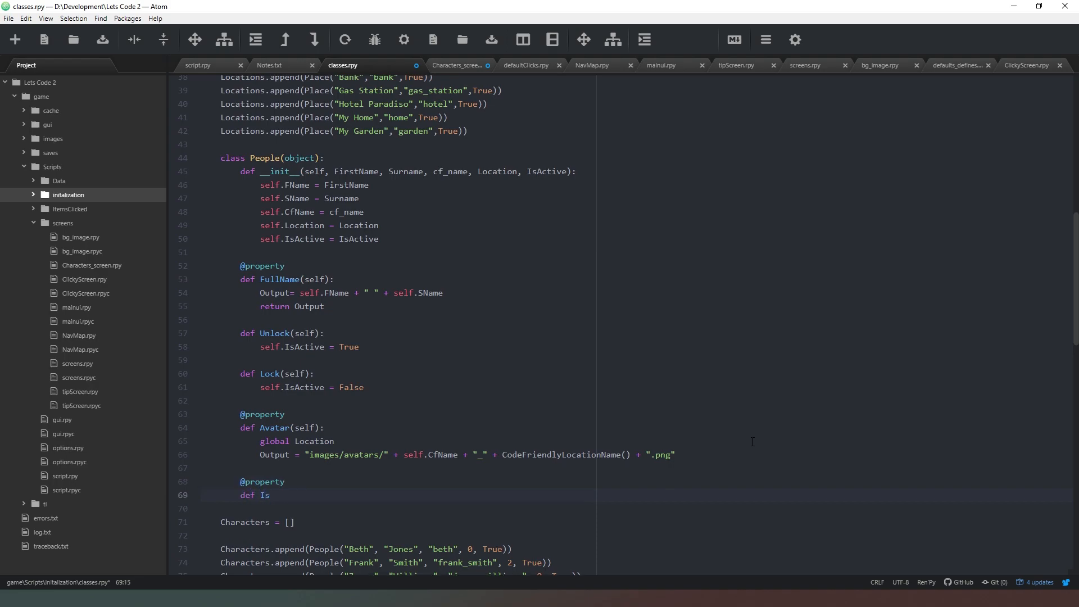
type("Local()")
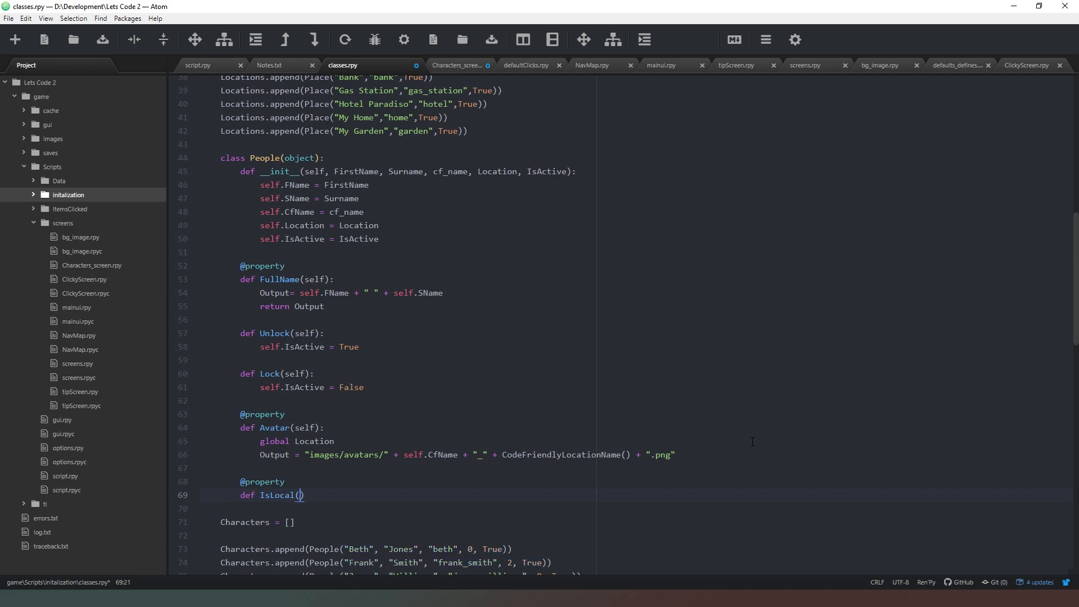
type("self")
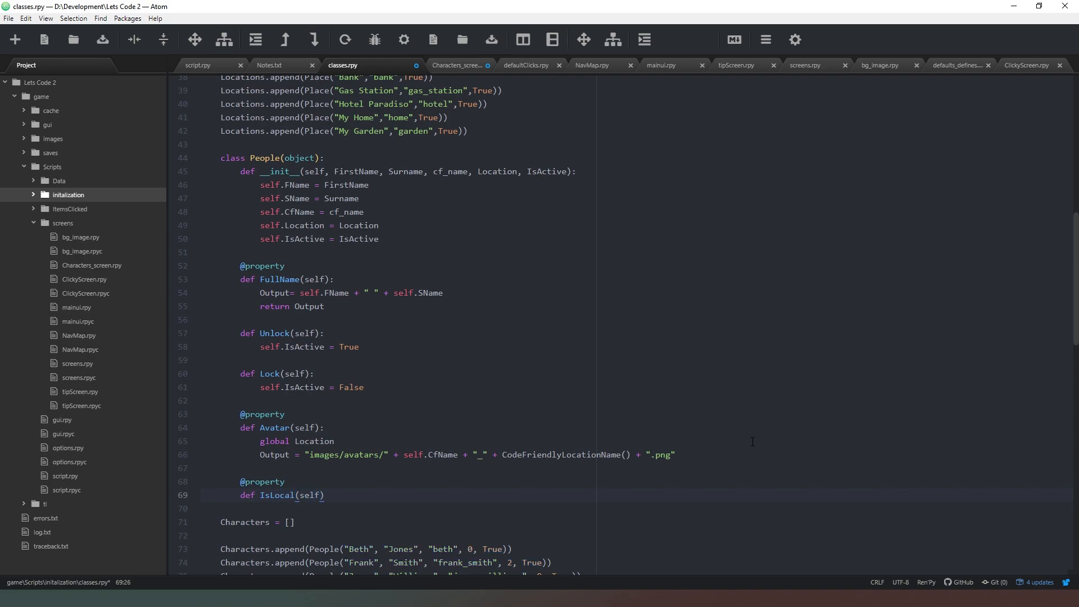
key("enter")
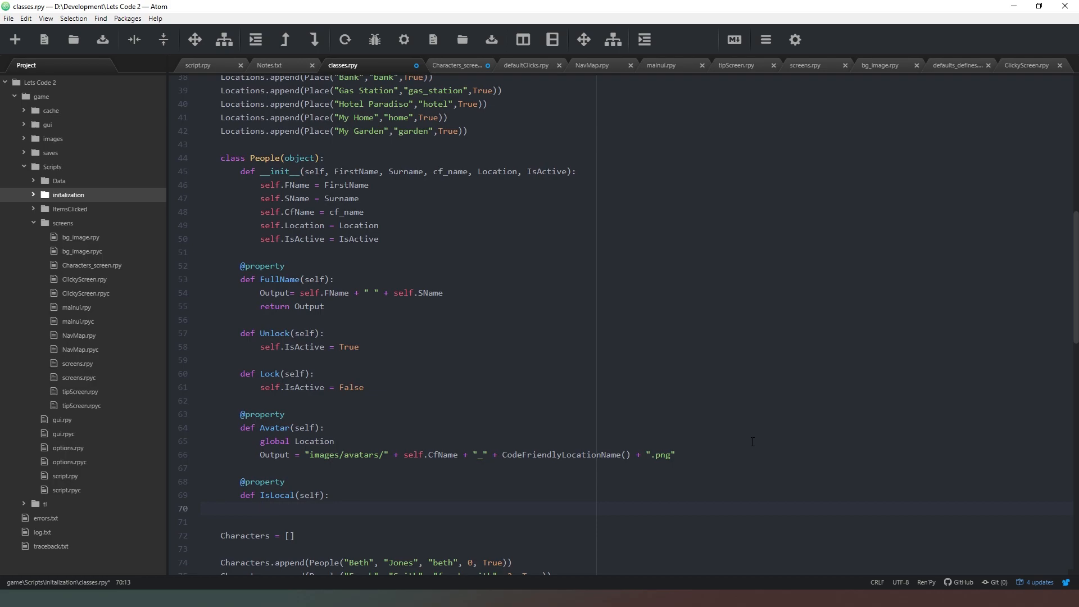
type("globa")
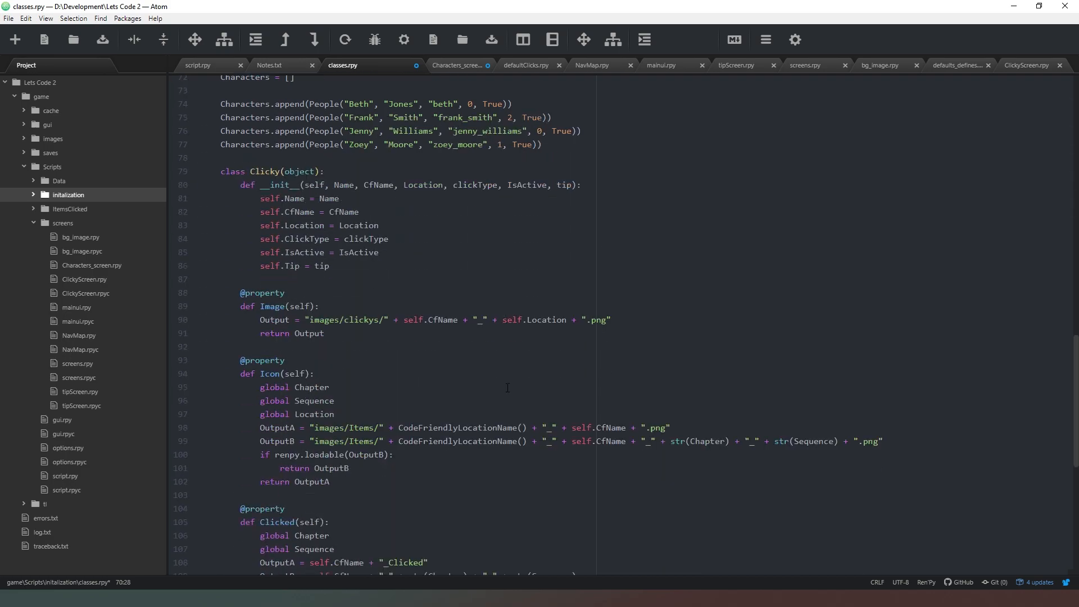
scroll("down", 3)
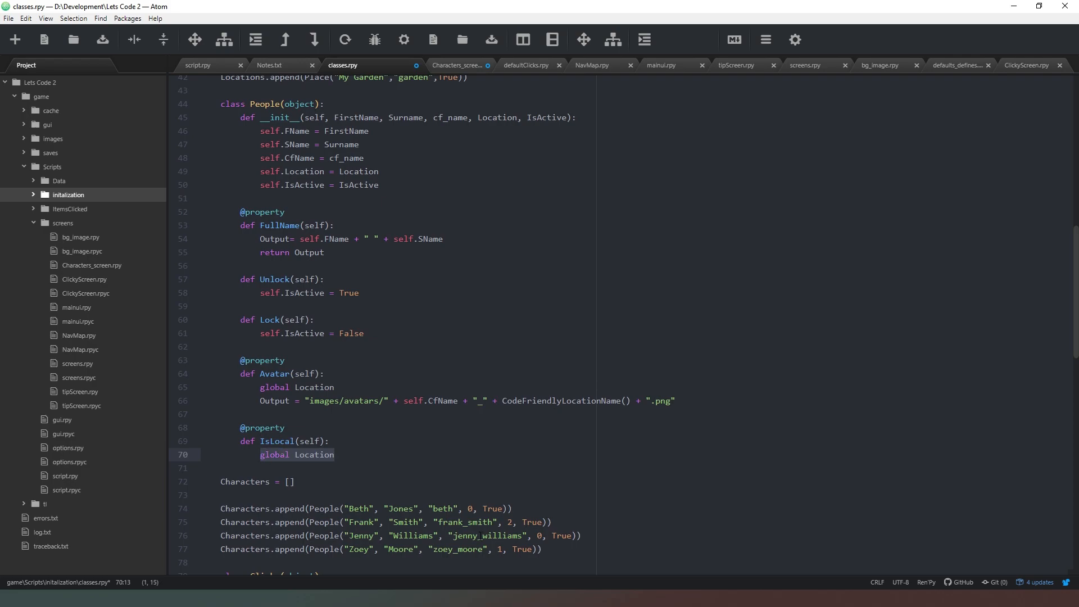
Add the condition 'if self.Location == CodeFriendlyLocationNumber()' to IsLocal.
type("if")
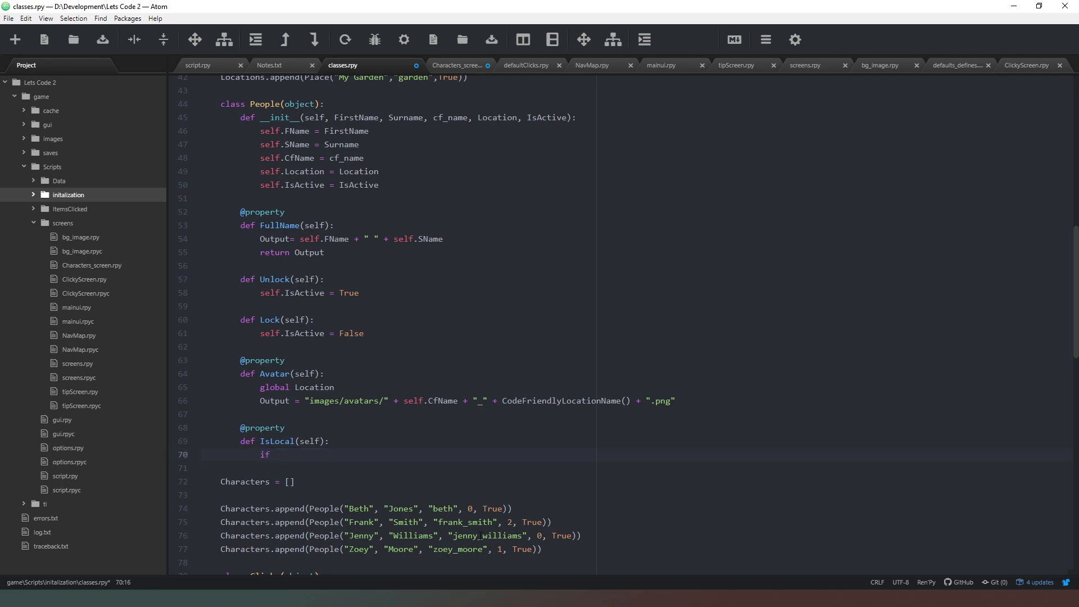
type("self.")
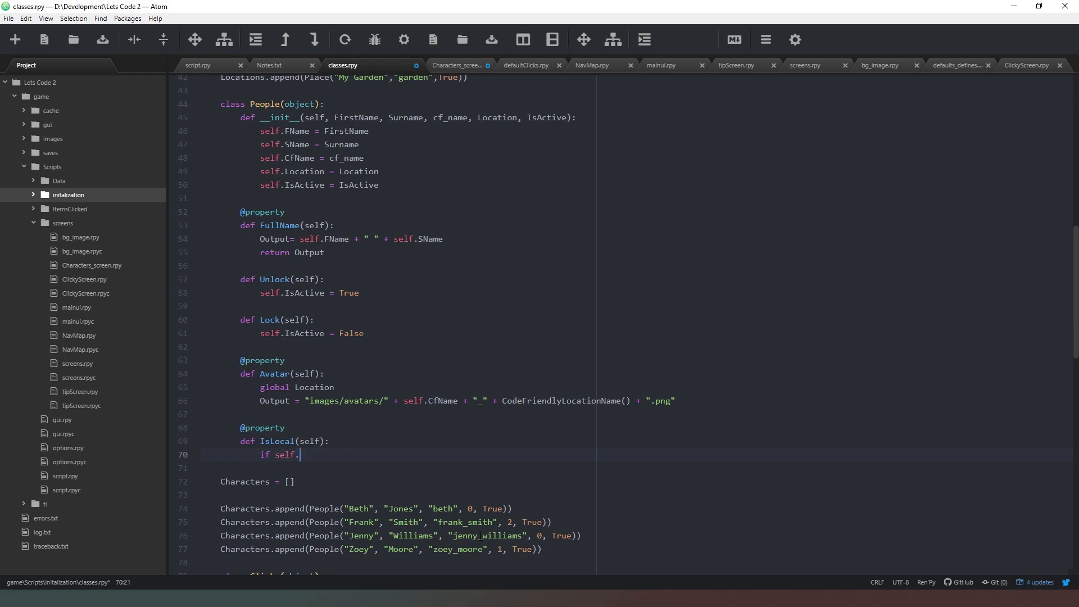
type("location")
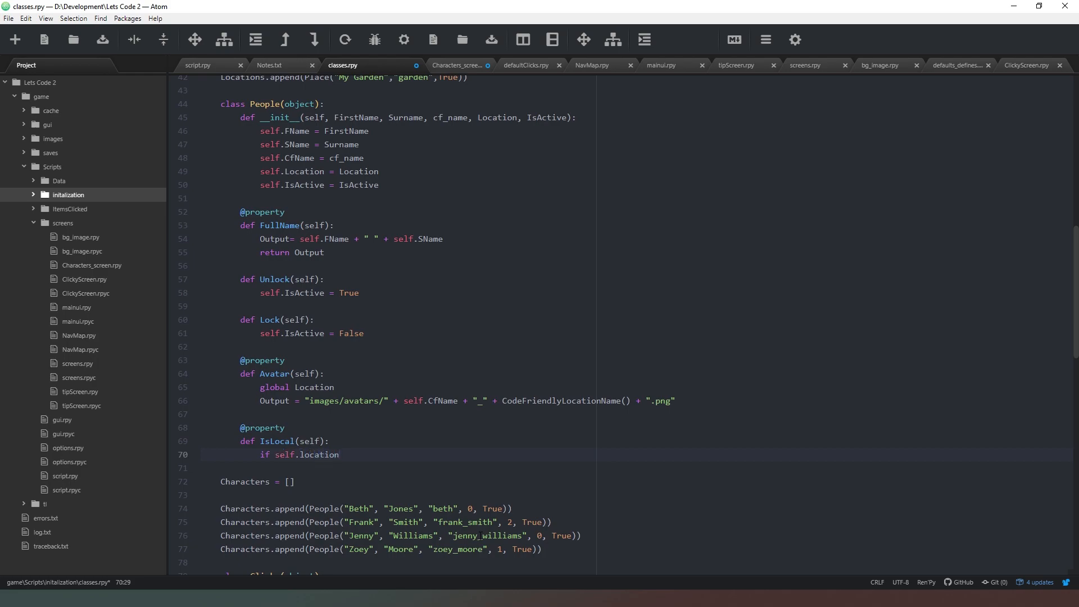
key("BackSpace")
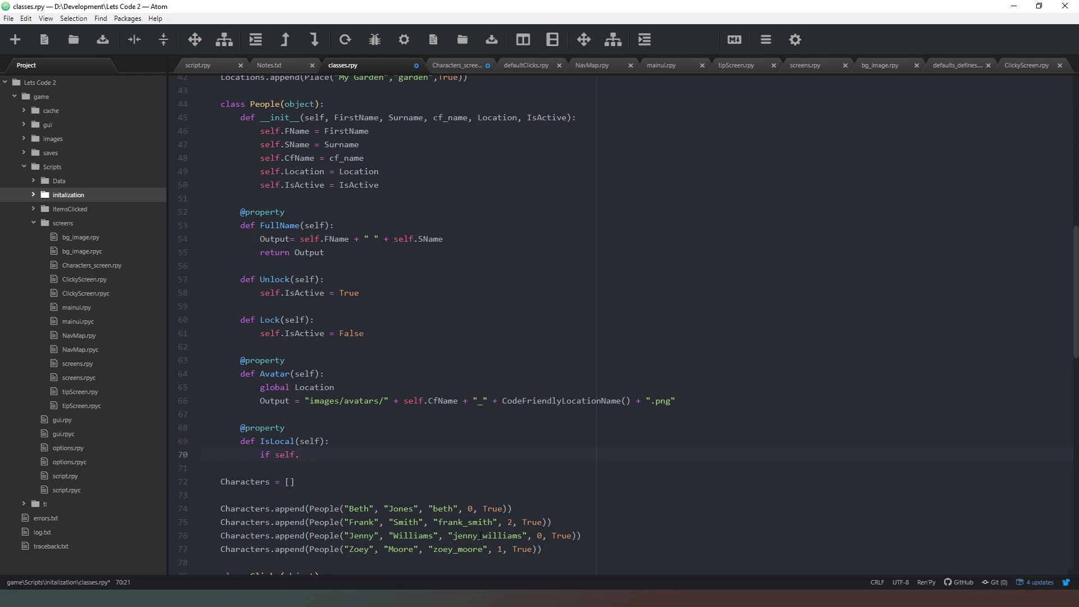
type("Location")
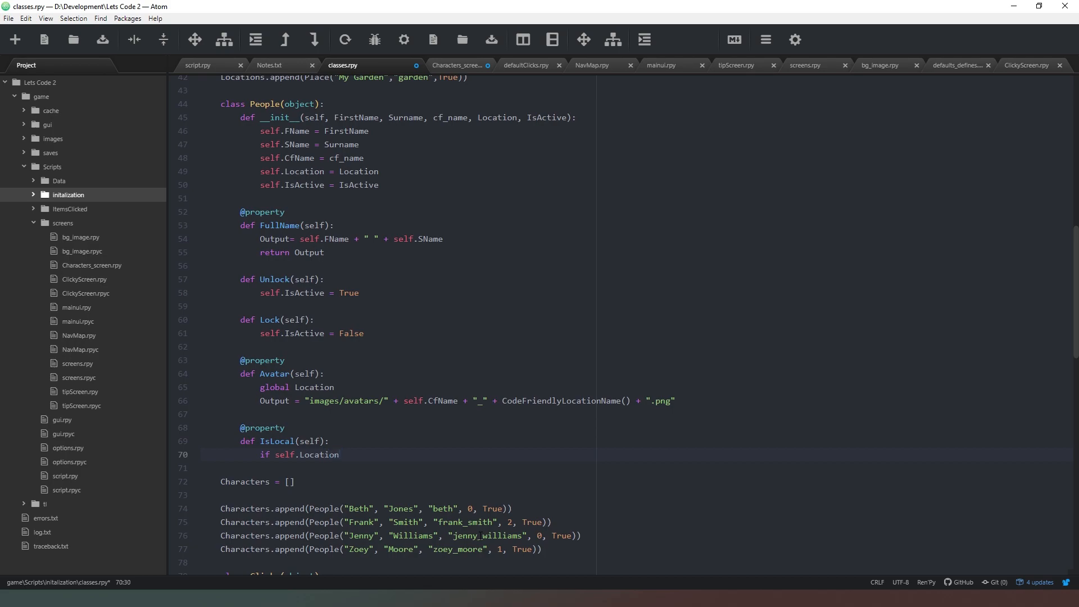
type("==")
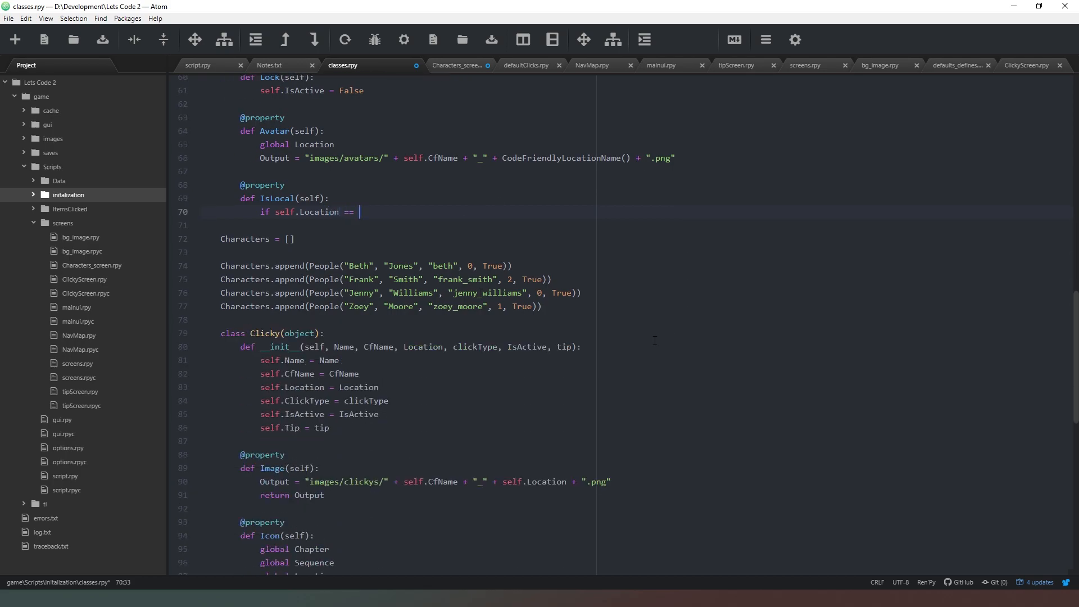
scroll("down", 3)
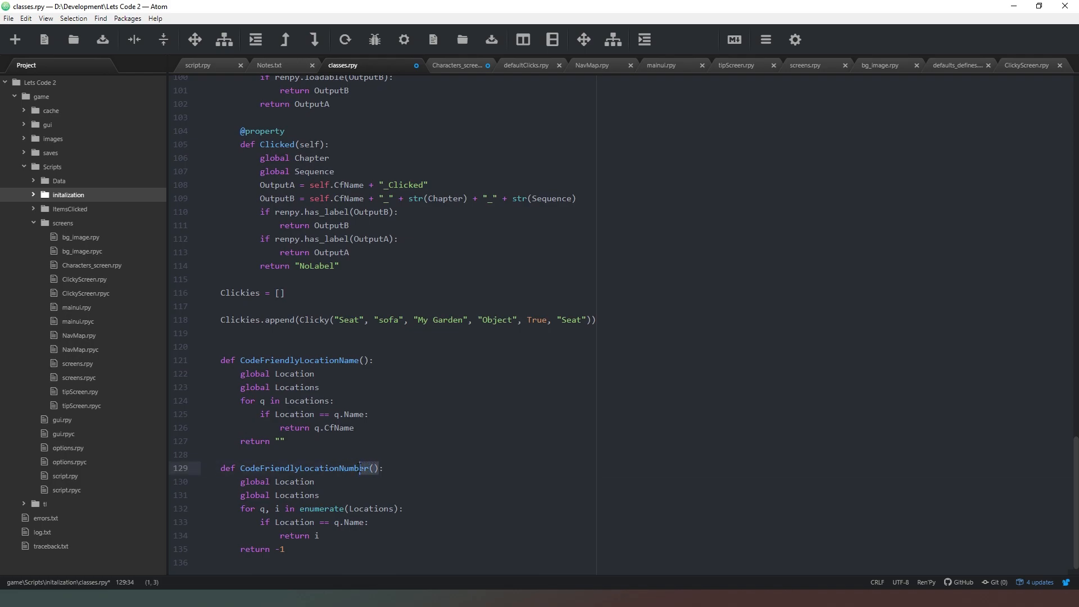
double_click(299, 468)
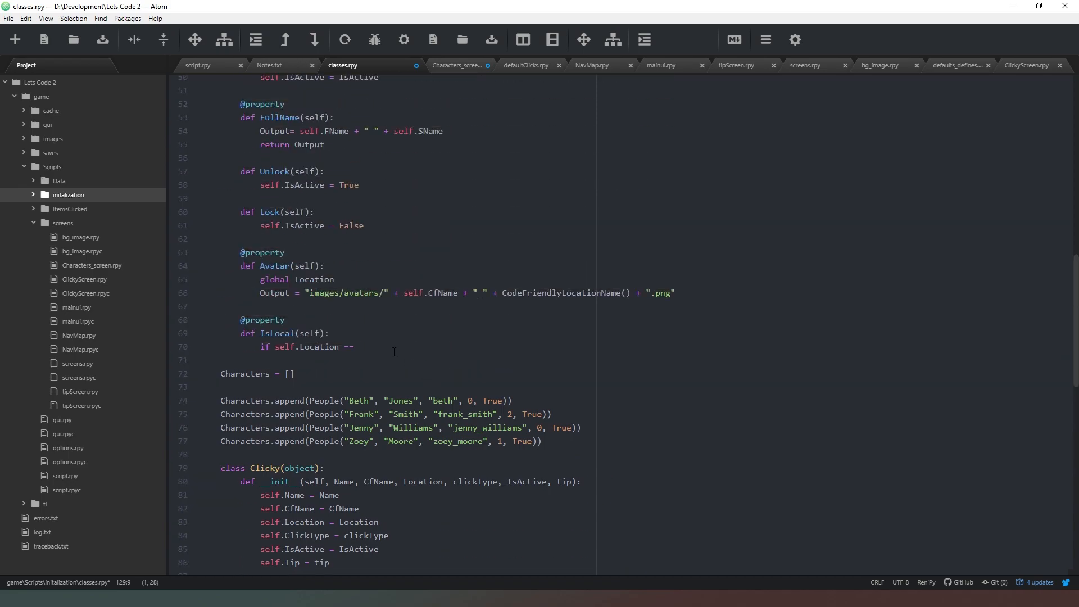
type("CodeFriendlyLocationNumber()")
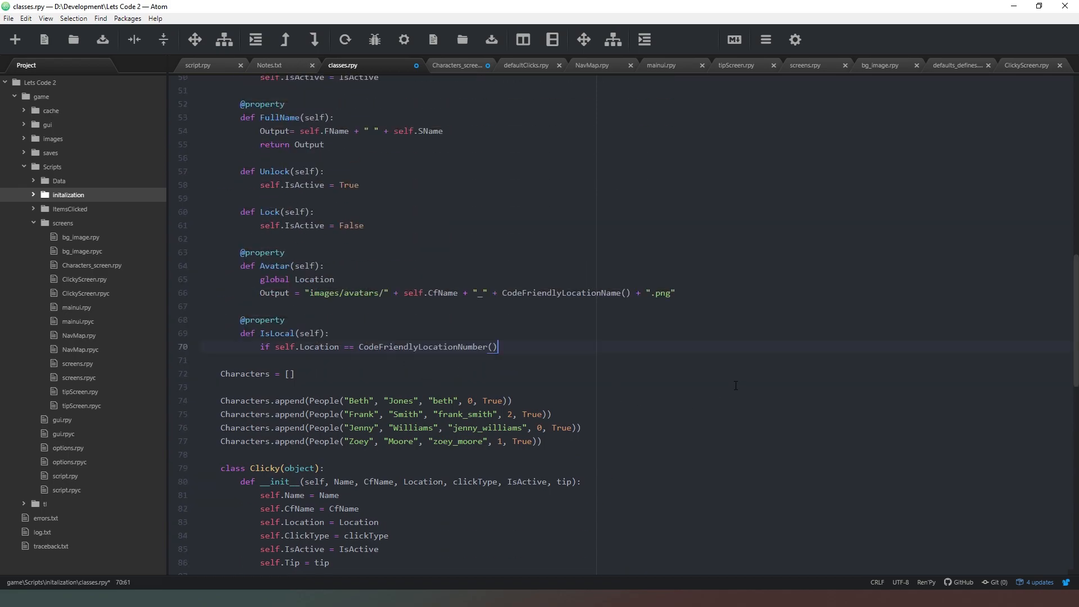
Make IsLocal return True inside the condition and False otherwise.
key("enter")
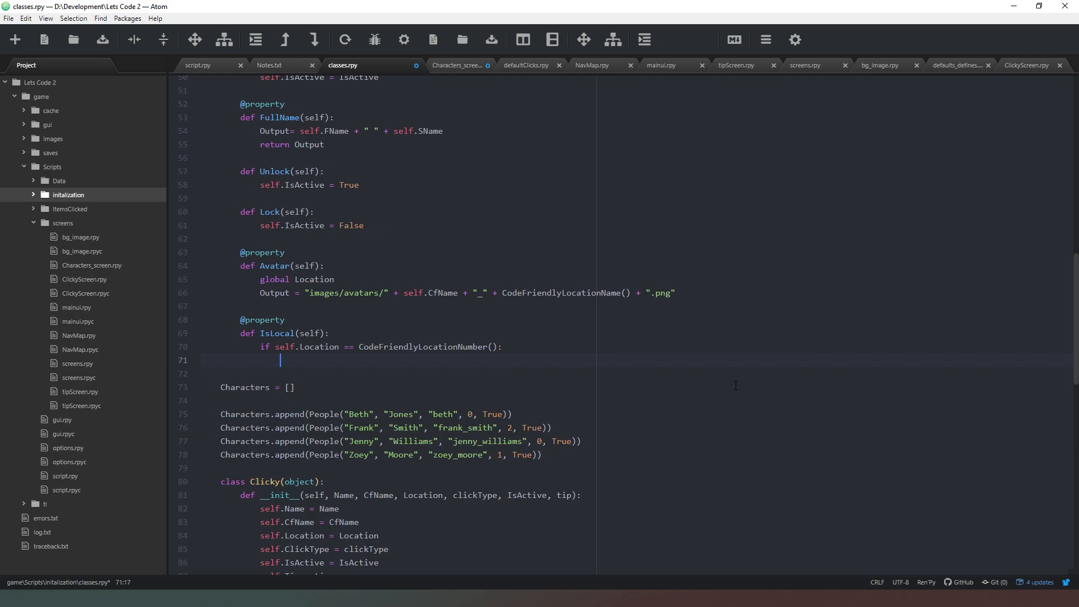
type("return True")
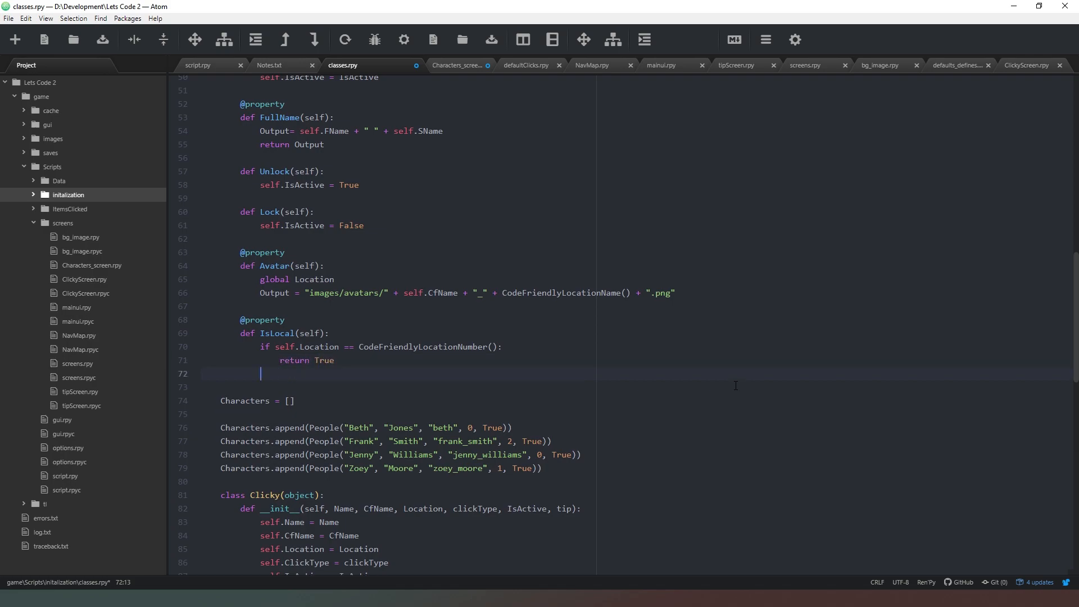
type("return")
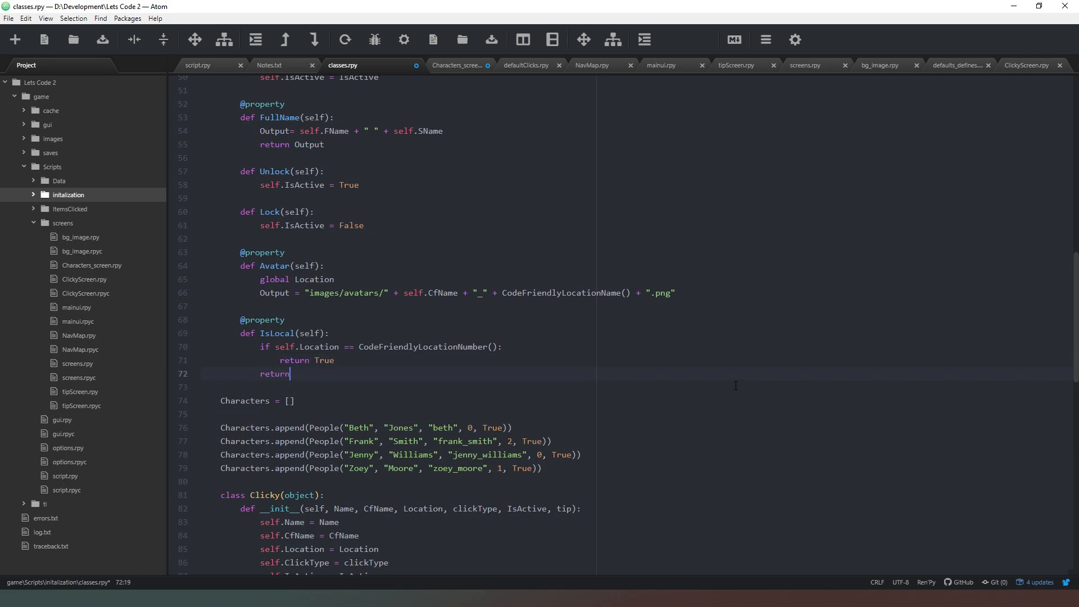
type("False")
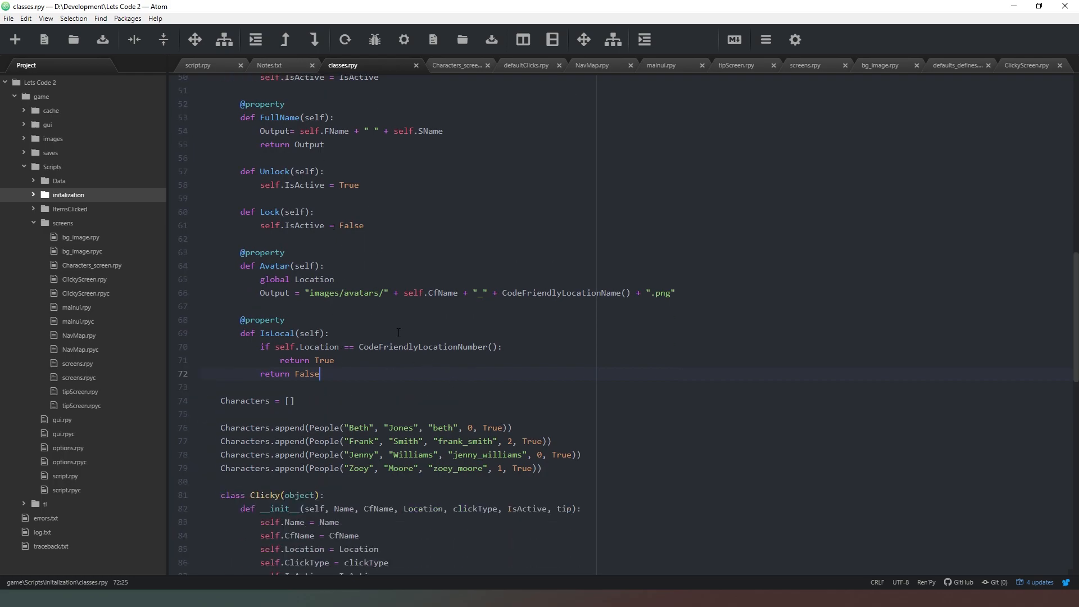
mouse_move(457, 116)
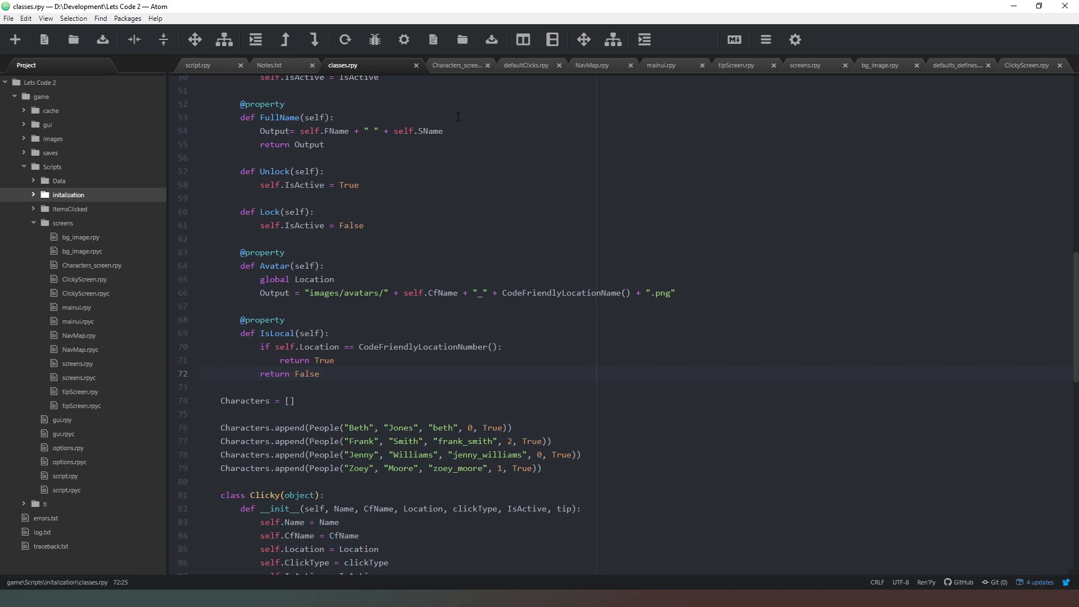
left_click(318, 373)
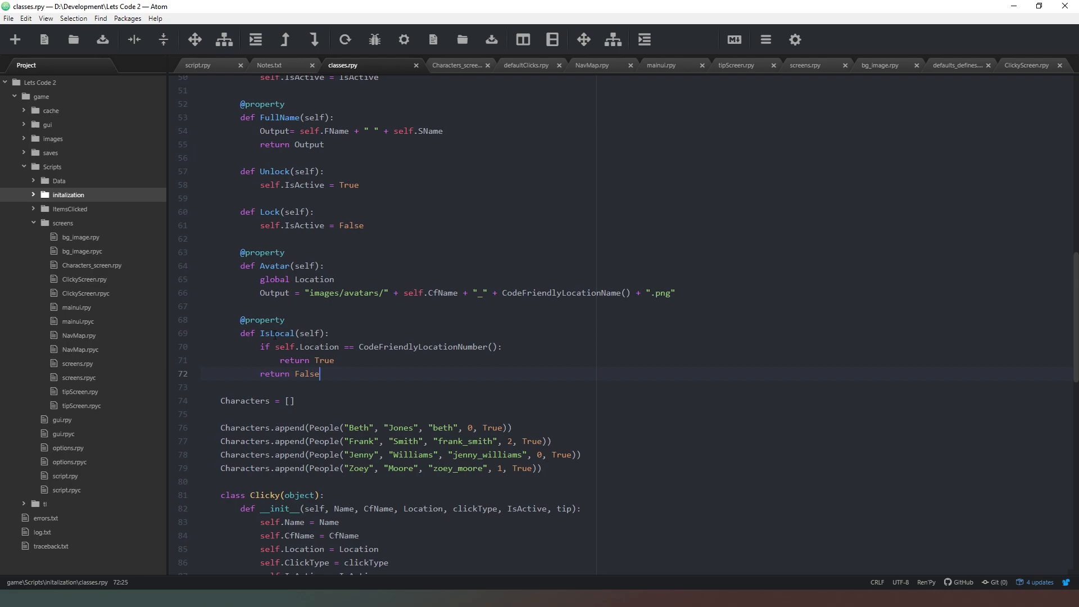
left_click(437, 64)
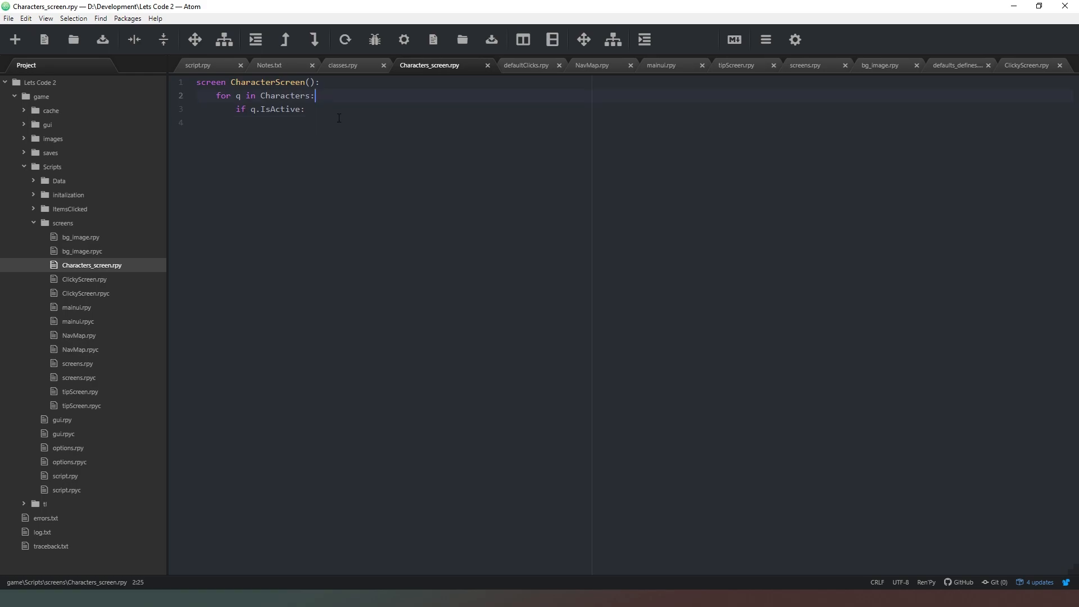
Extend the condition to 'if q.IsActive and q.IsLocal:' and start an imagebutton line beneath.
key("Backspace")
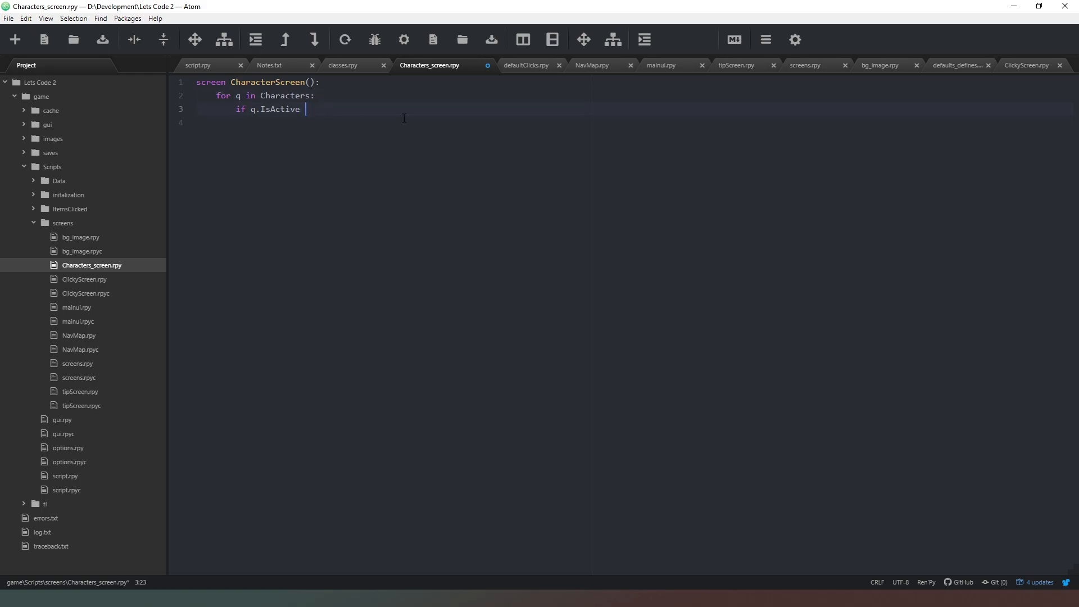
type("and q")
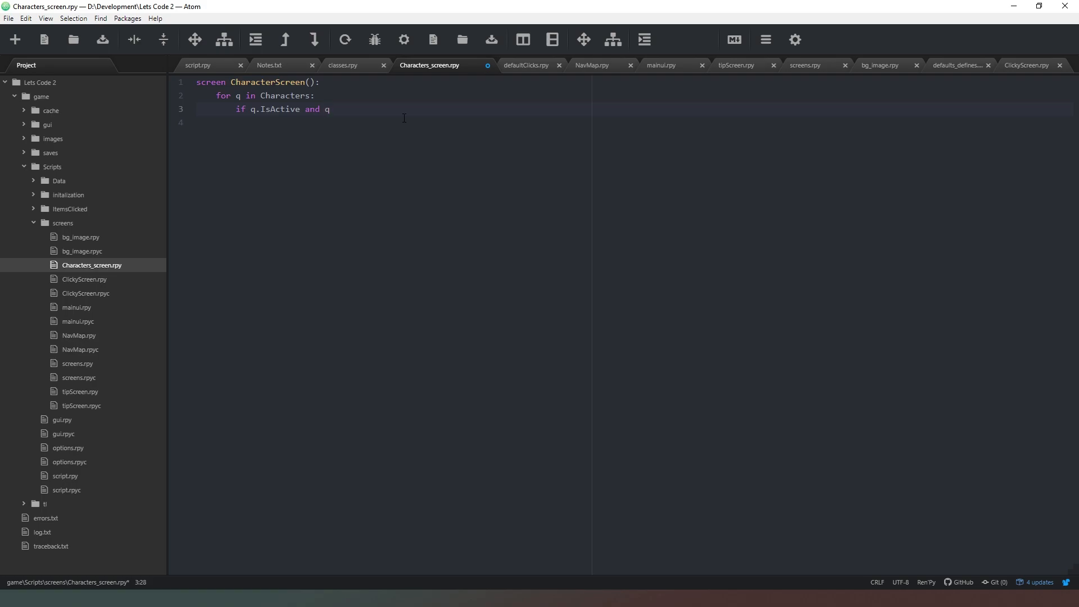
type(".IsLocal:")
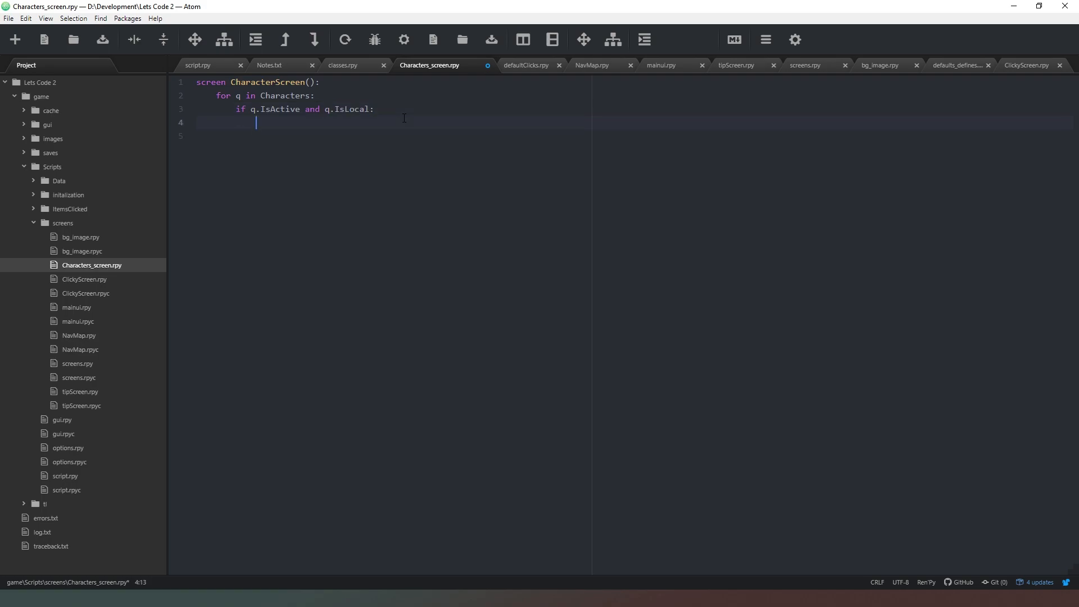
mouse_move(542, 292)
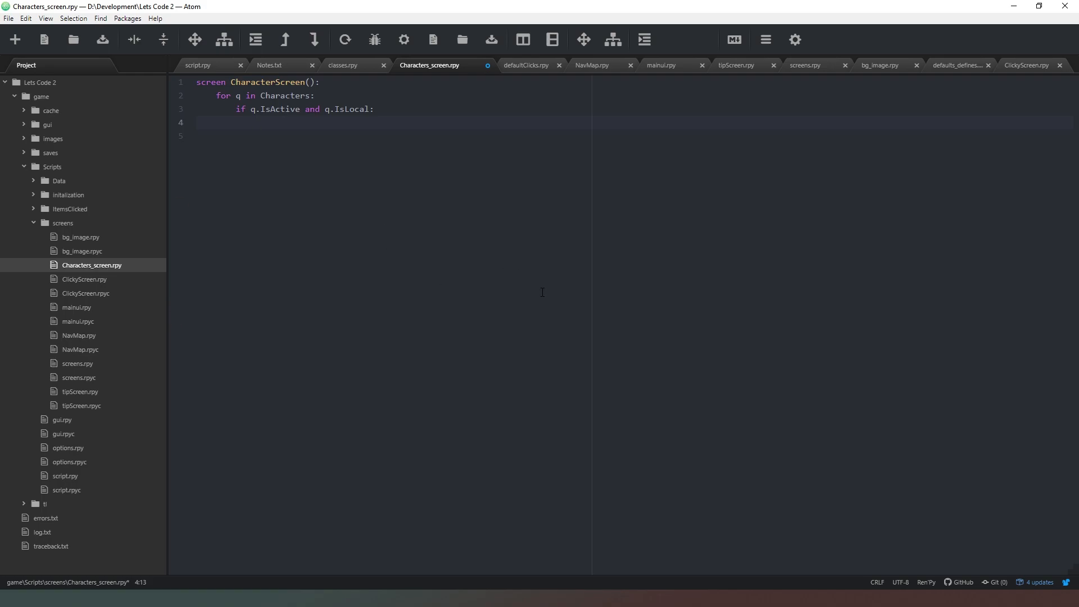
left_click(286, 129)
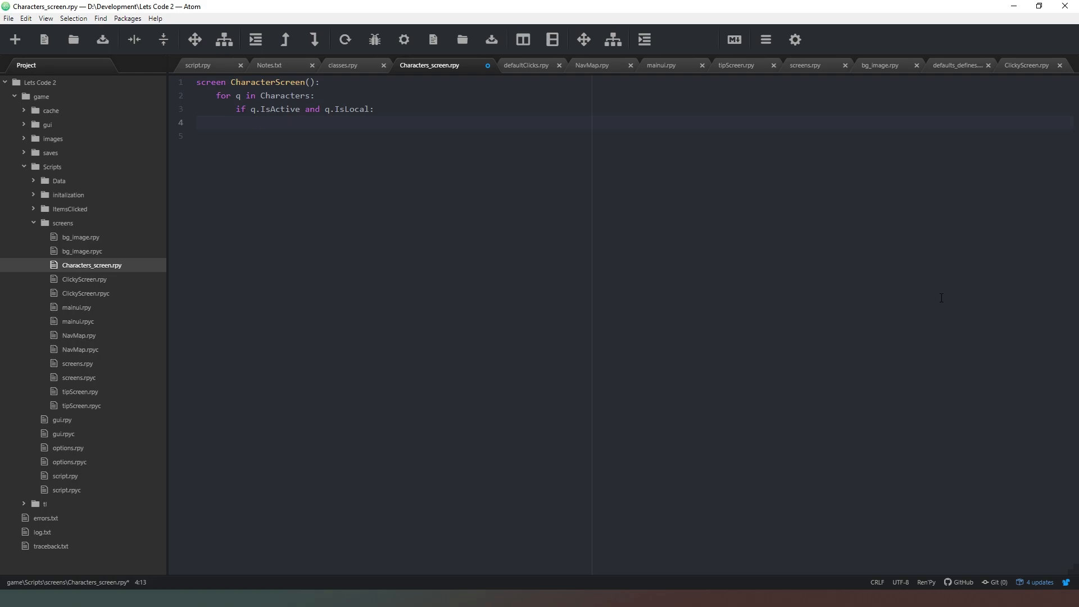
type("imagebu")
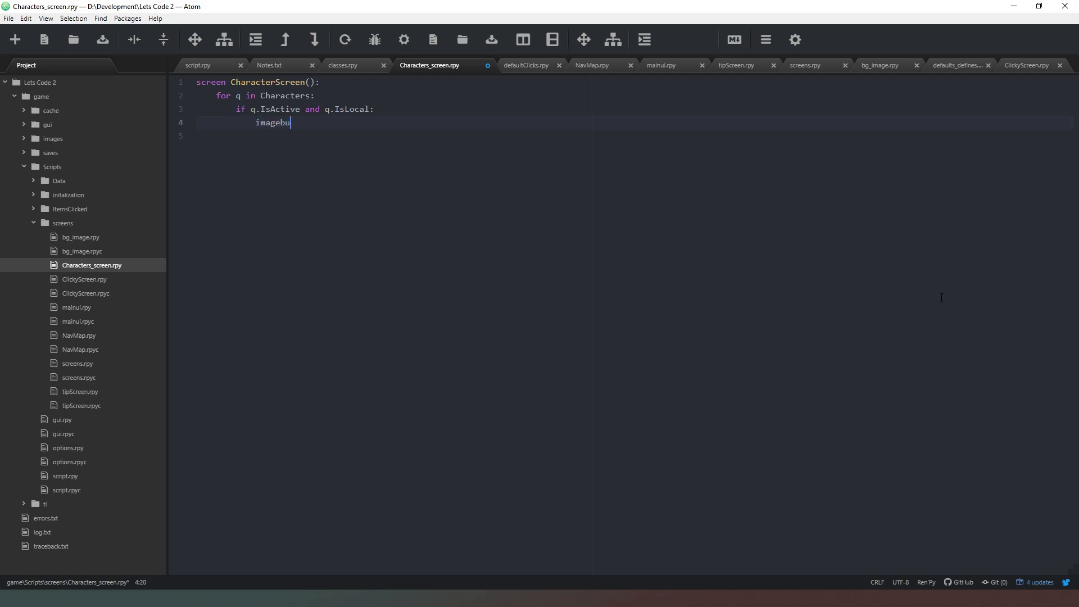
type("tton")
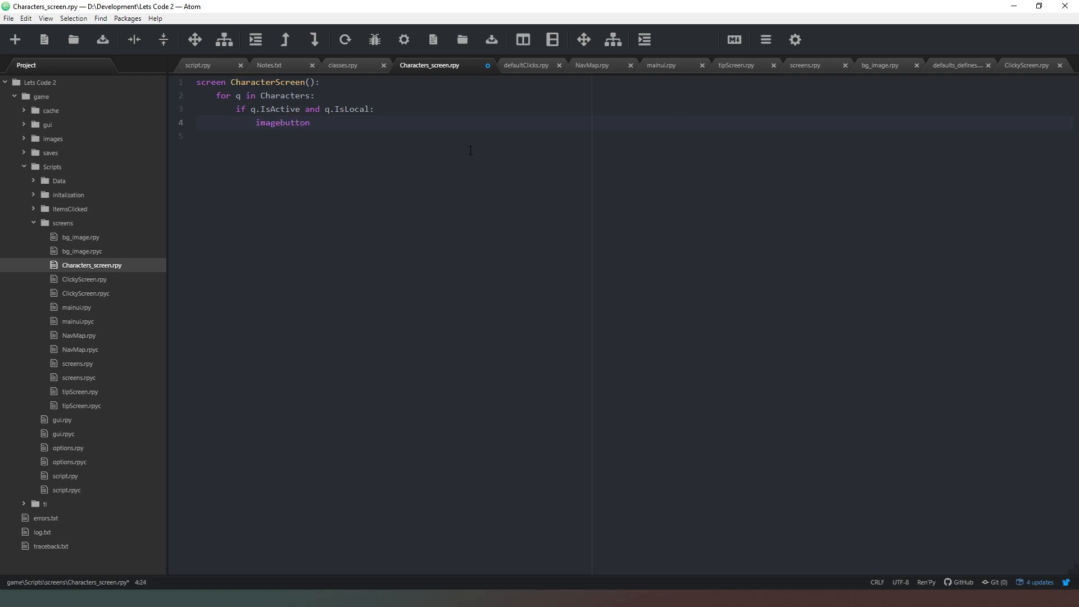
Copy the imagebutton block from ClickyScreen.rpy and paste it over the imagebutton line.
left_click(525, 66)
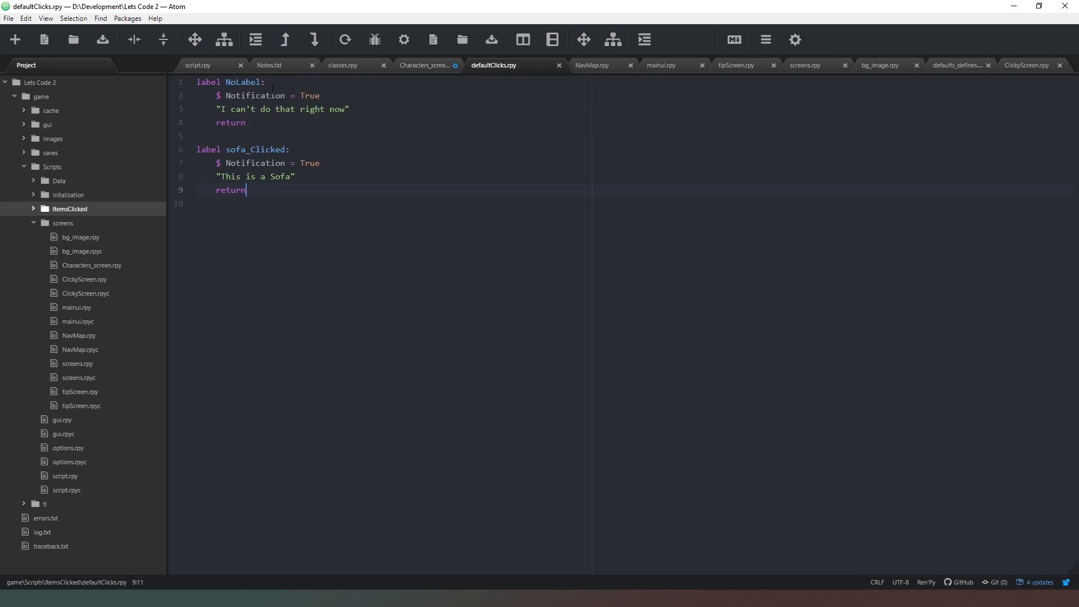
mouse_move(664, 66)
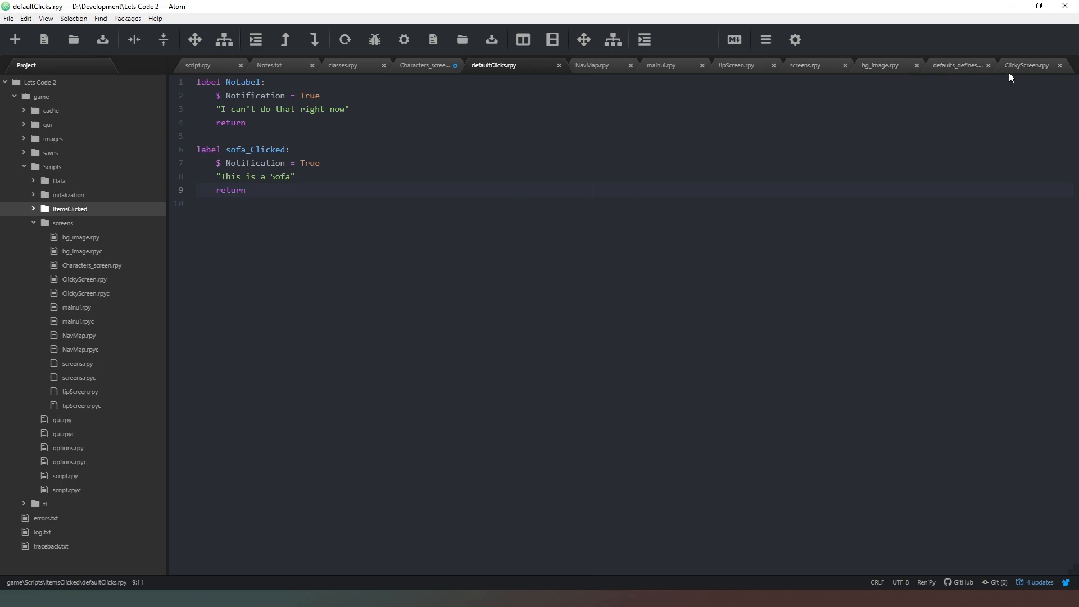
left_click(1026, 65)
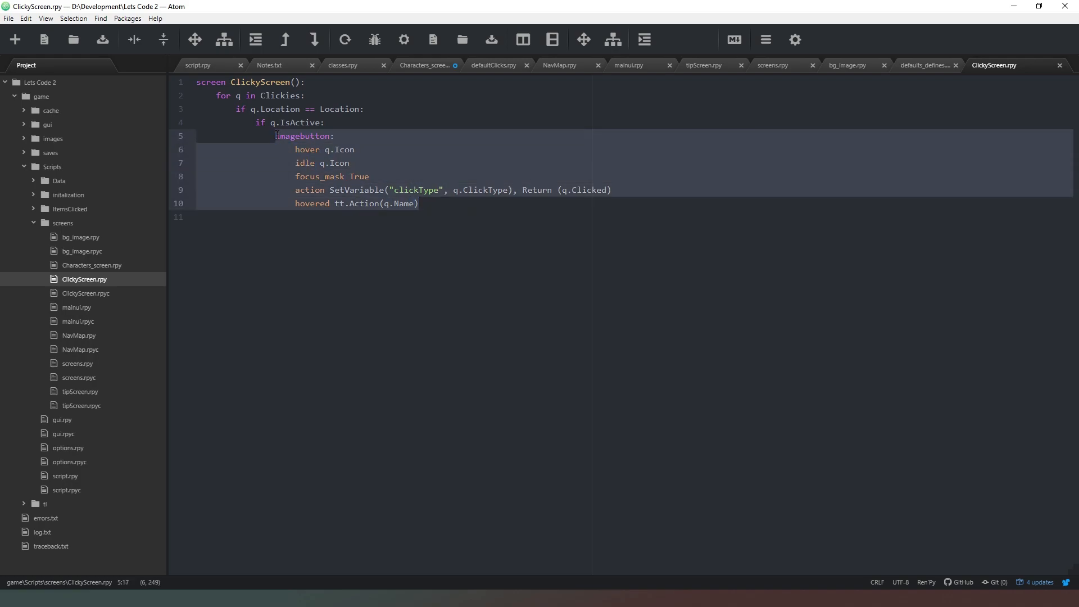
left_click(427, 65)
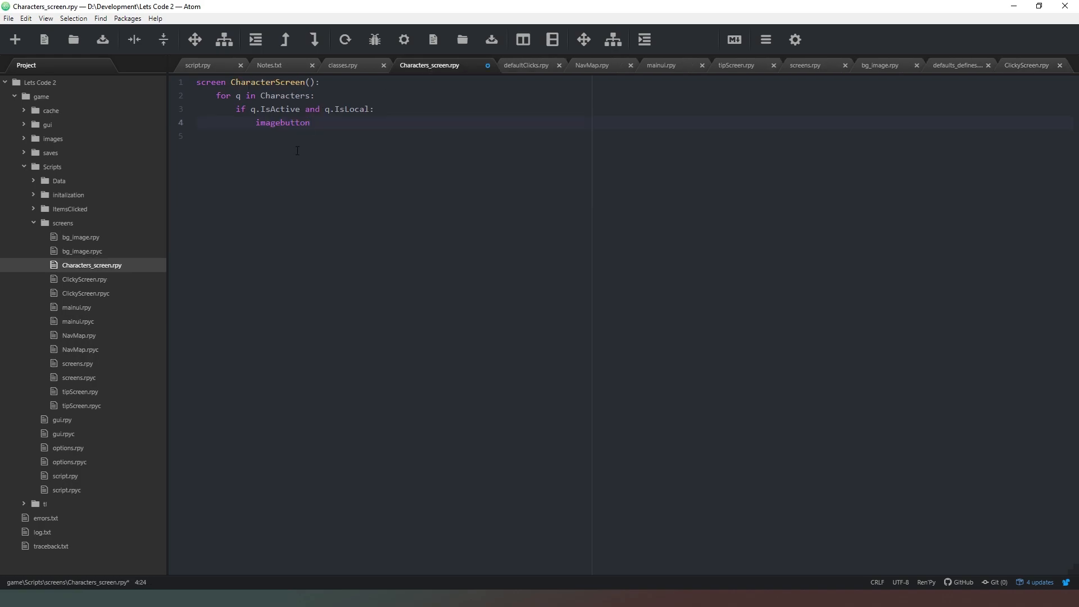
double_click(282, 123)
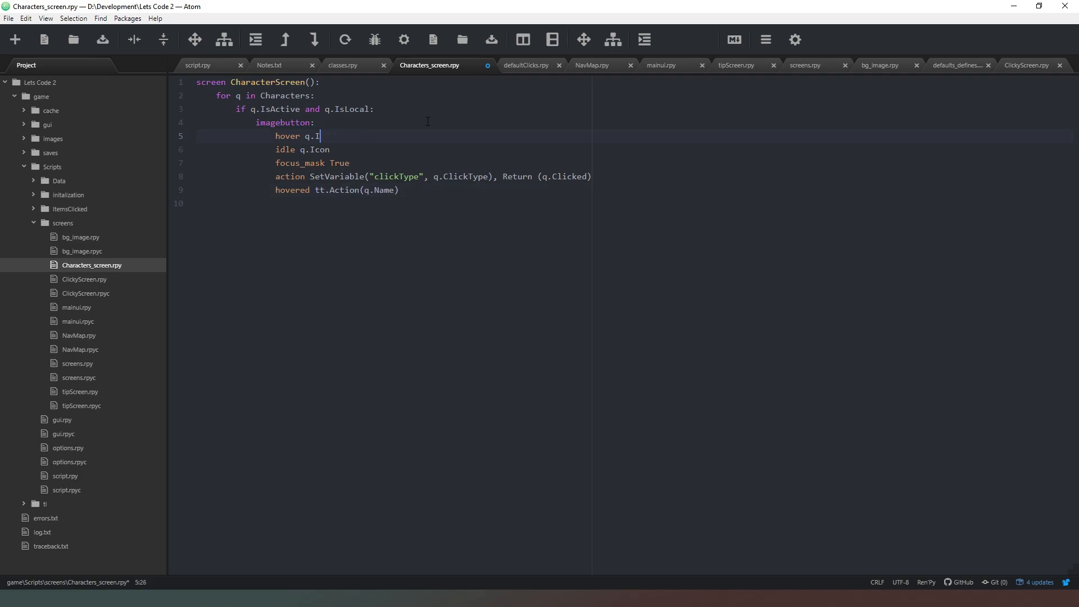
Change hover and idle from q.Icon to q.Avatar, verifying the Avatar property in classes.rpy.
type("v")
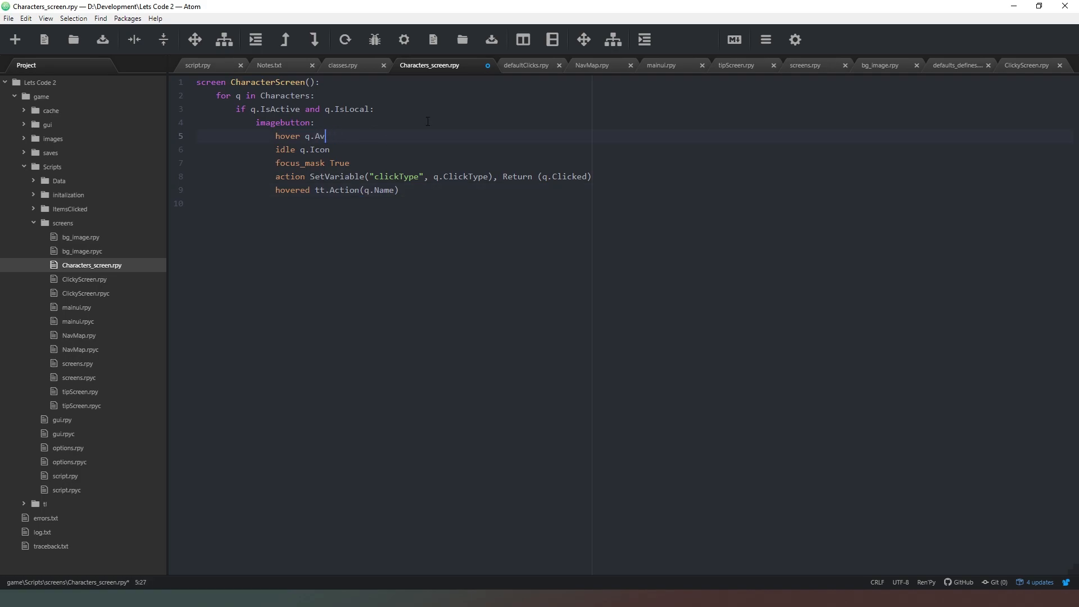
type("atar")
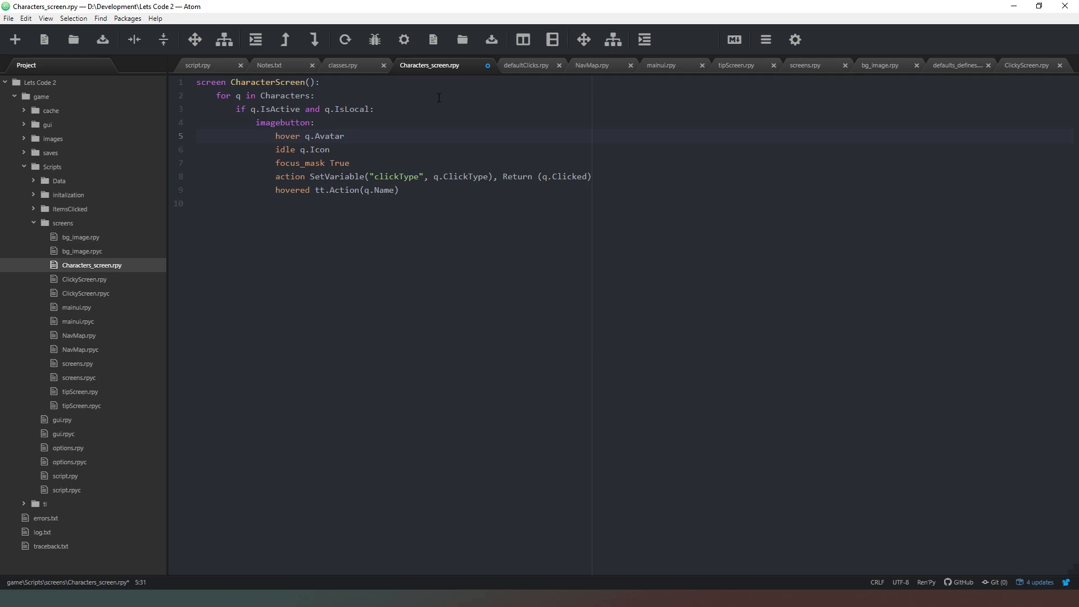
left_click(342, 65)
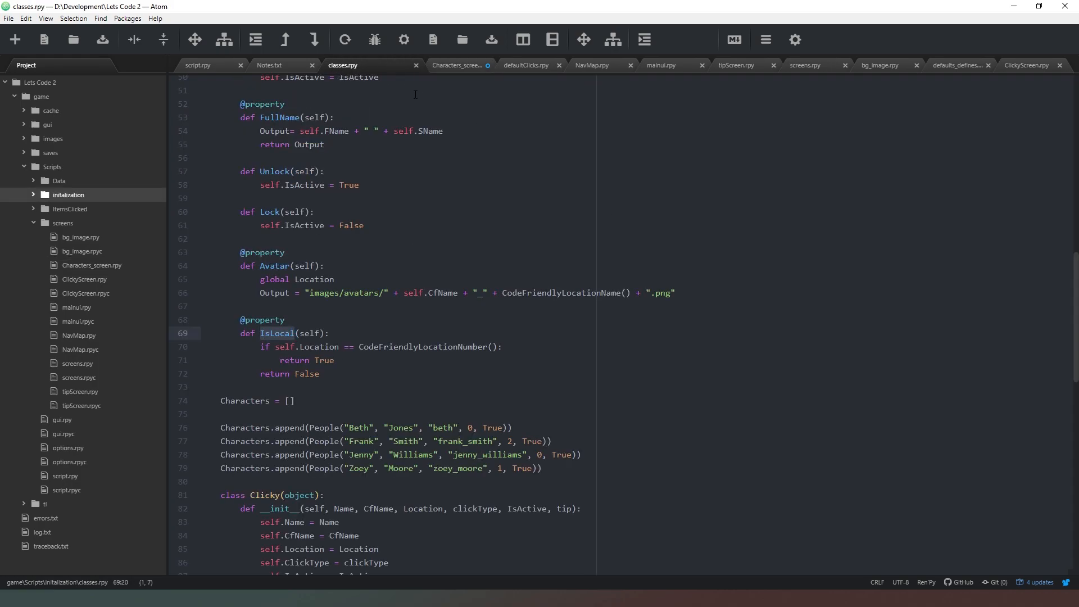
left_click(428, 66)
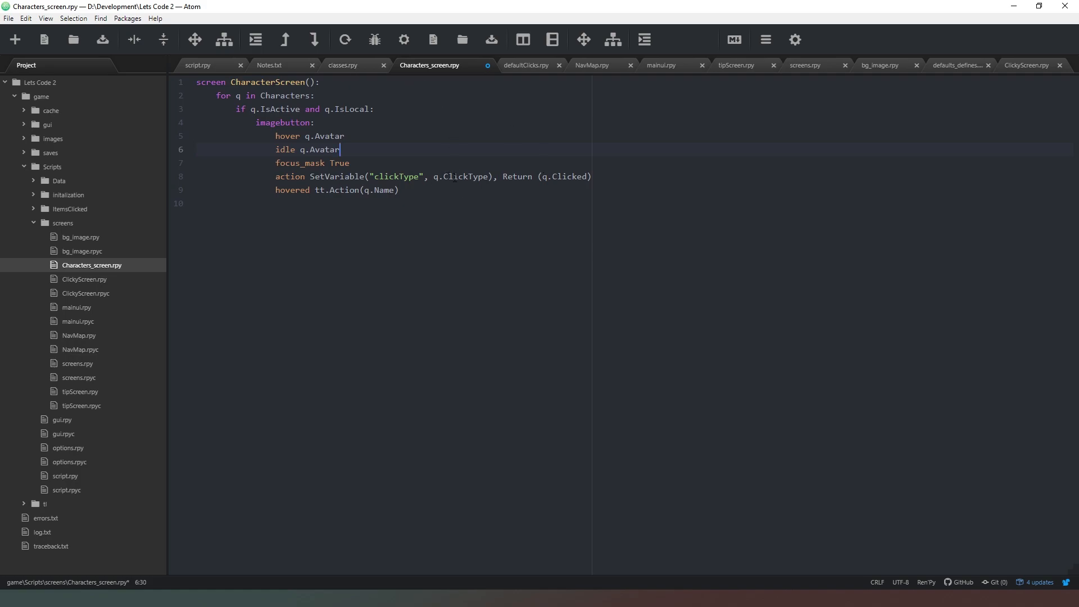
left_click(342, 64)
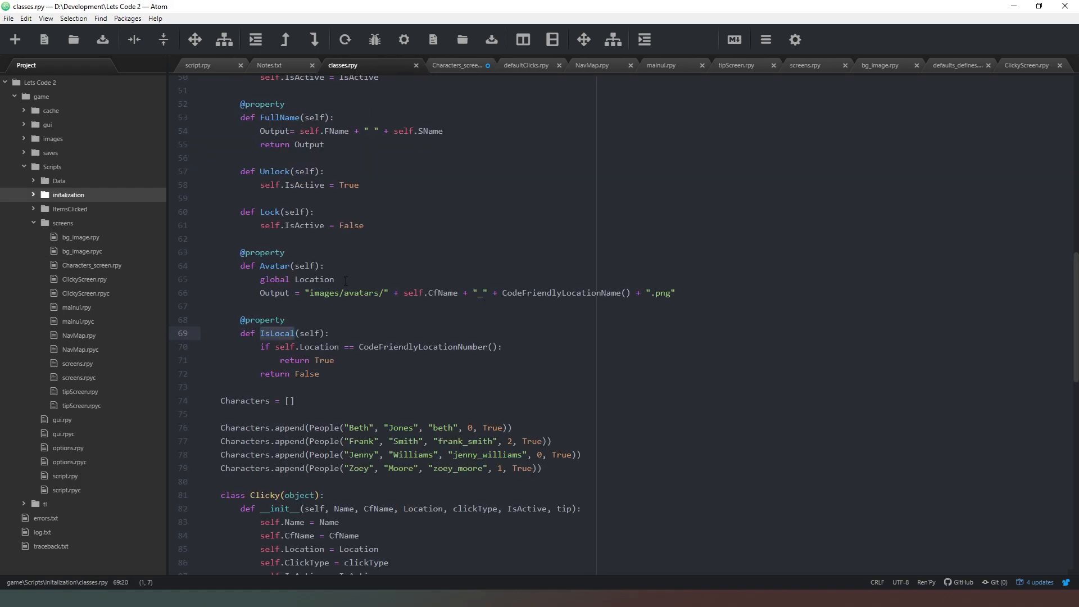
scroll("down", 3)
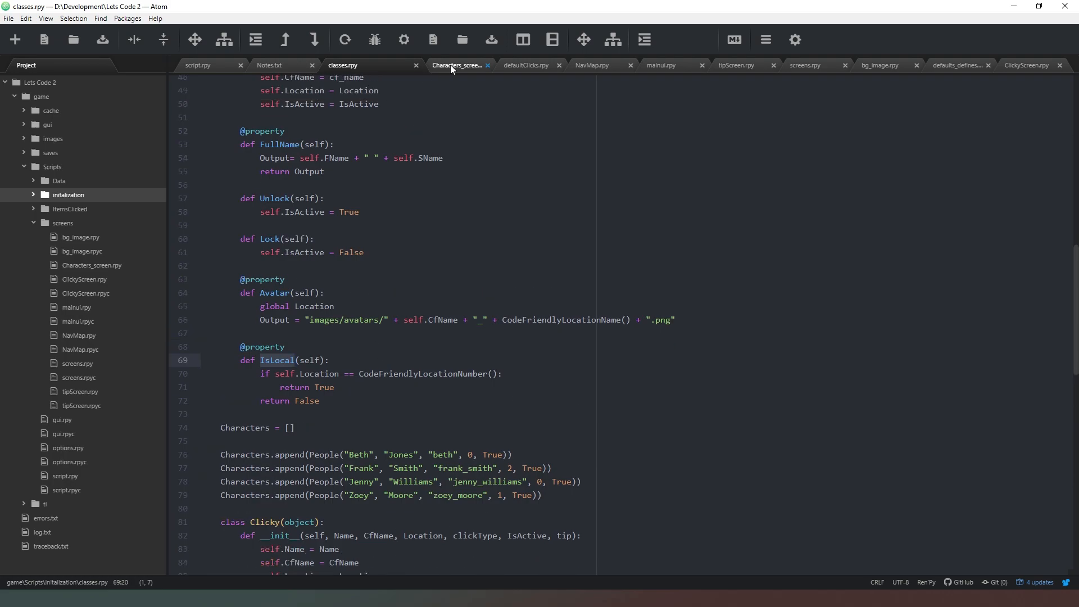
left_click(456, 65)
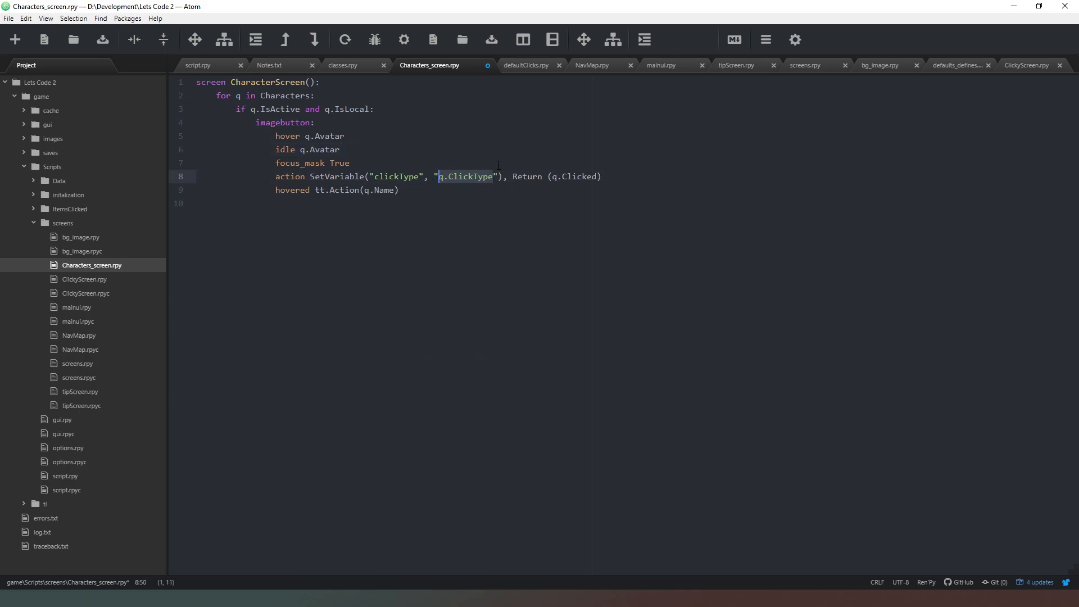
Set the action to clickType 'Character' with Return(q.CfName), and hovered to tt.Action(q.FullName).
type("Character")
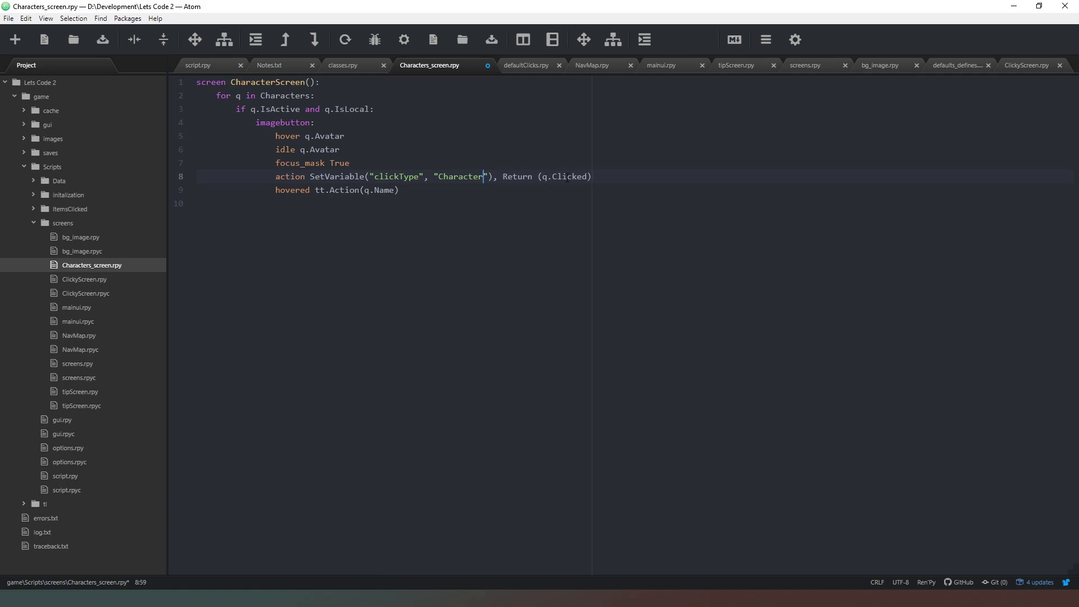
left_click(591, 176)
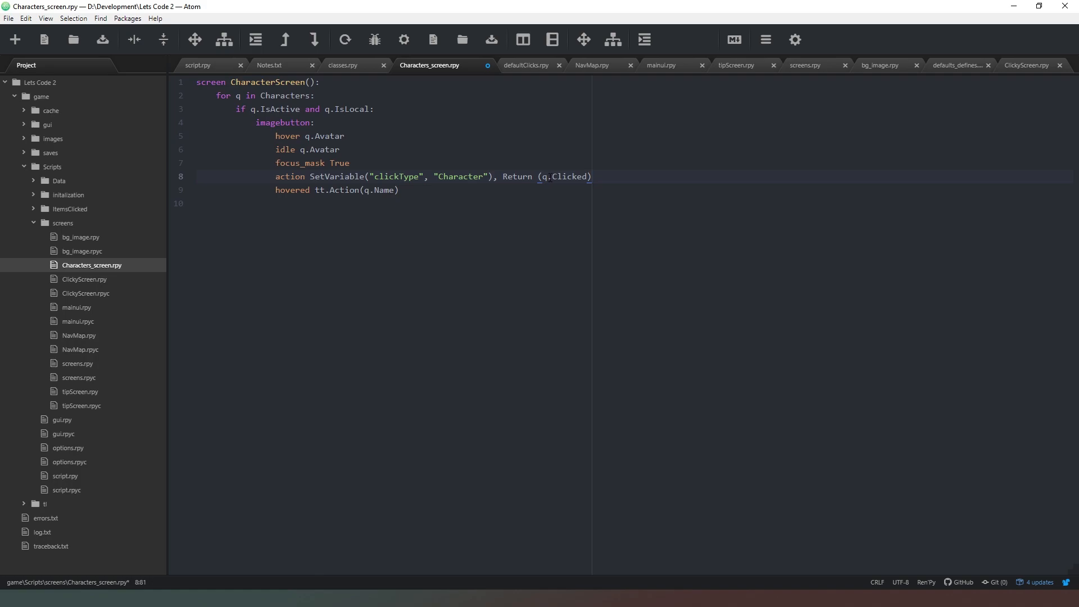
double_click(570, 176)
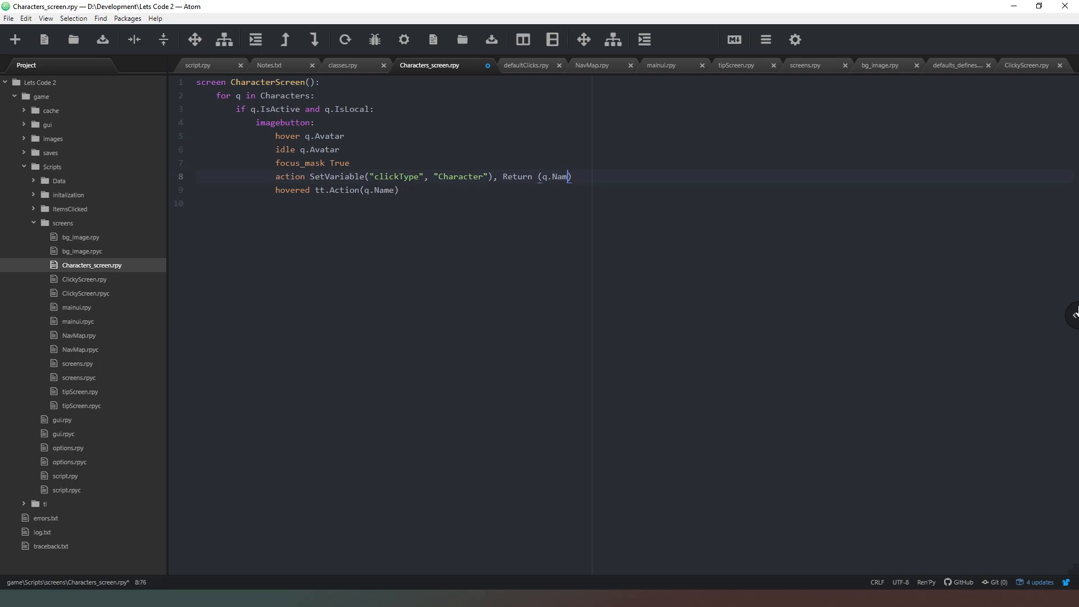
type("e")
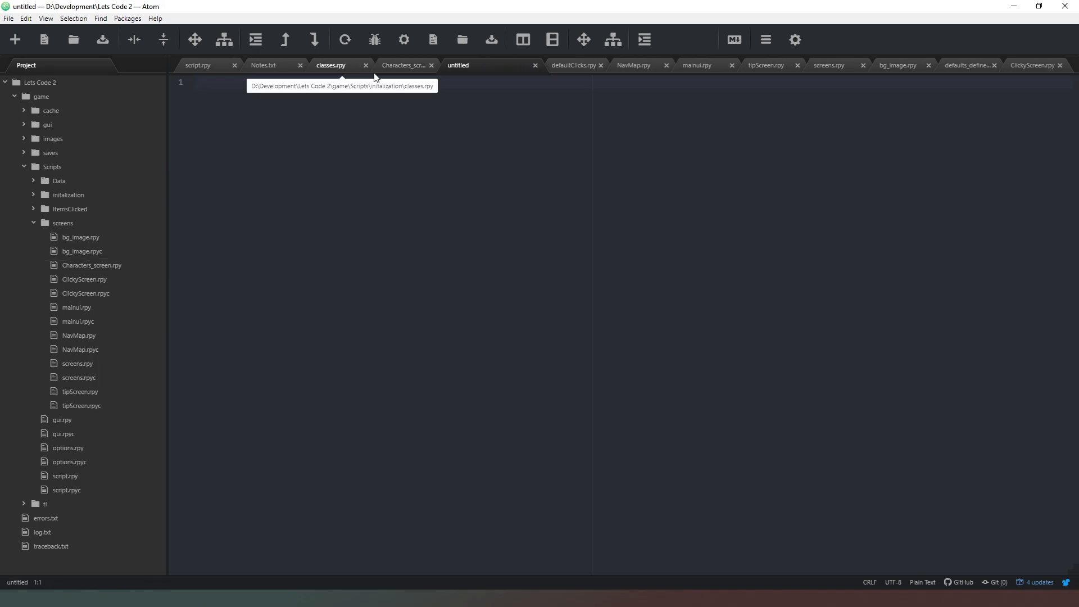
mouse_move(541, 71)
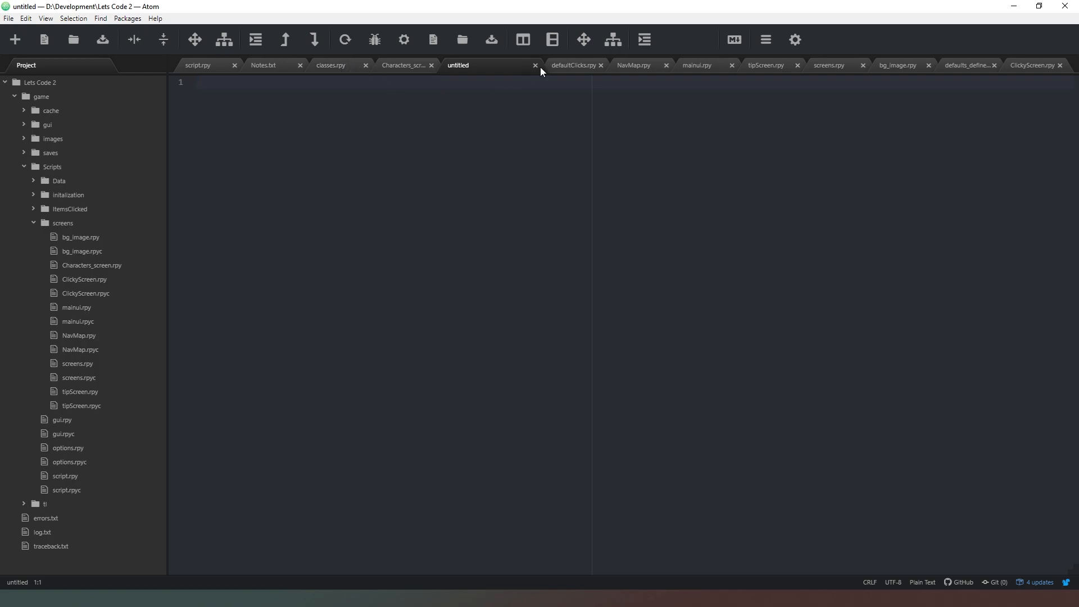
left_click(330, 64)
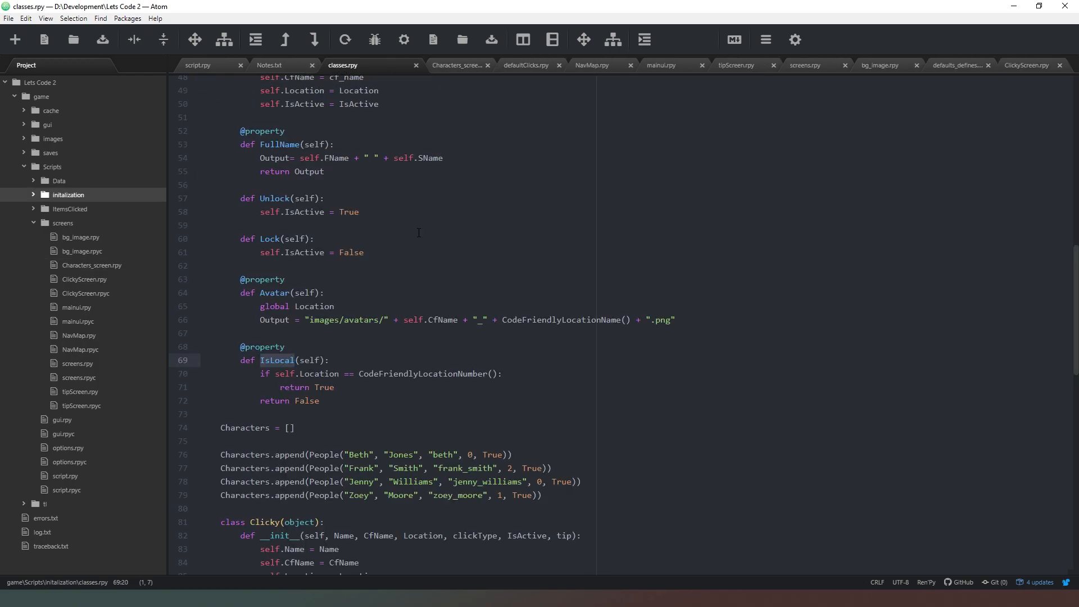
scroll("up", 3)
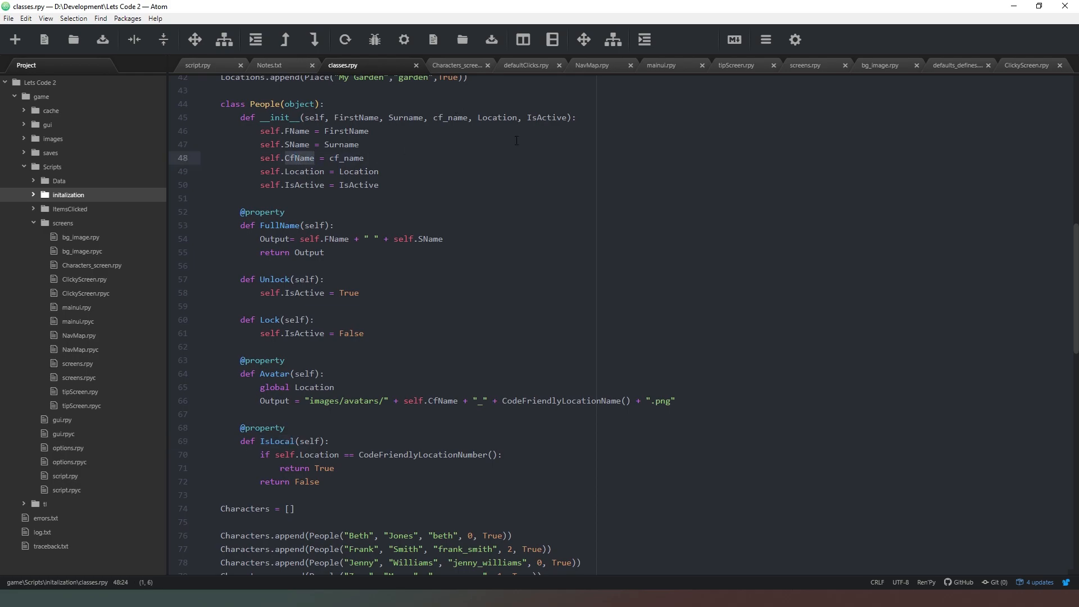
left_click(457, 65)
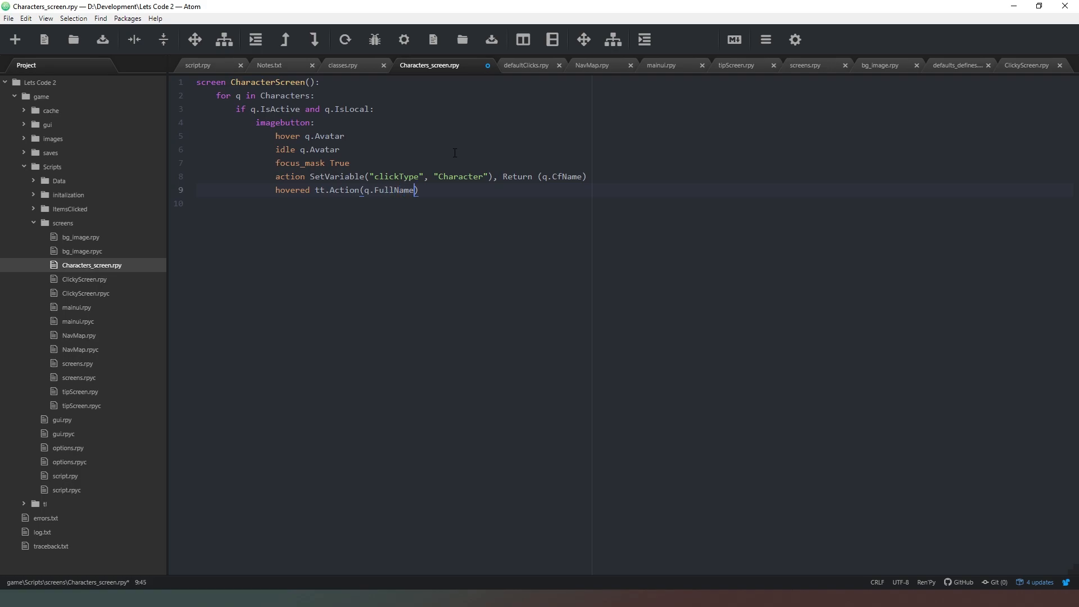
left_click(342, 64)
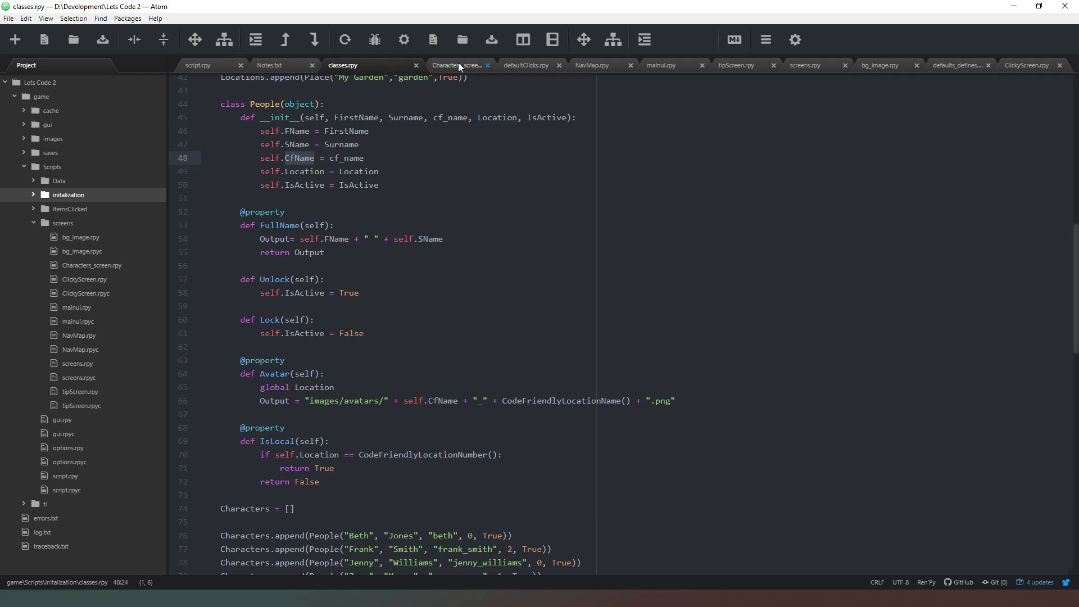
left_click(445, 65)
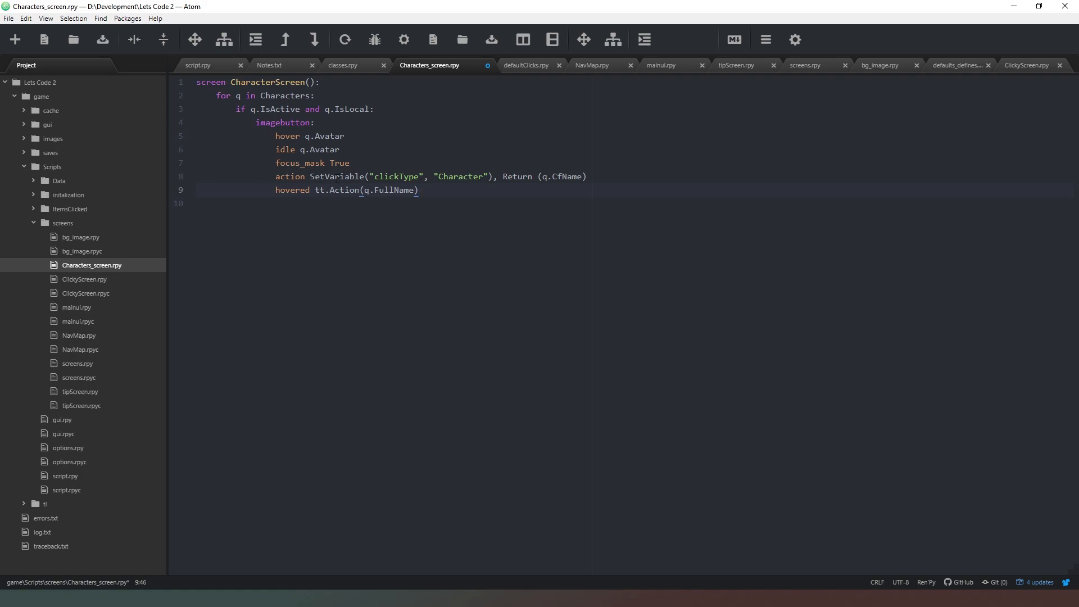
left_click(418, 190)
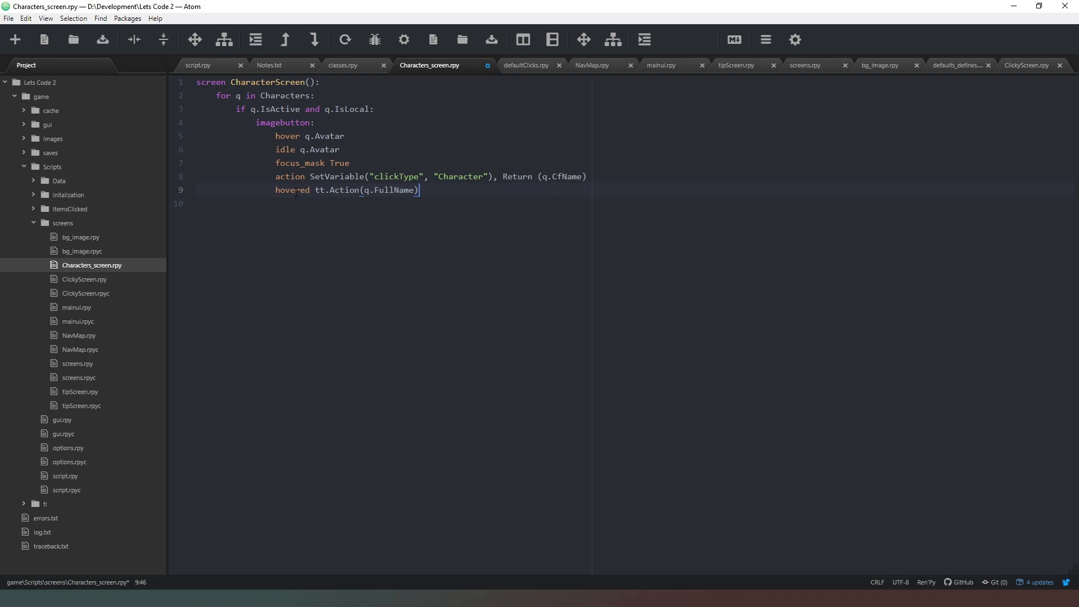
mouse_move(379, 197)
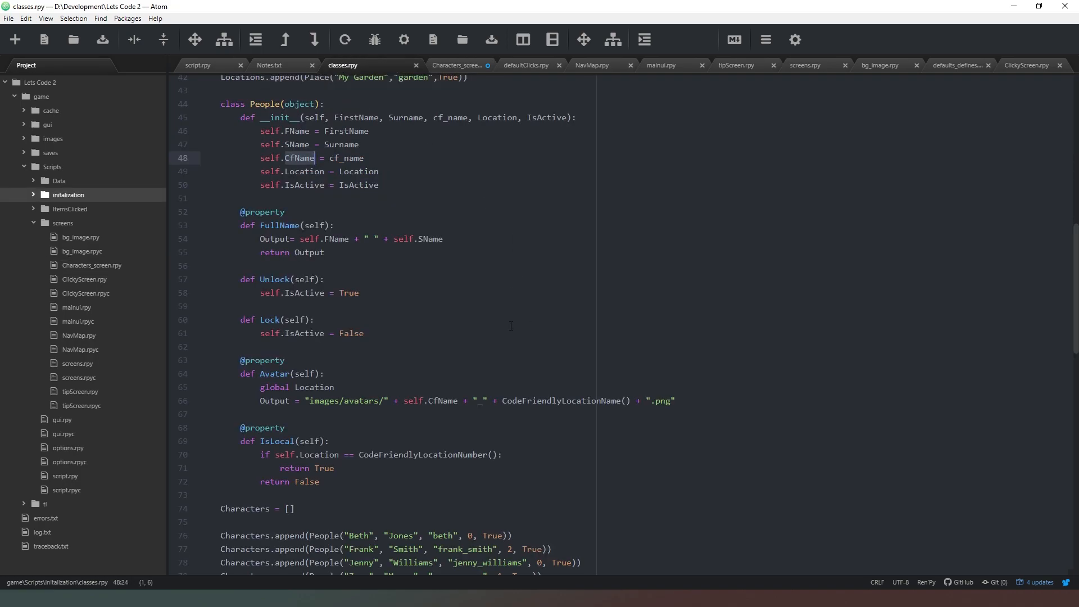
Edit line 66 of classes.rpy so the avatar path reads "images/Avatars/".
scroll("down", 3)
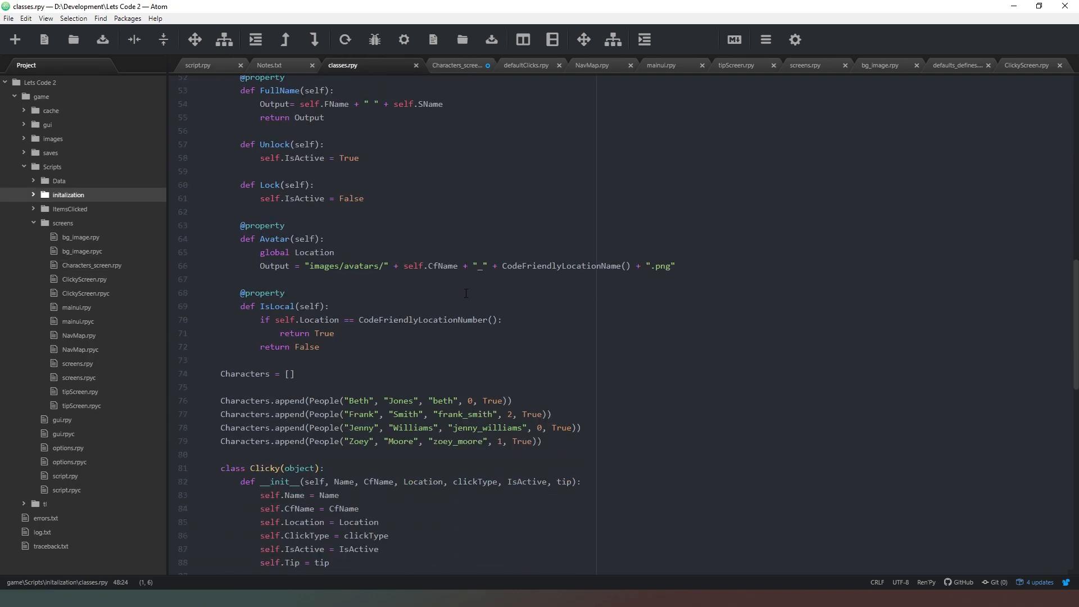
mouse_move(468, 239)
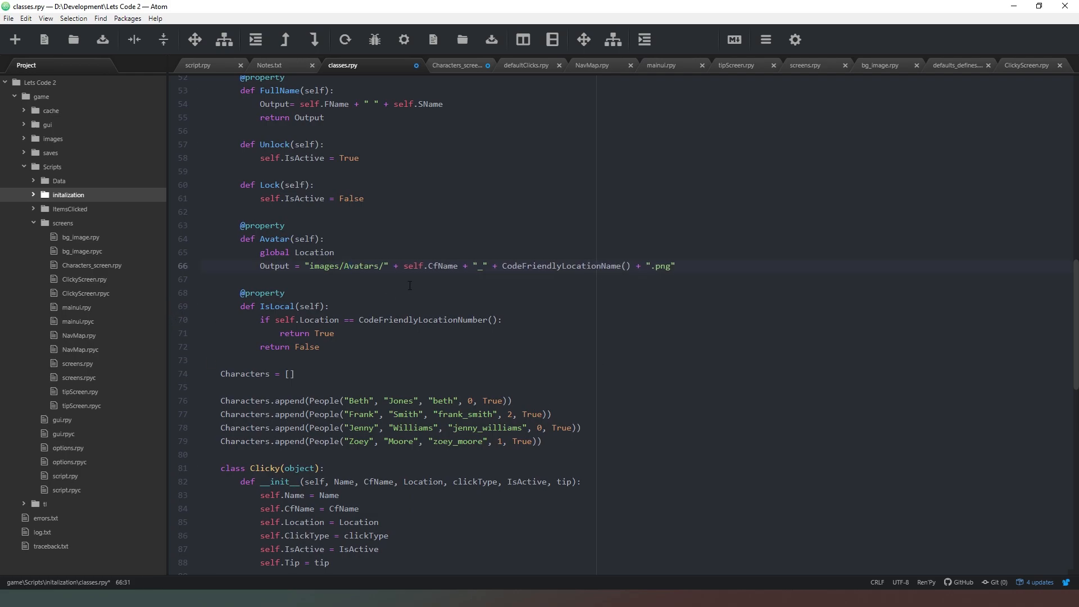
left_click(349, 266)
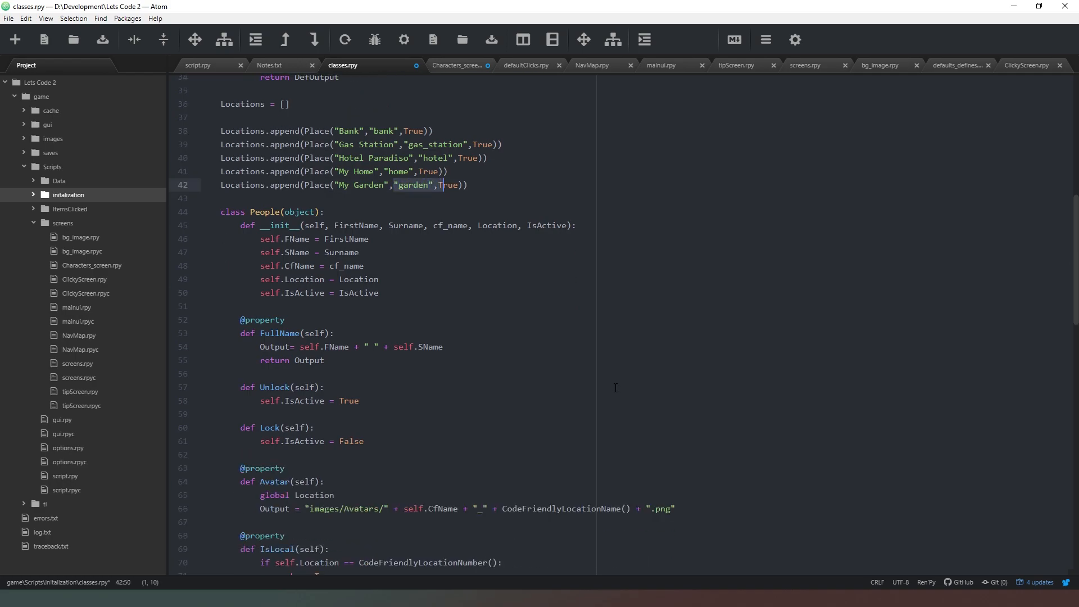
scroll("down", 3)
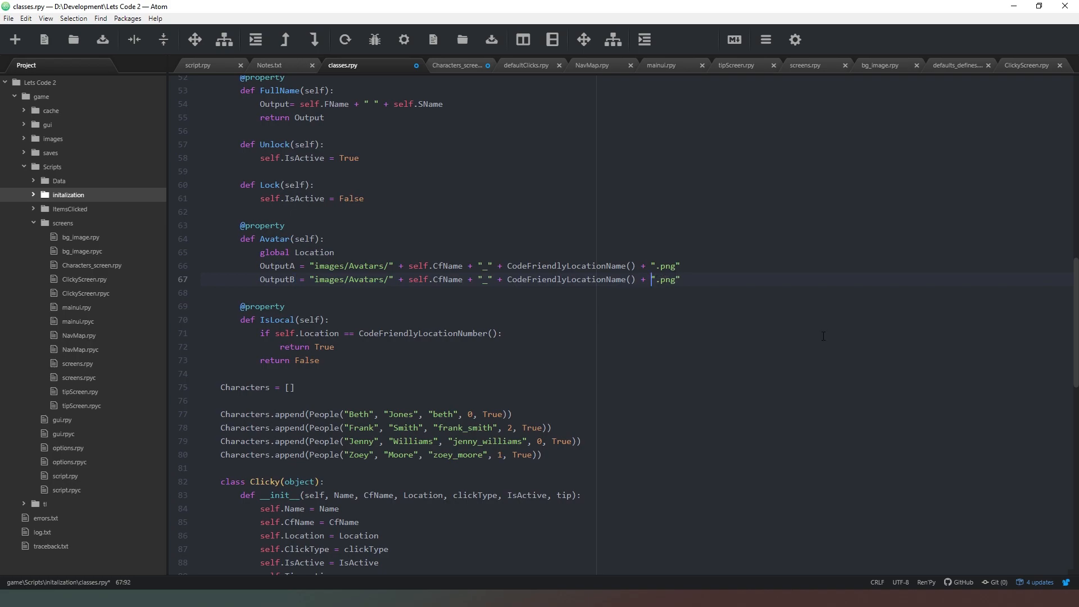
Build OutputB by appending str(Chapter) + "_" + str(Sequence) before .png.
type("s")
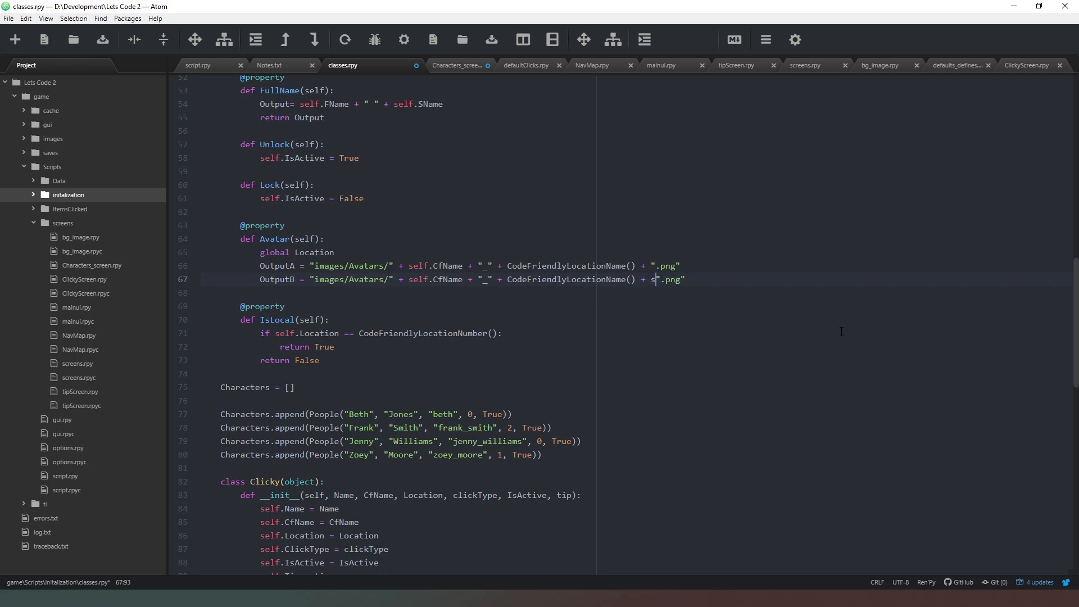
type("equence +")
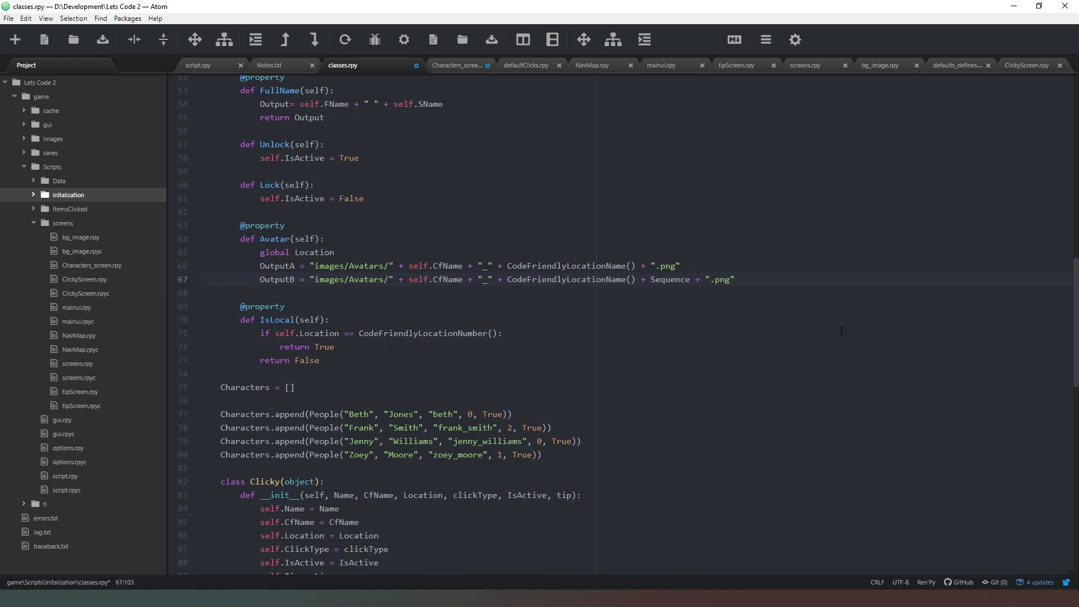
key("backspace")
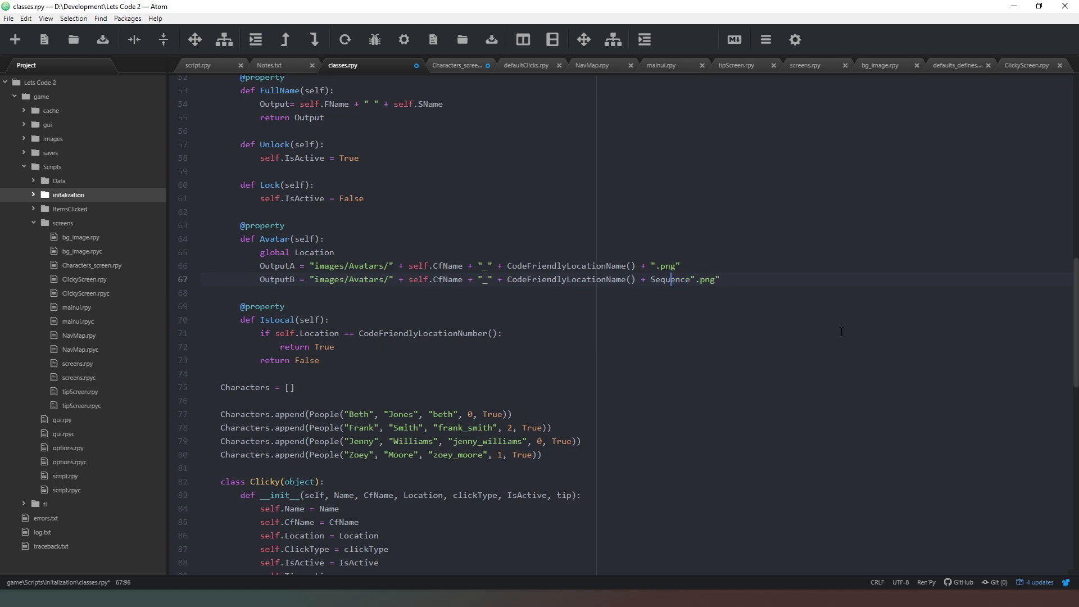
type("Ch")
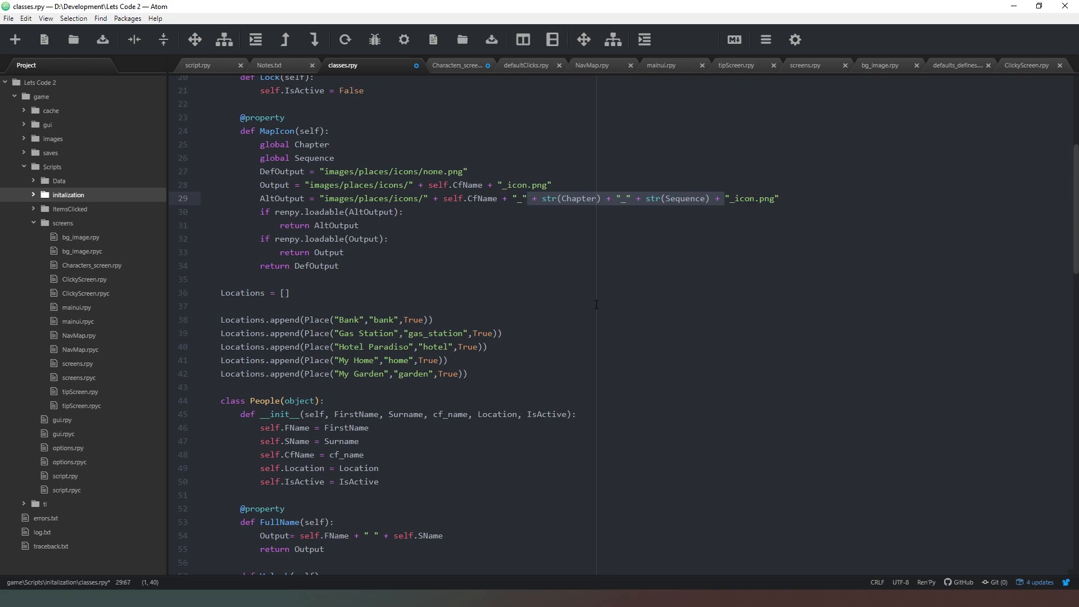
scroll("down", 3)
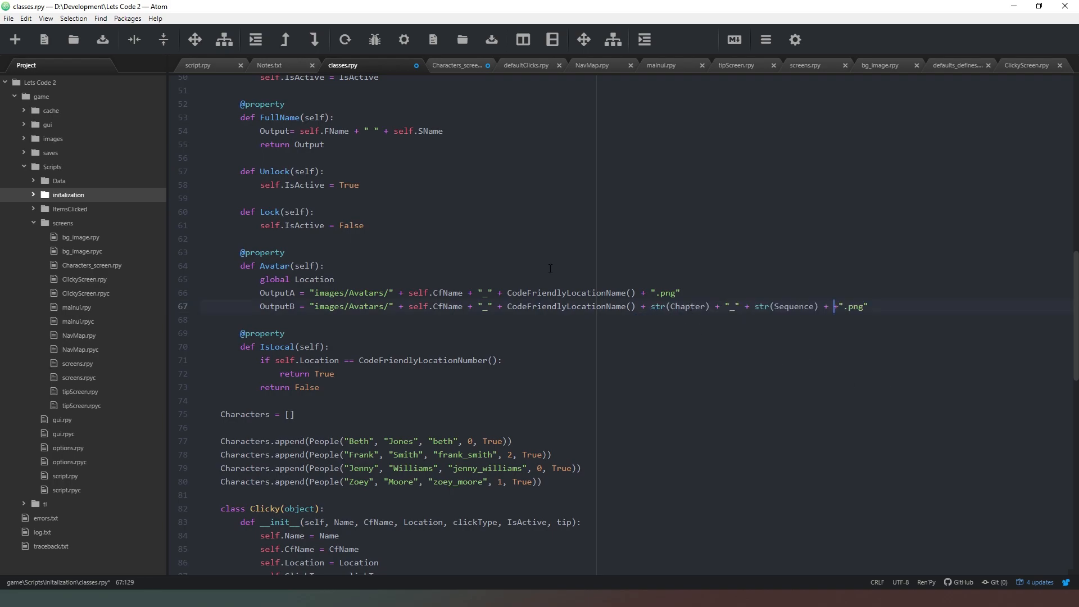
Declare global Chapter and global Sequence at the top of the Avatar property.
type("glo")
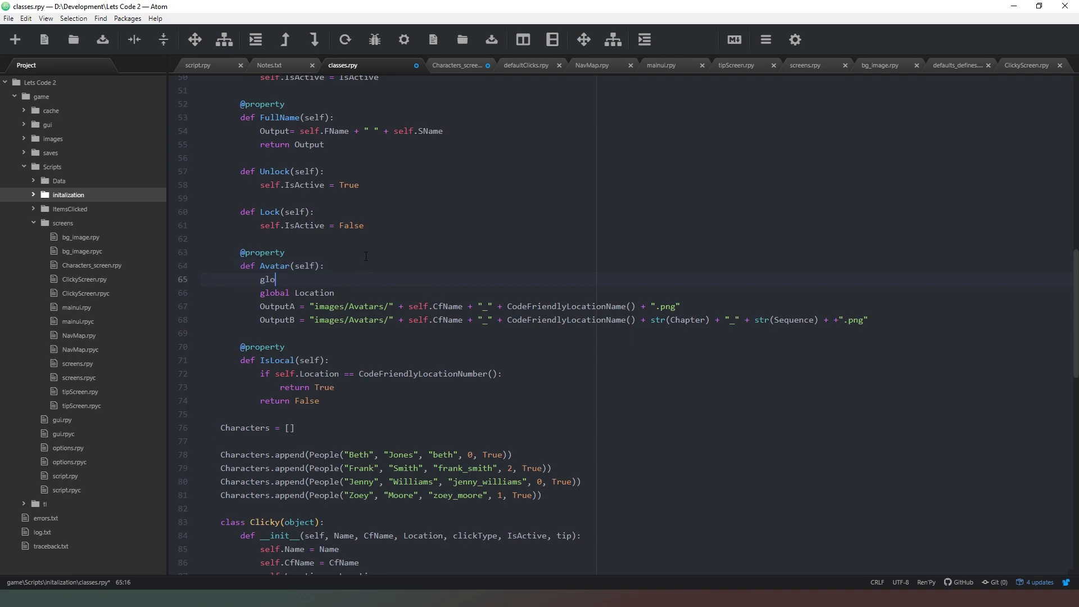
type("bal")
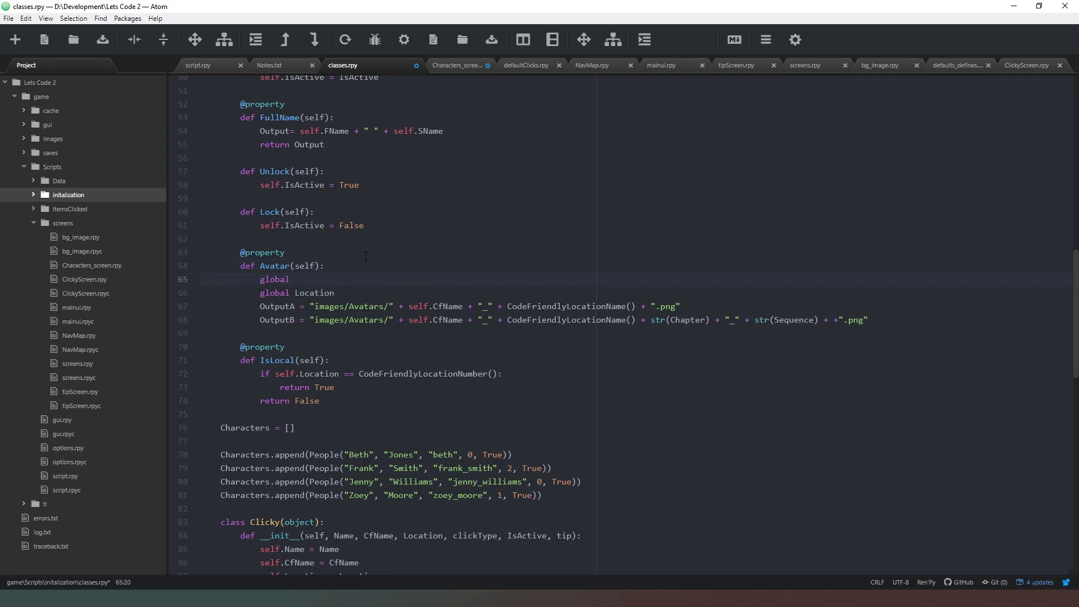
type("Chapt")
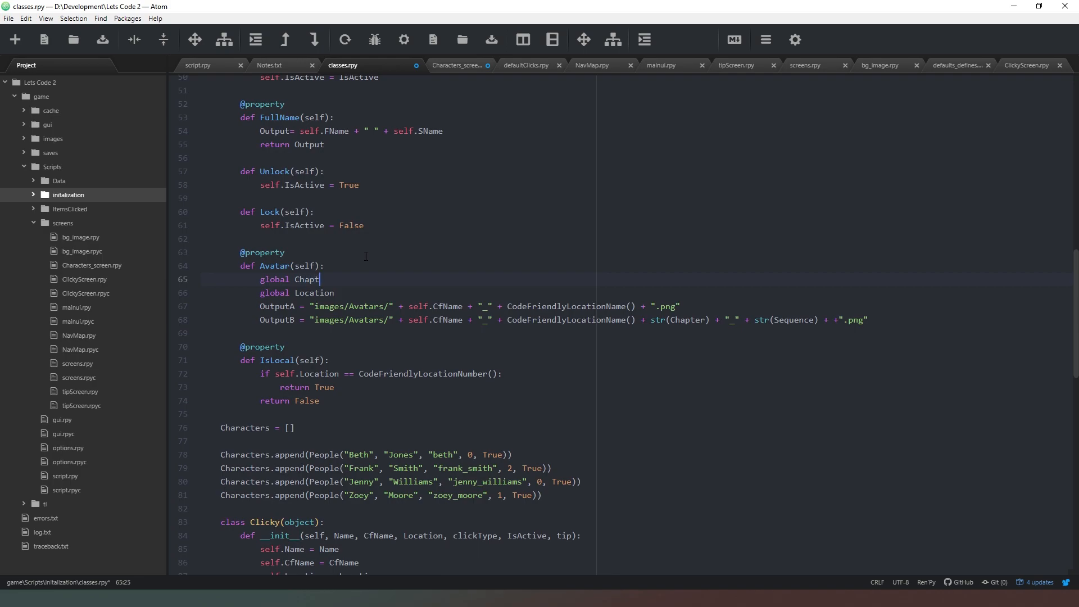
key("enter")
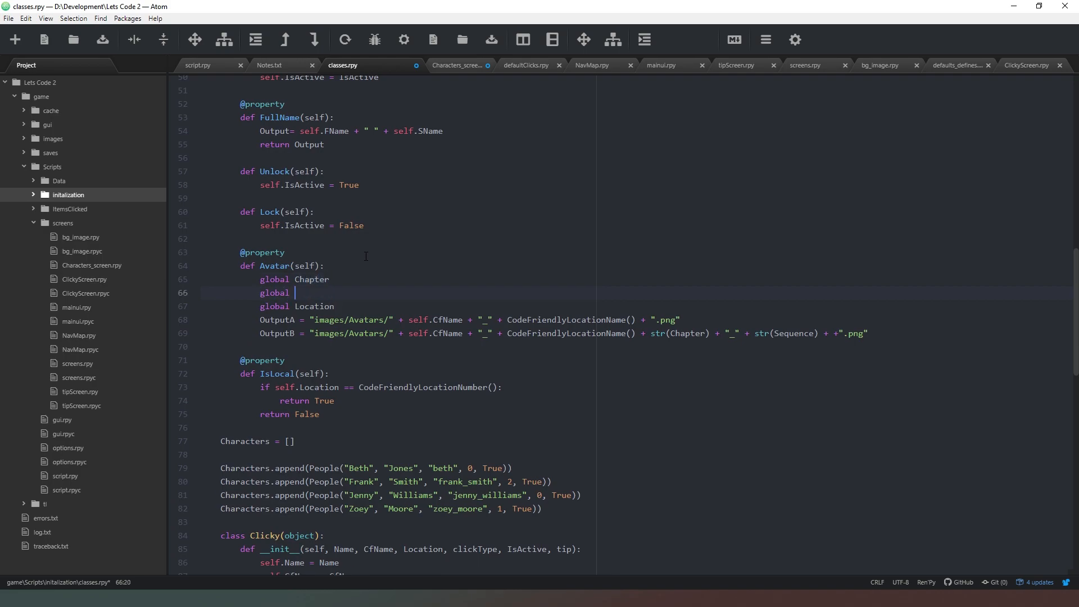
type("Sequence")
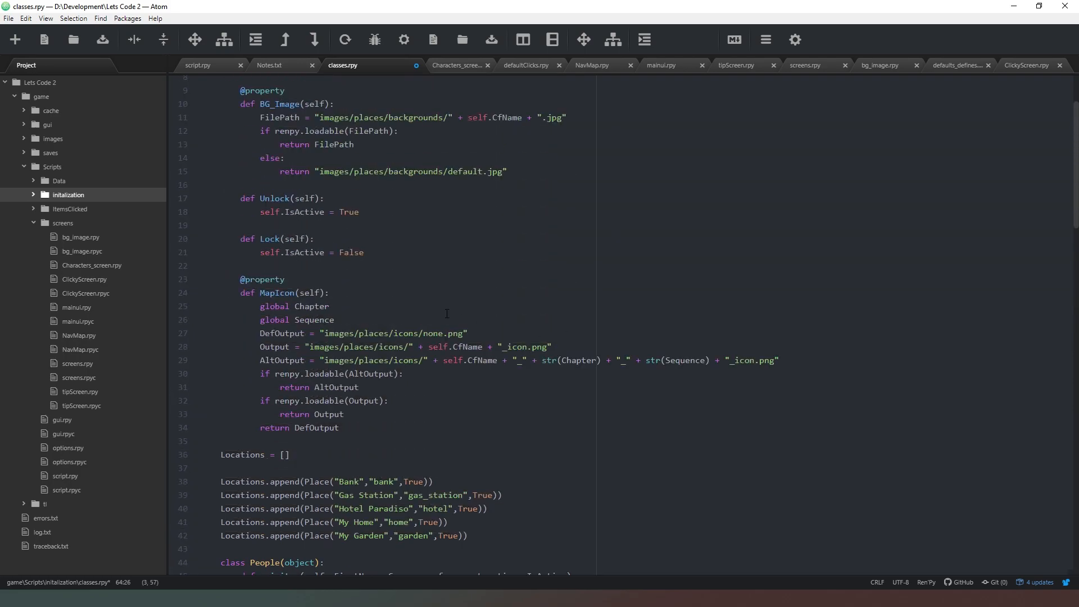
scroll("down", 3)
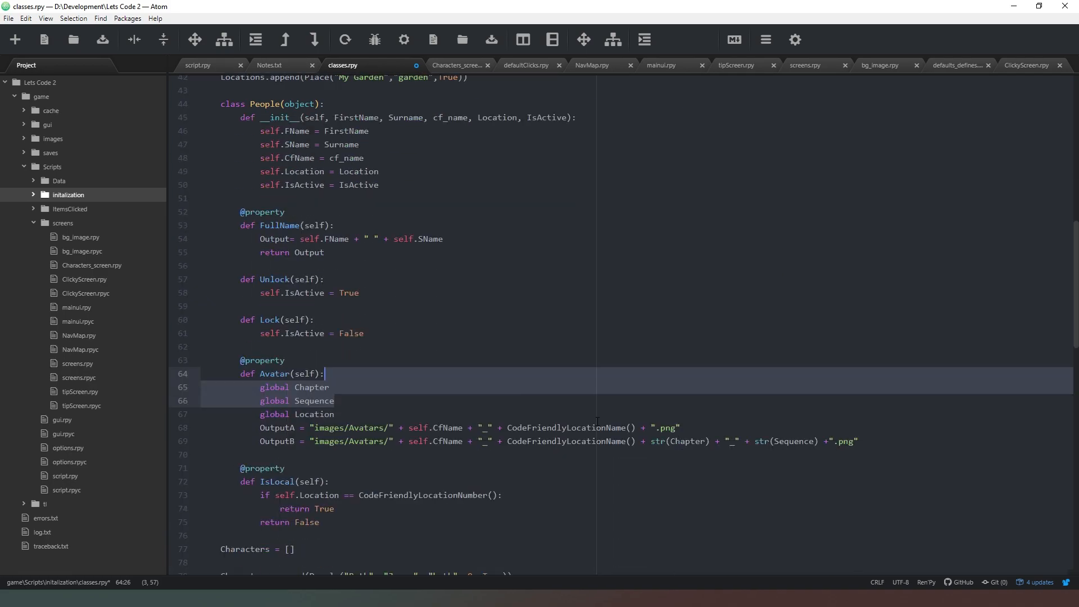
scroll("down", 3)
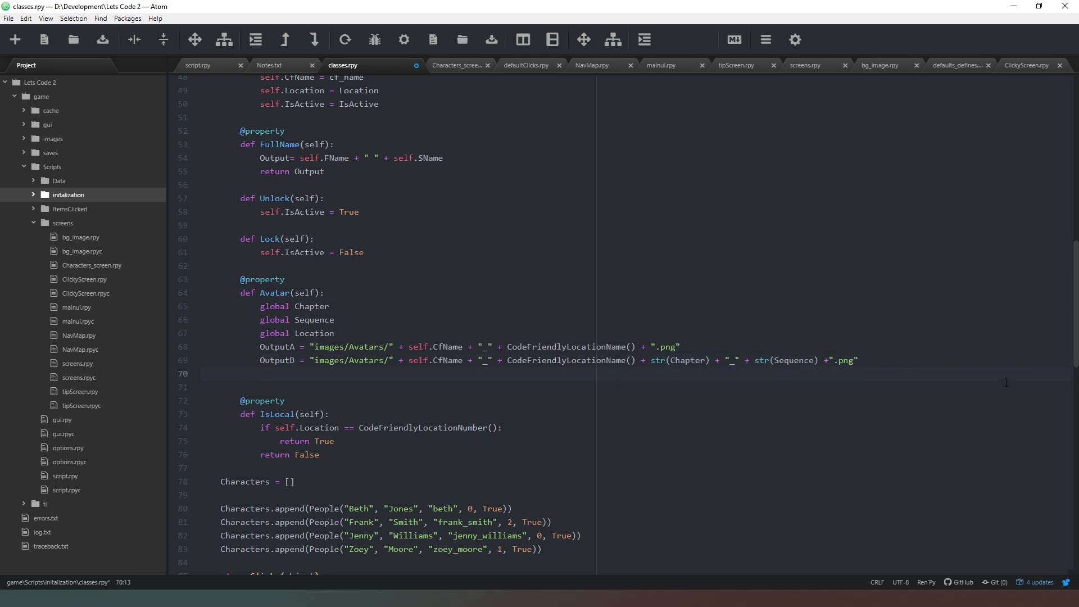
Make Avatar return OutputB if renpy.loadable(OutputB), otherwise return OutputA.
type("Out")
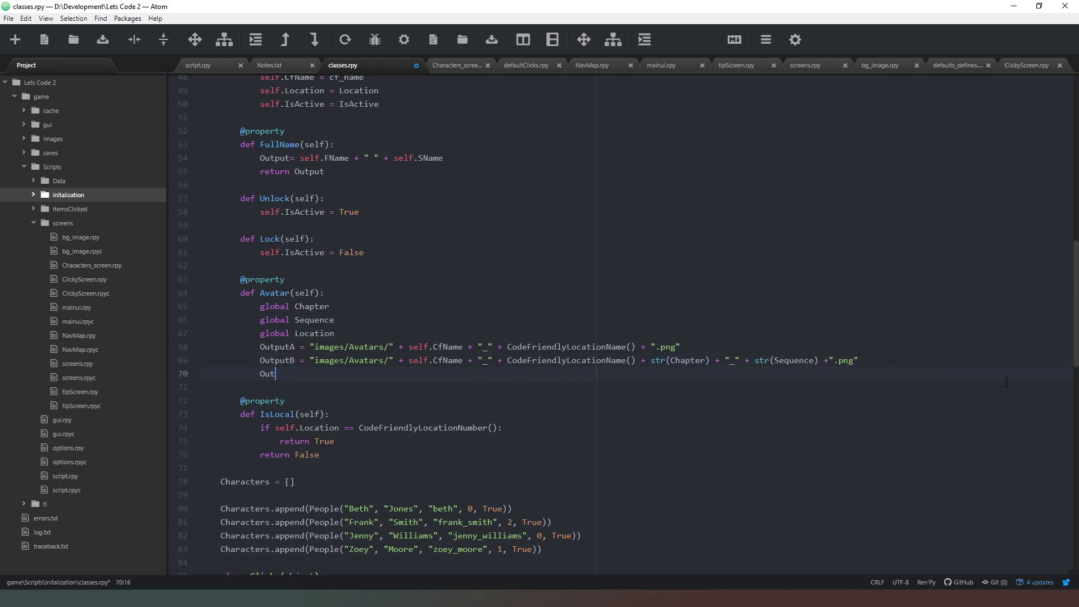
key("BackSpace")
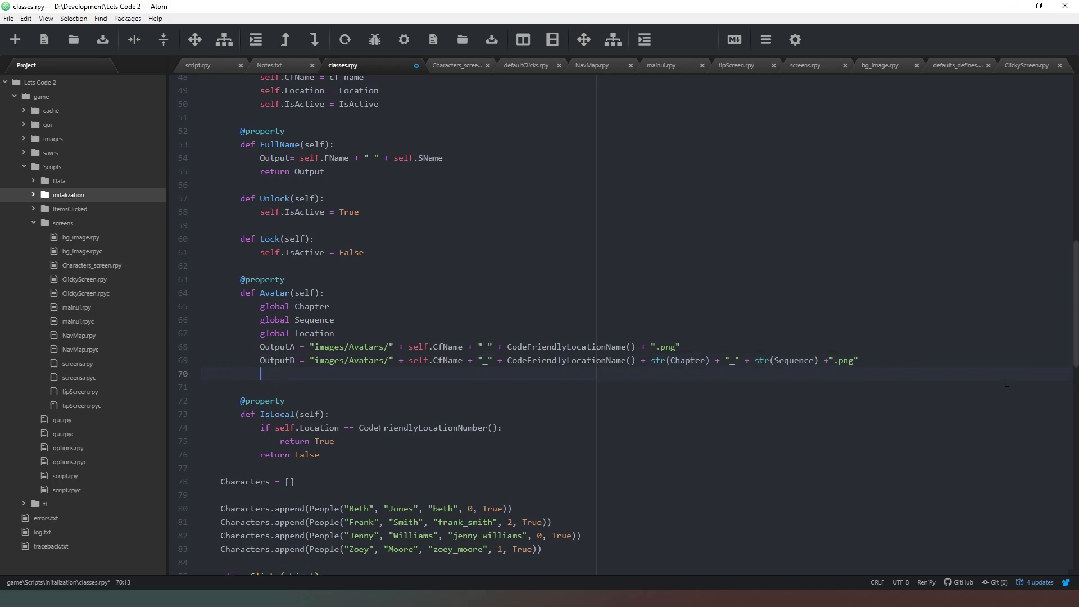
type("if renpy.l")
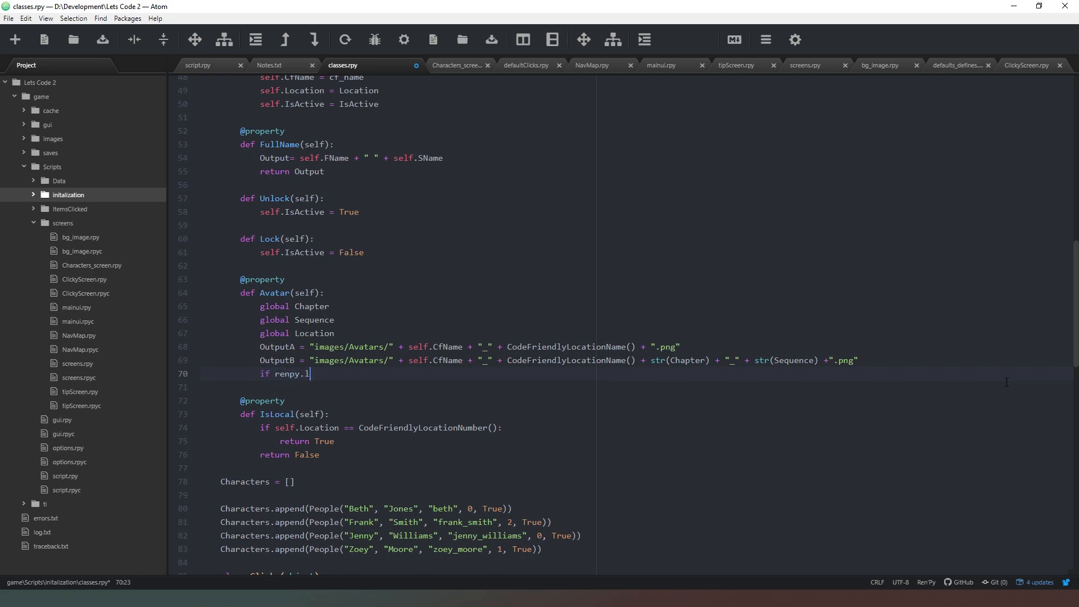
type("oadable(Output")
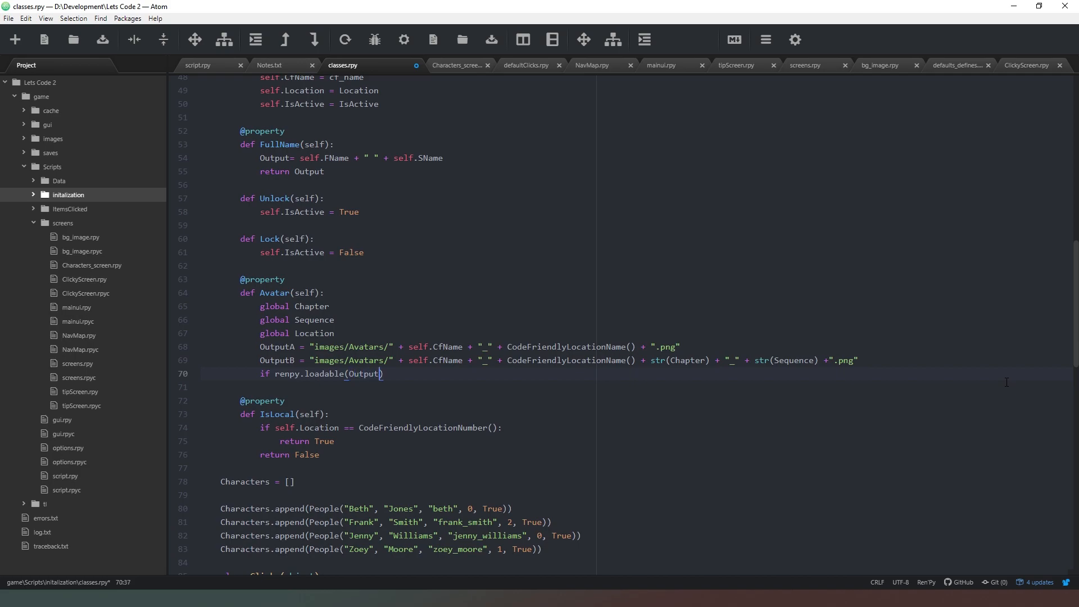
type("B")
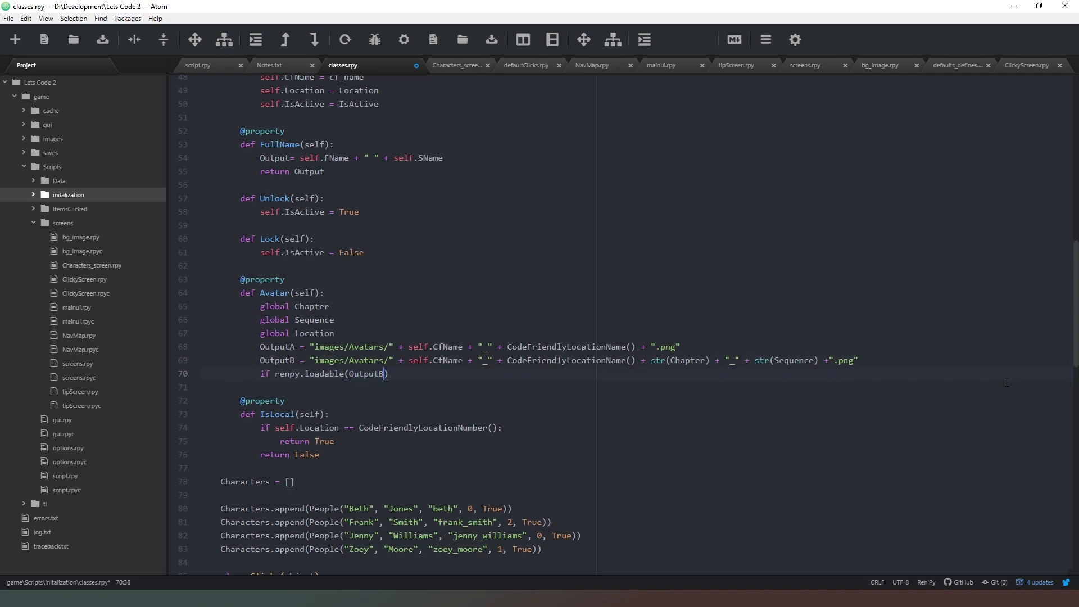
type(": r")
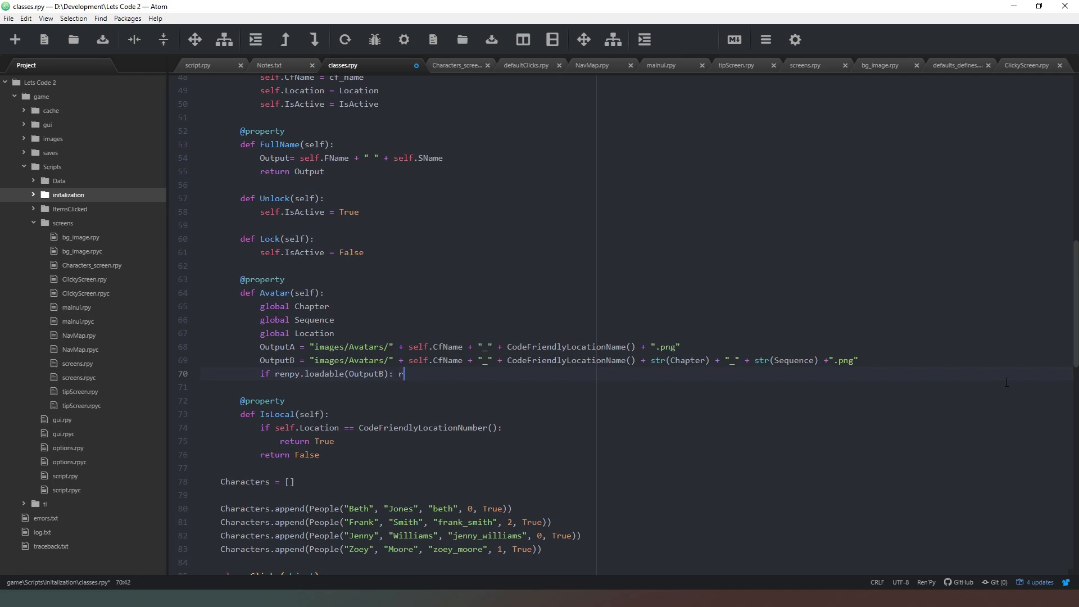
type("eturn")
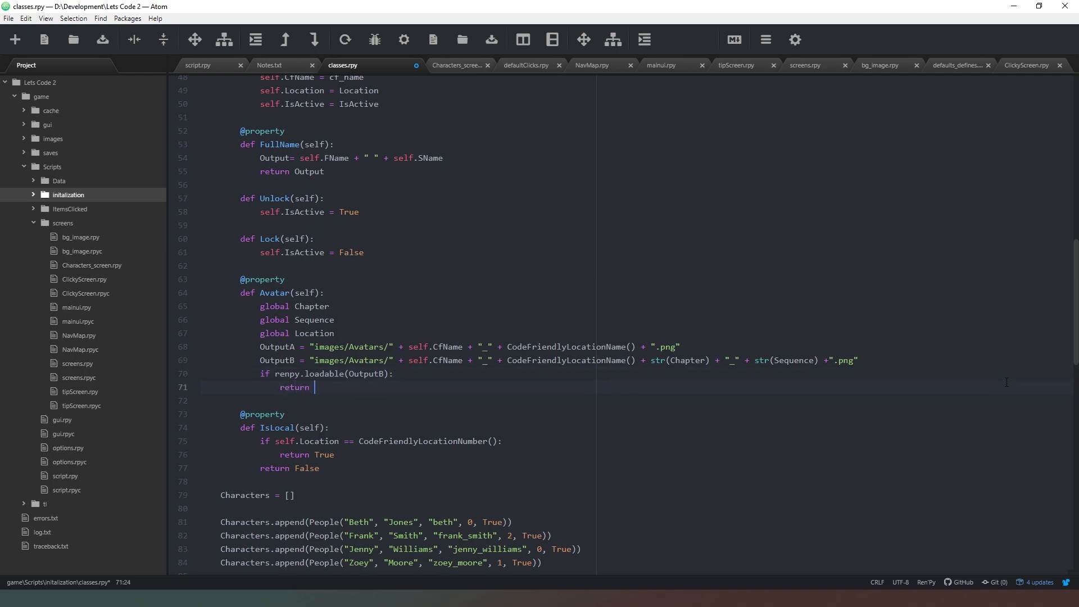
type("Out")
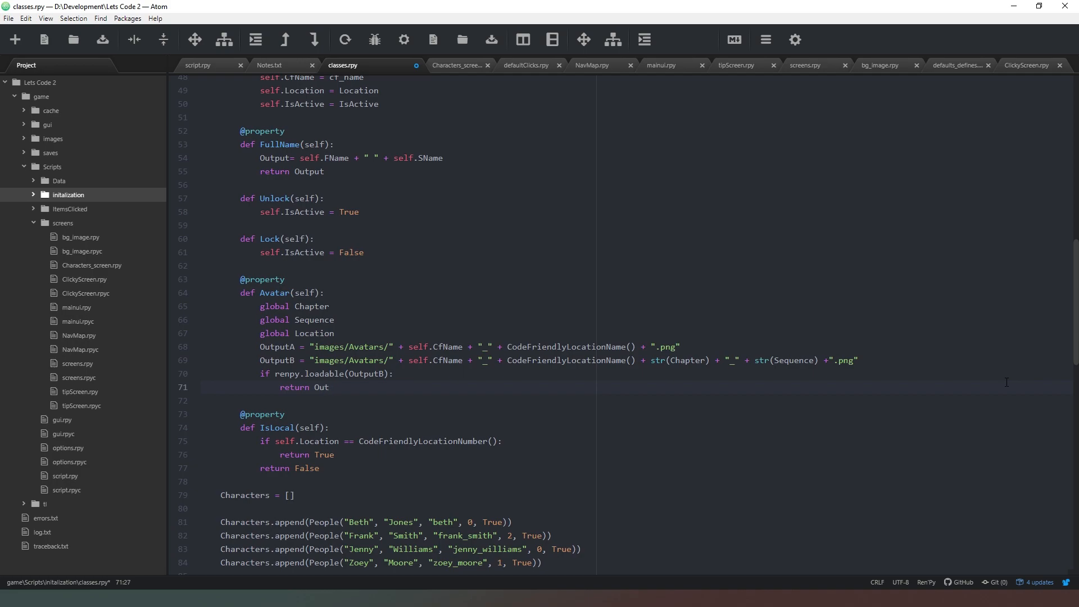
type("putB")
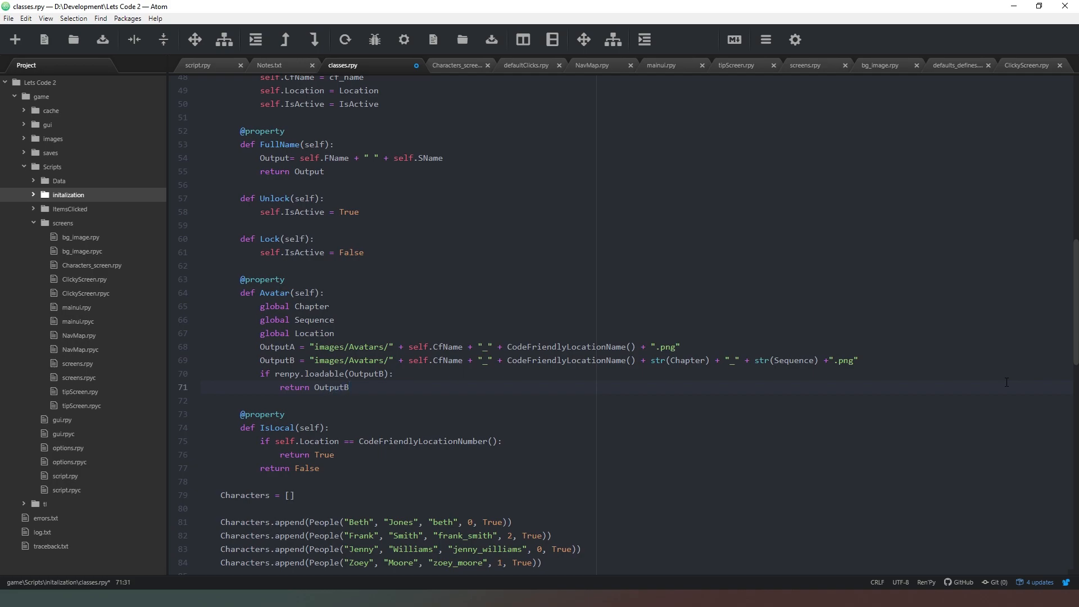
type("return Ou")
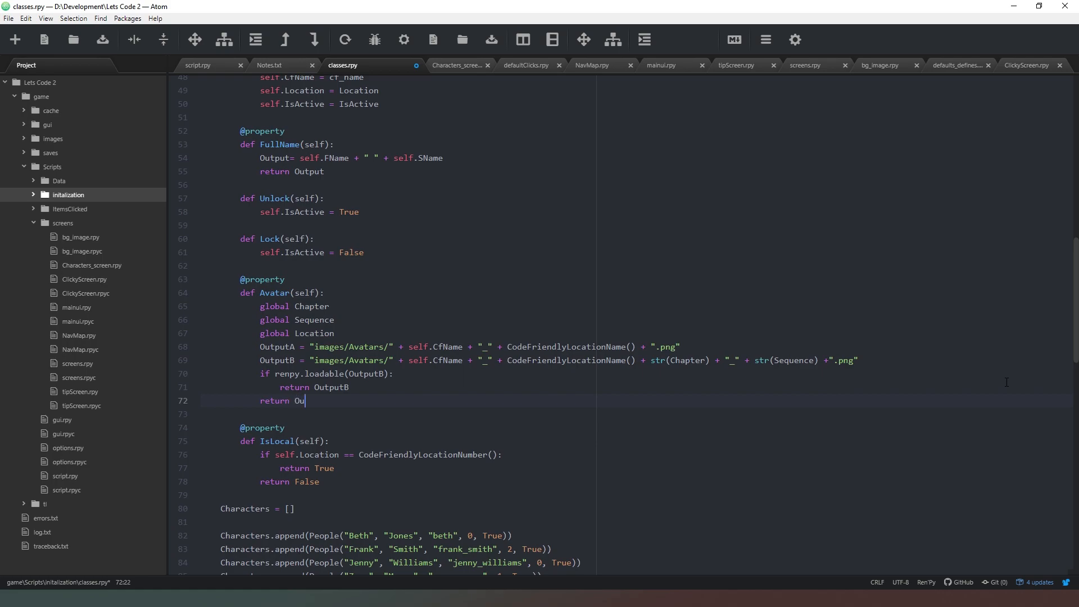
type("tputA")
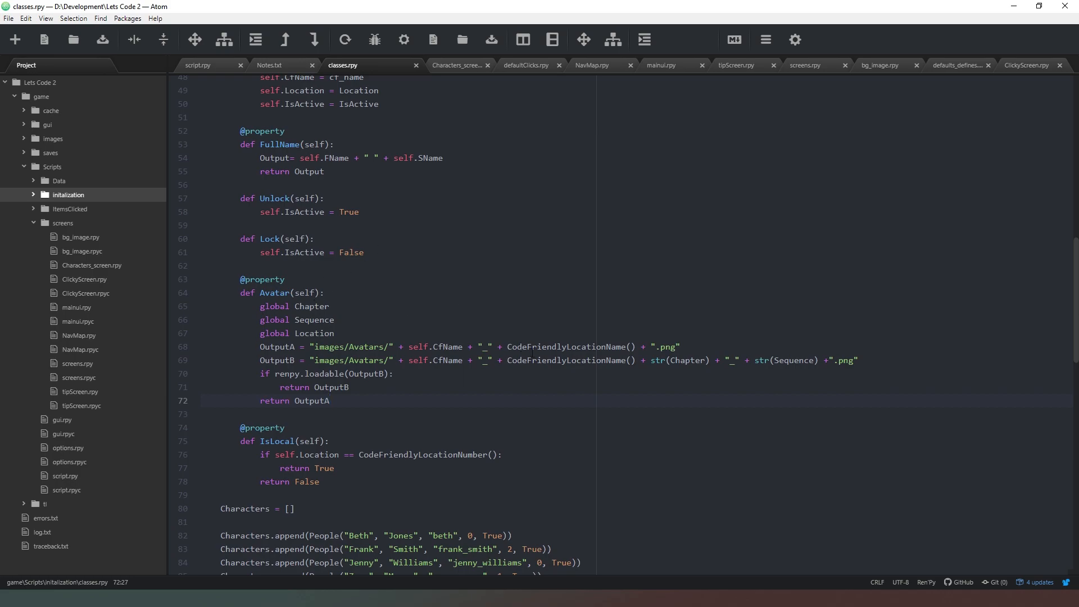
Review the Characters.append entries, leaving Beth active at location 4, then reopen Characters_screen.rpy.
scroll("down", 3)
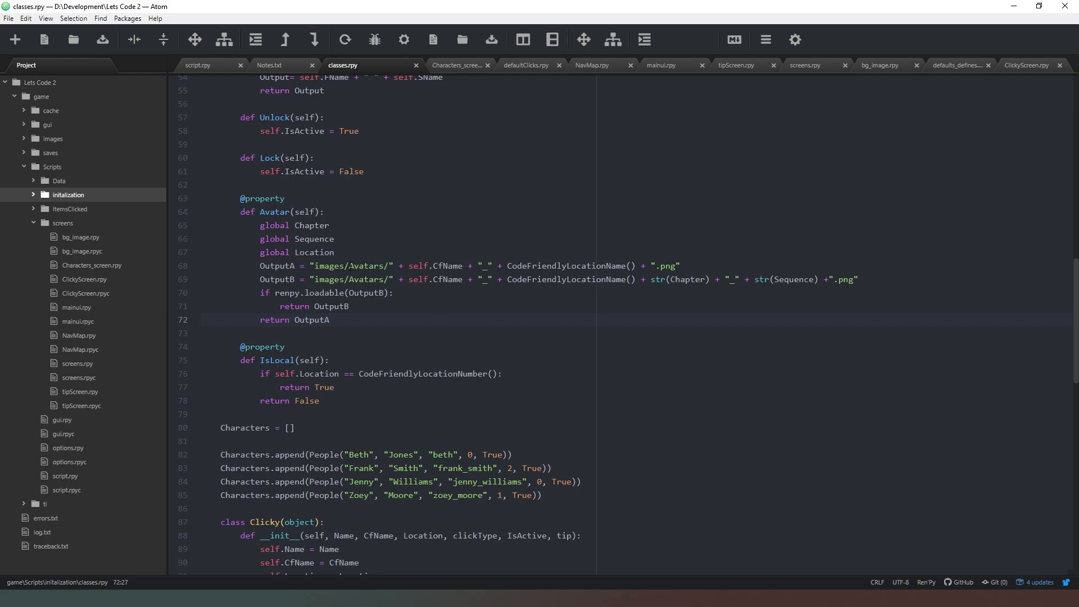
left_click(329, 319)
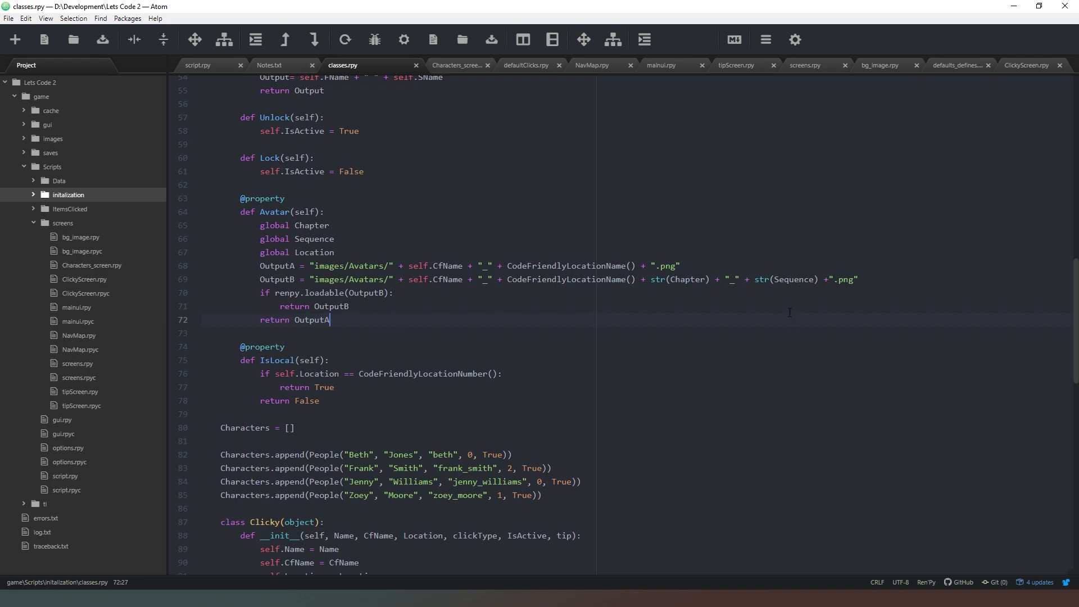
mouse_move(689, 257)
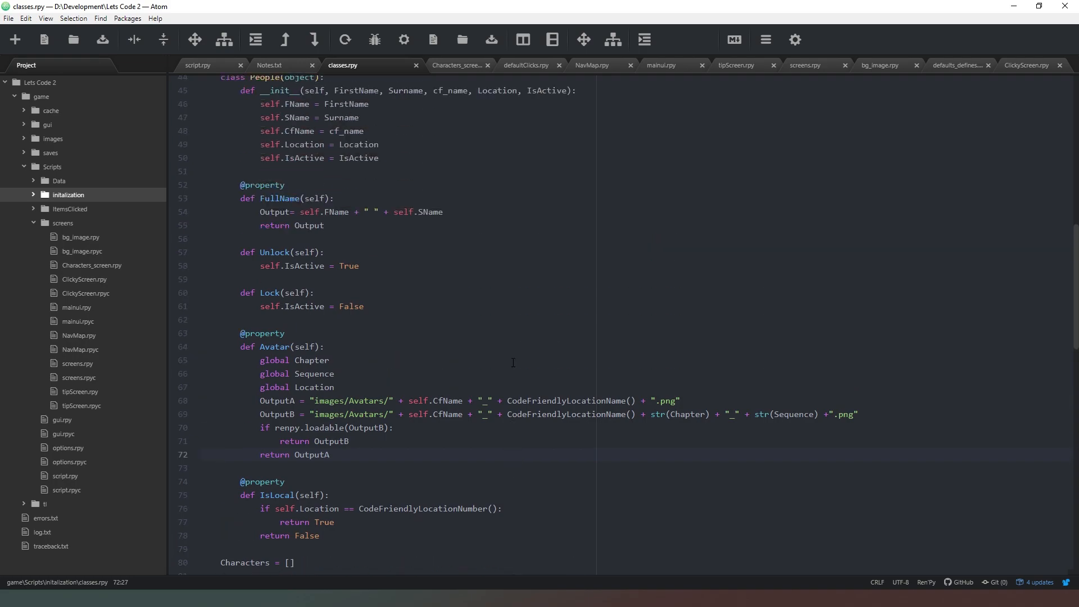
scroll("up", 3)
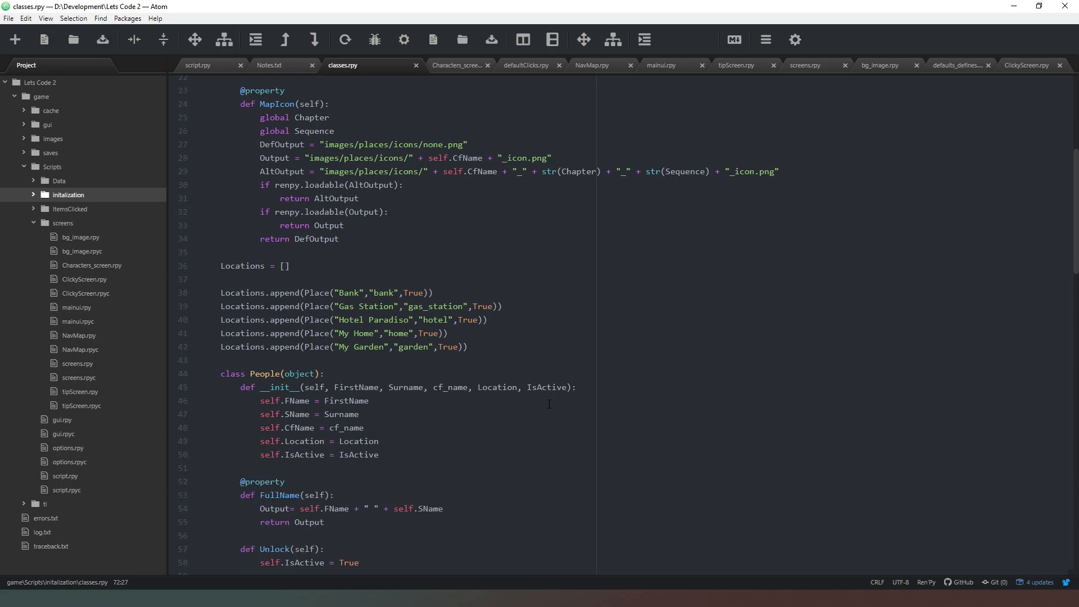
scroll("down", 3)
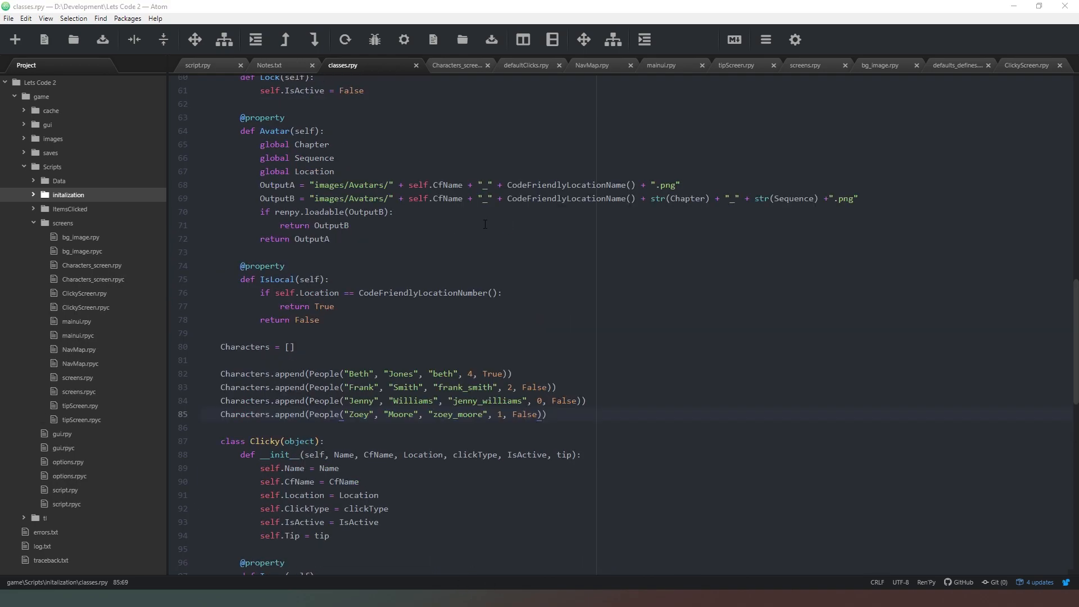
mouse_move(410, 94)
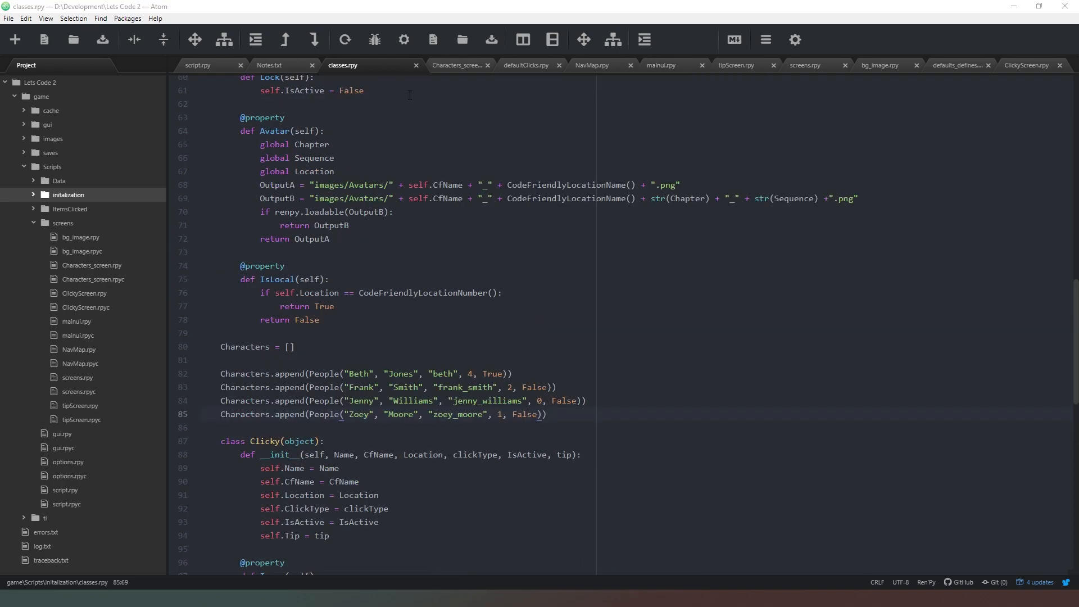
left_click(428, 65)
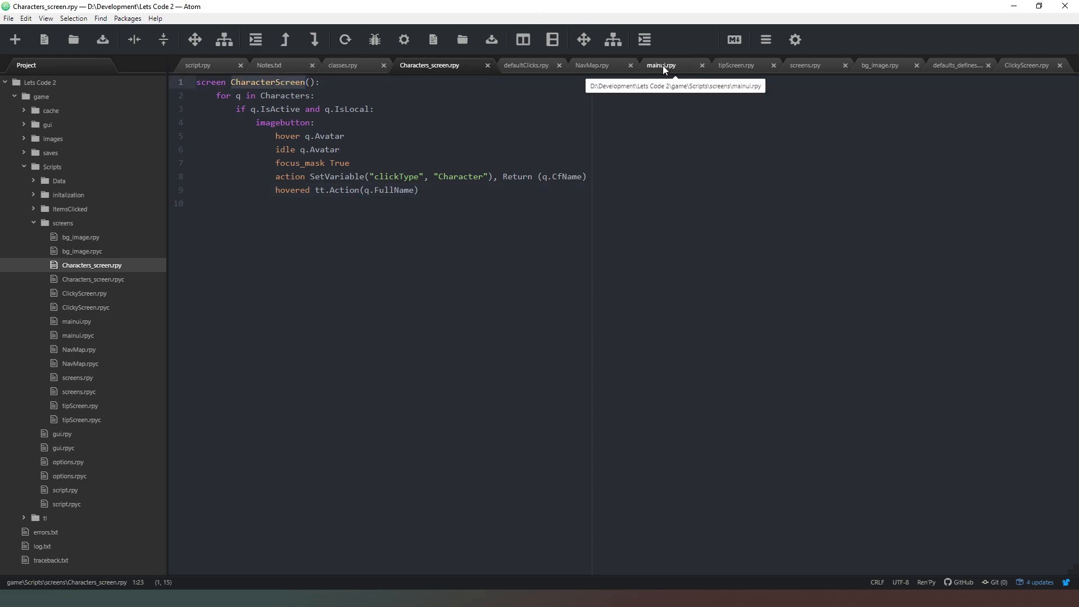
Add 'use CharacterScreen' below 'use ClickyScreen' in mainui.rpy, then return to classes.rpy.
left_click(660, 65)
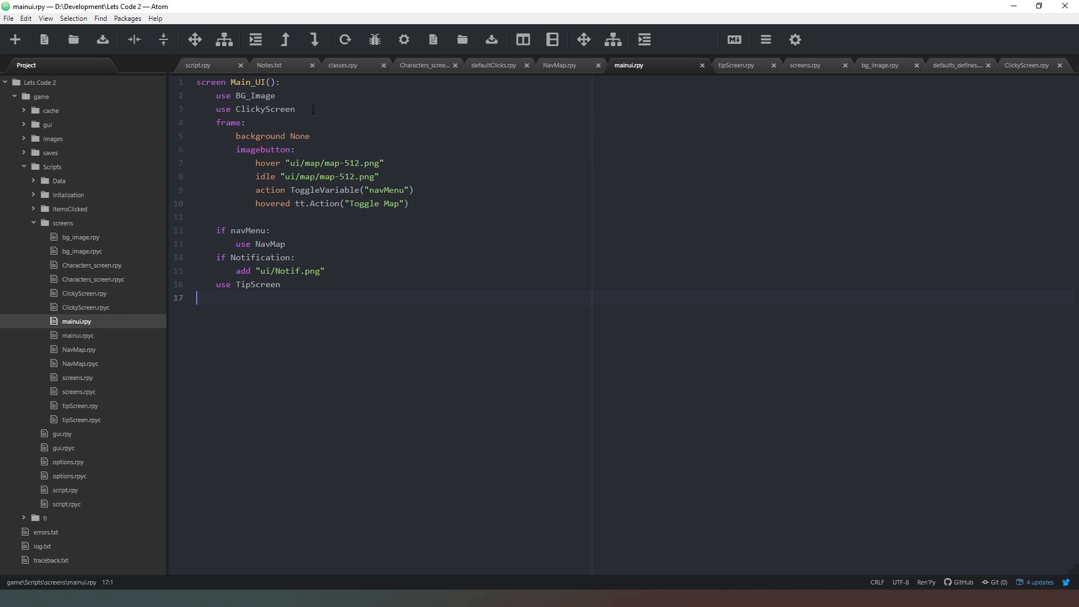
left_click(295, 110)
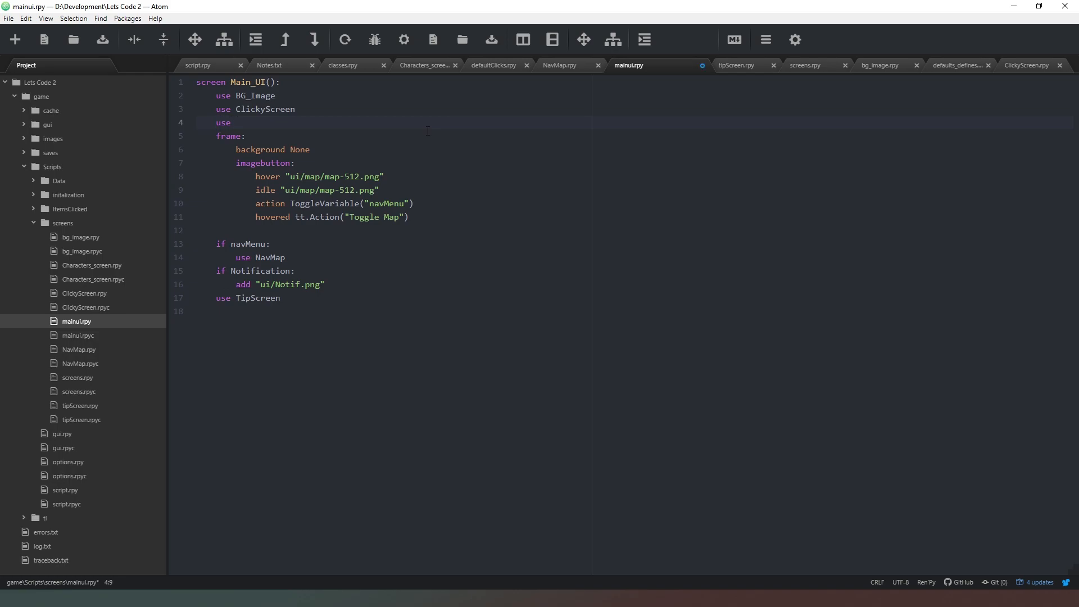
type("CharacterScreen")
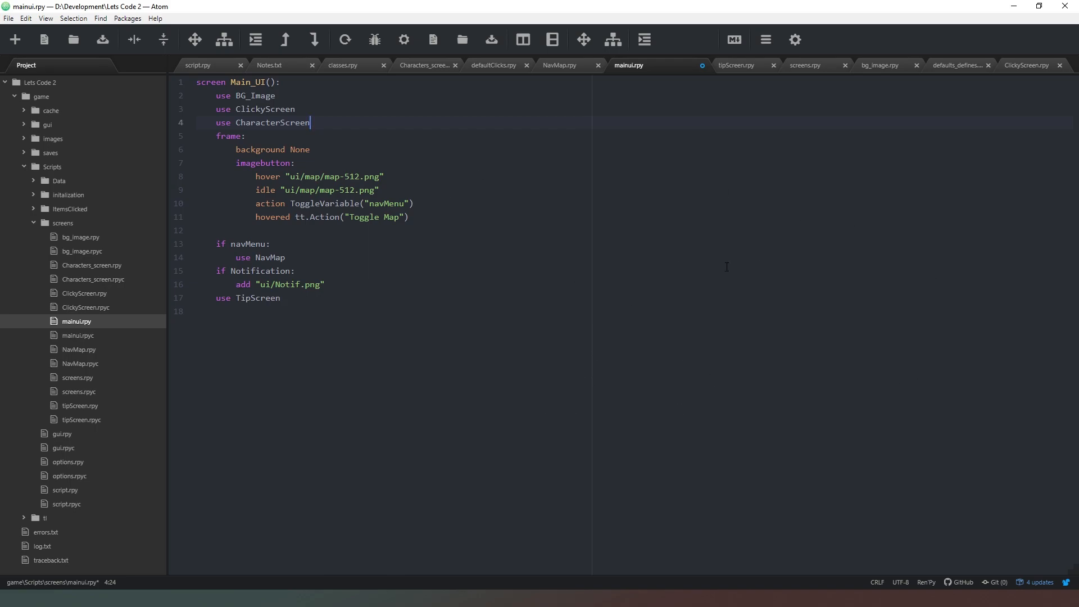
mouse_move(653, 276)
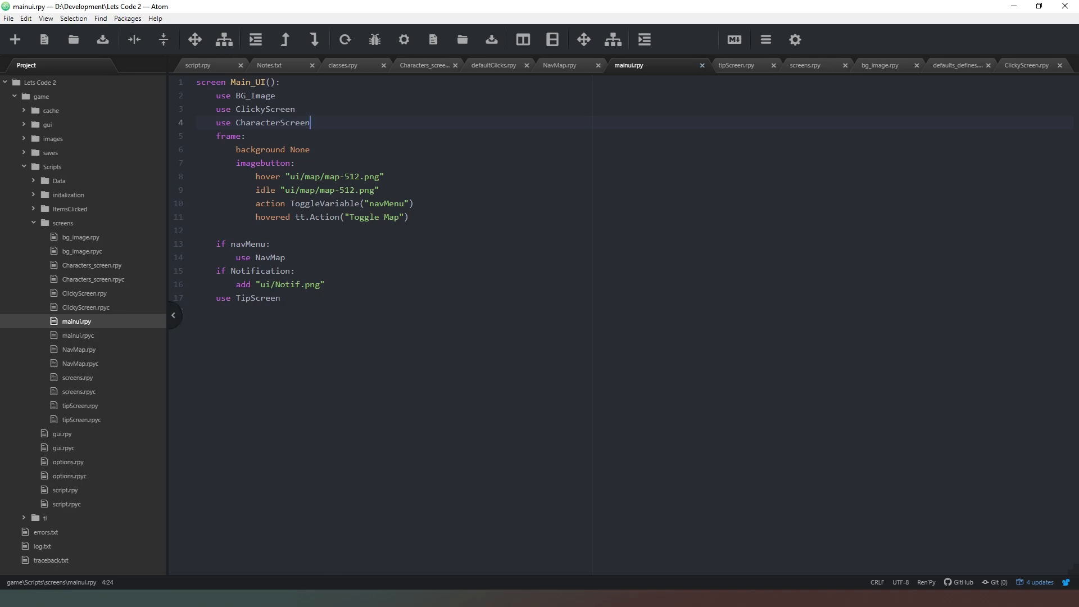
left_click(342, 65)
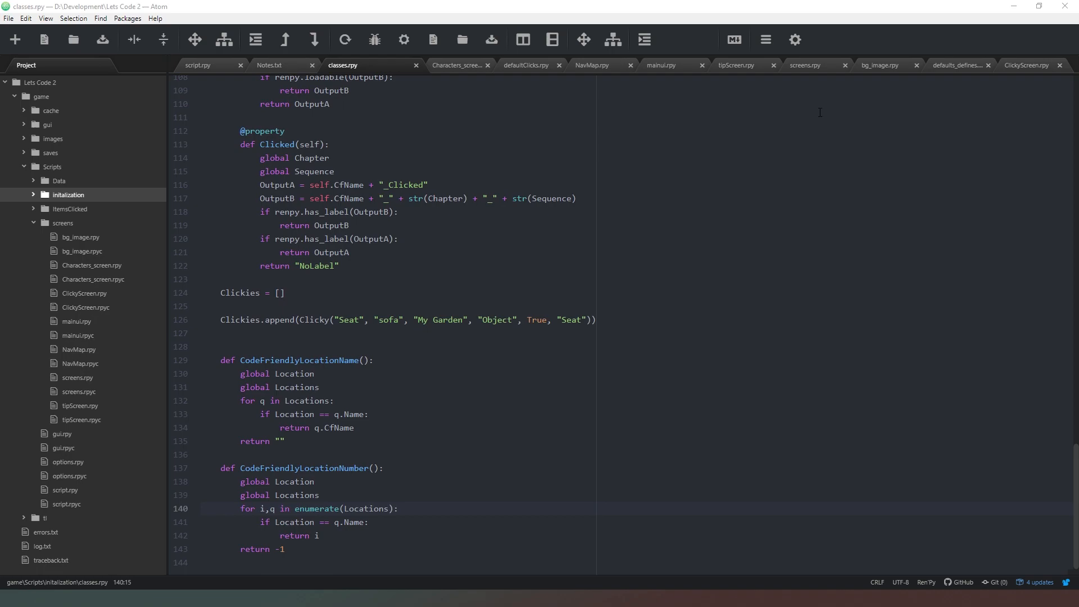
mouse_move(370, 77)
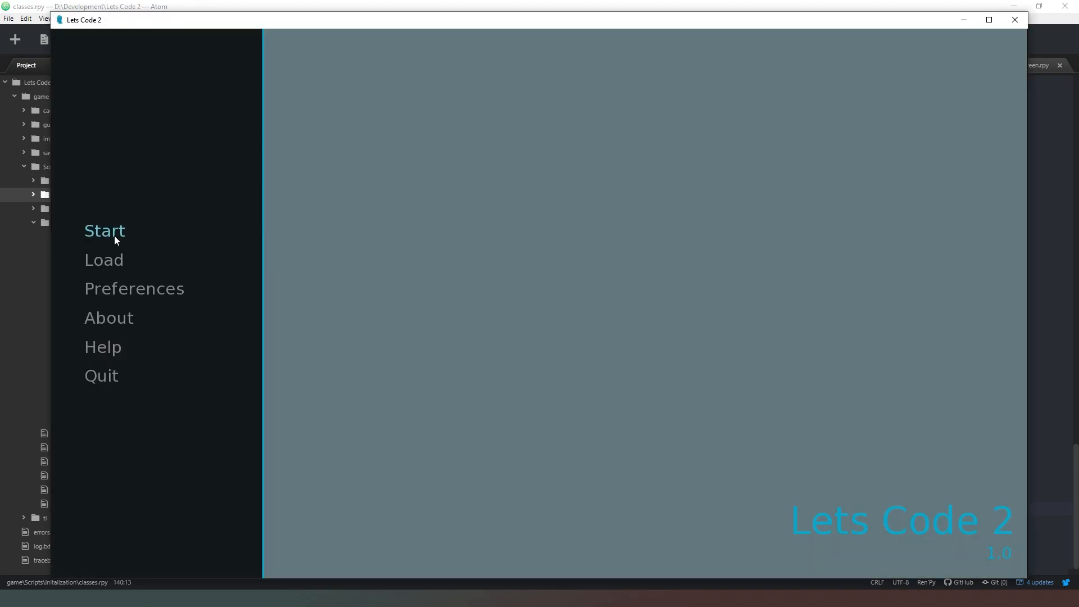
Start a new game and click Beth's avatar in the garden to test it.
left_click(104, 230)
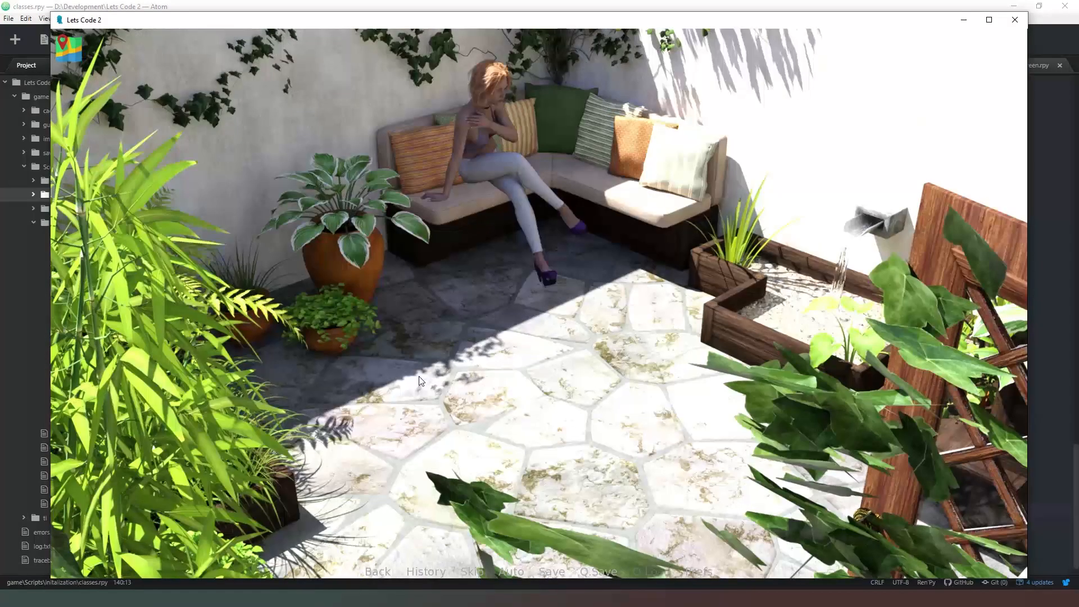
mouse_move(594, 411)
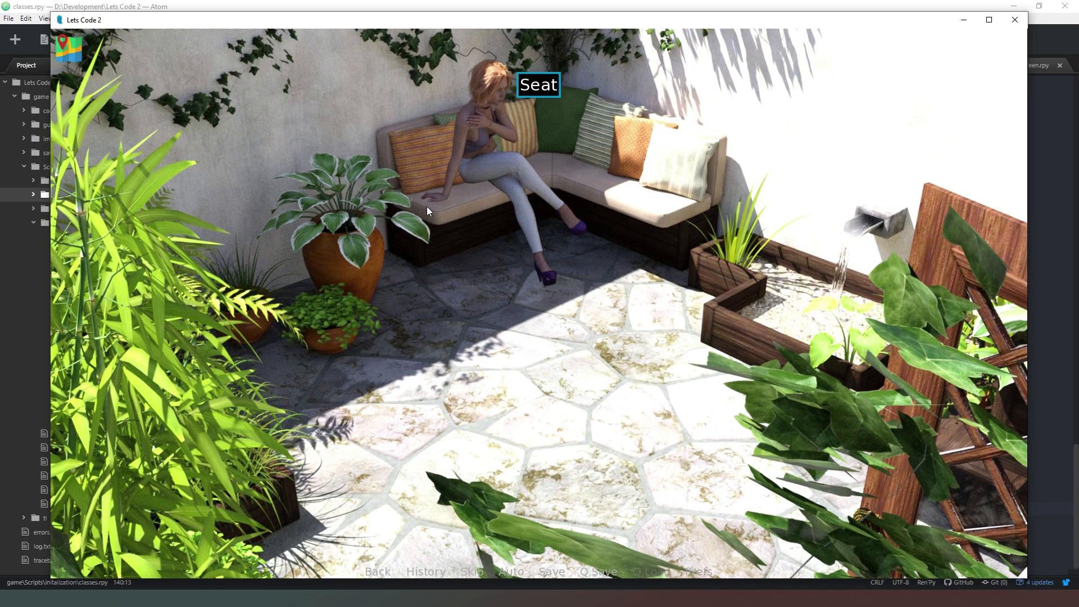
mouse_move(511, 250)
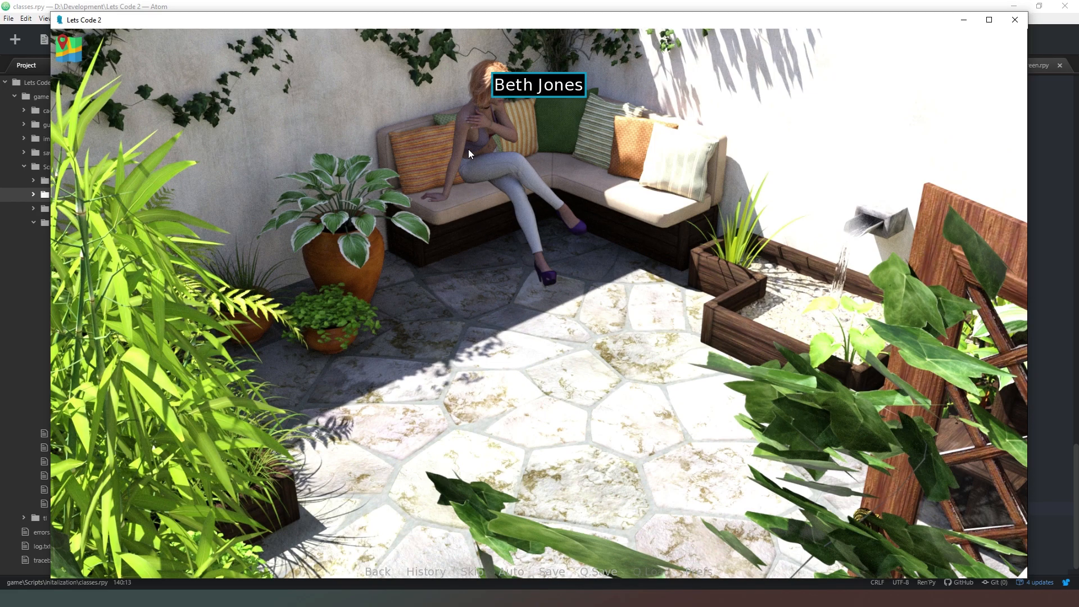
left_click(469, 154)
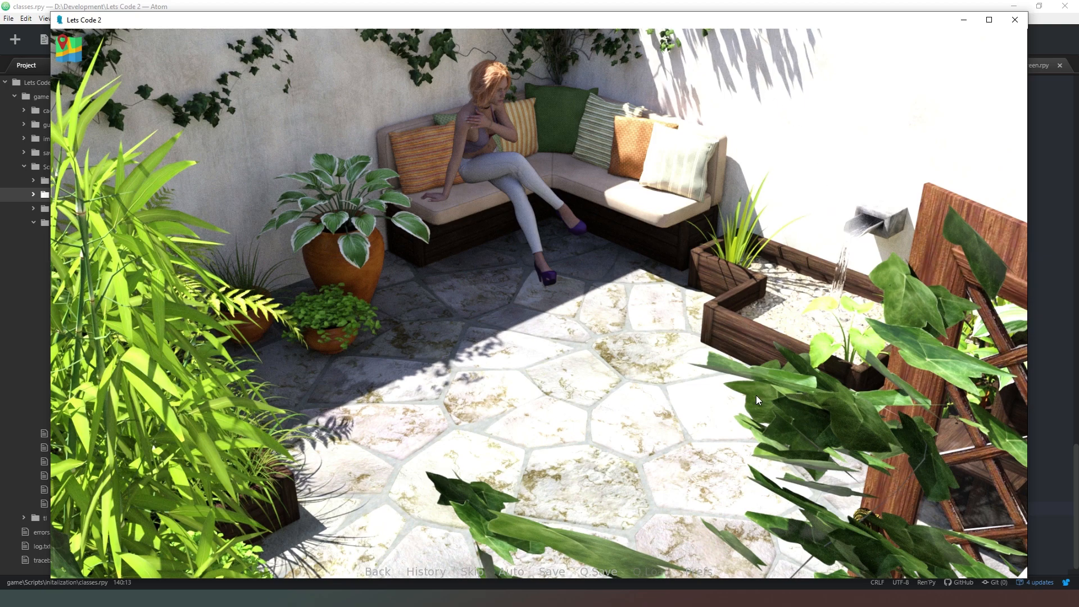
mouse_move(700, 417)
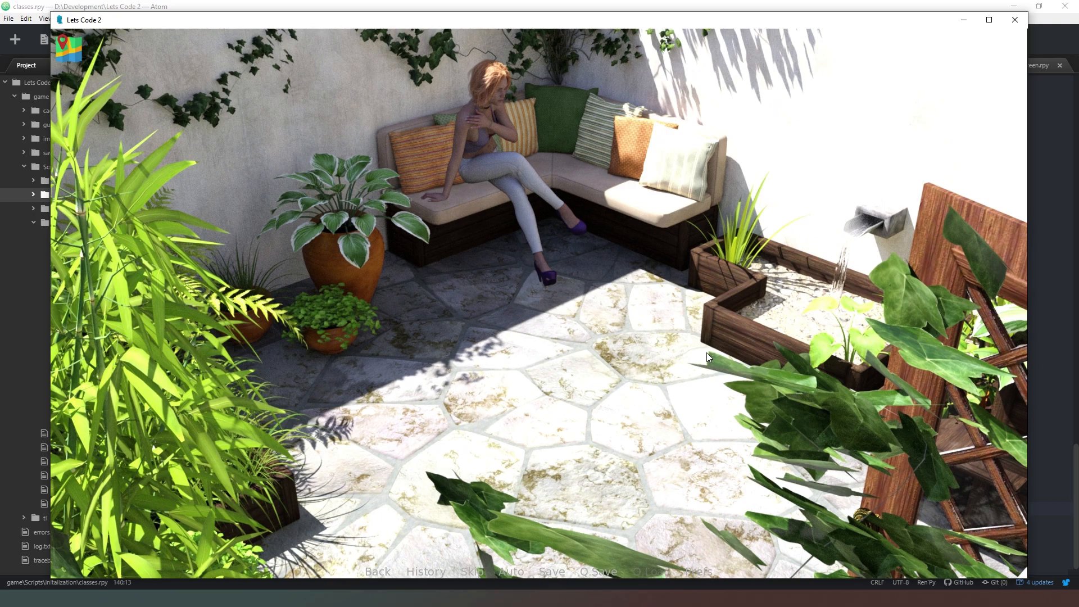
mouse_move(714, 356)
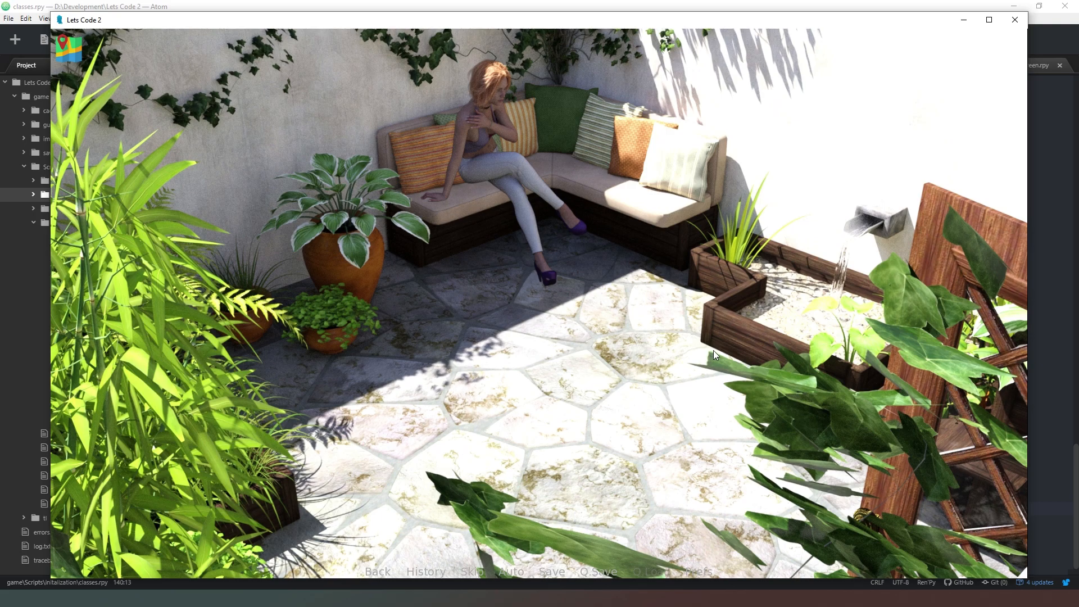